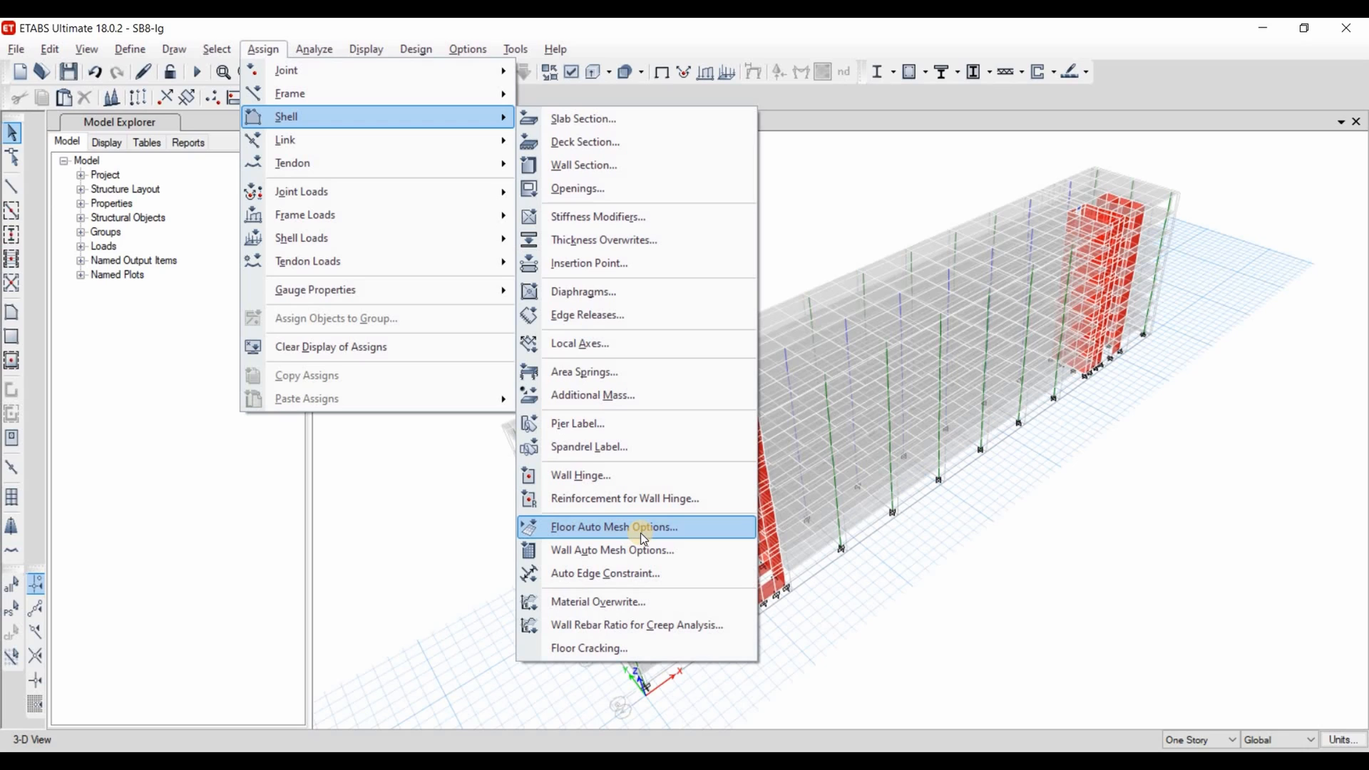
mouse_move(644, 550)
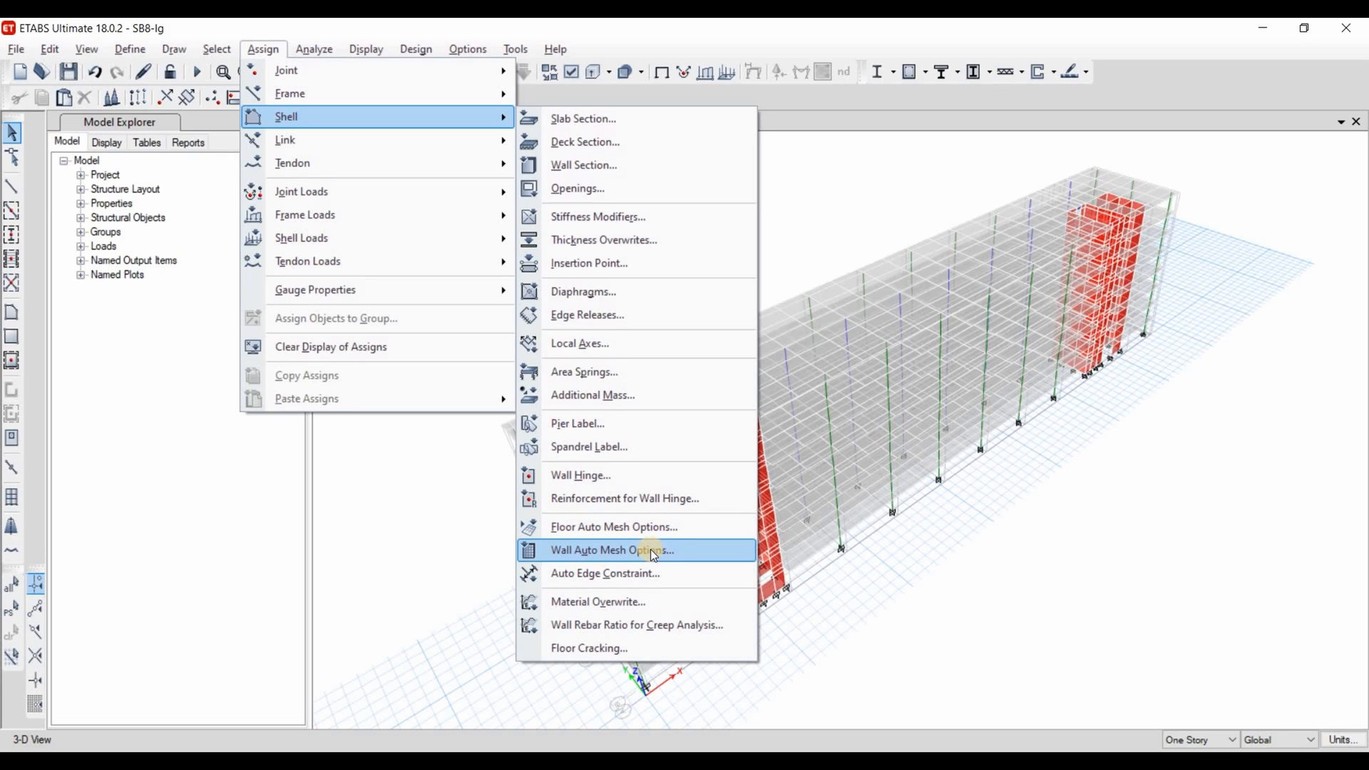
mouse_move(655, 555)
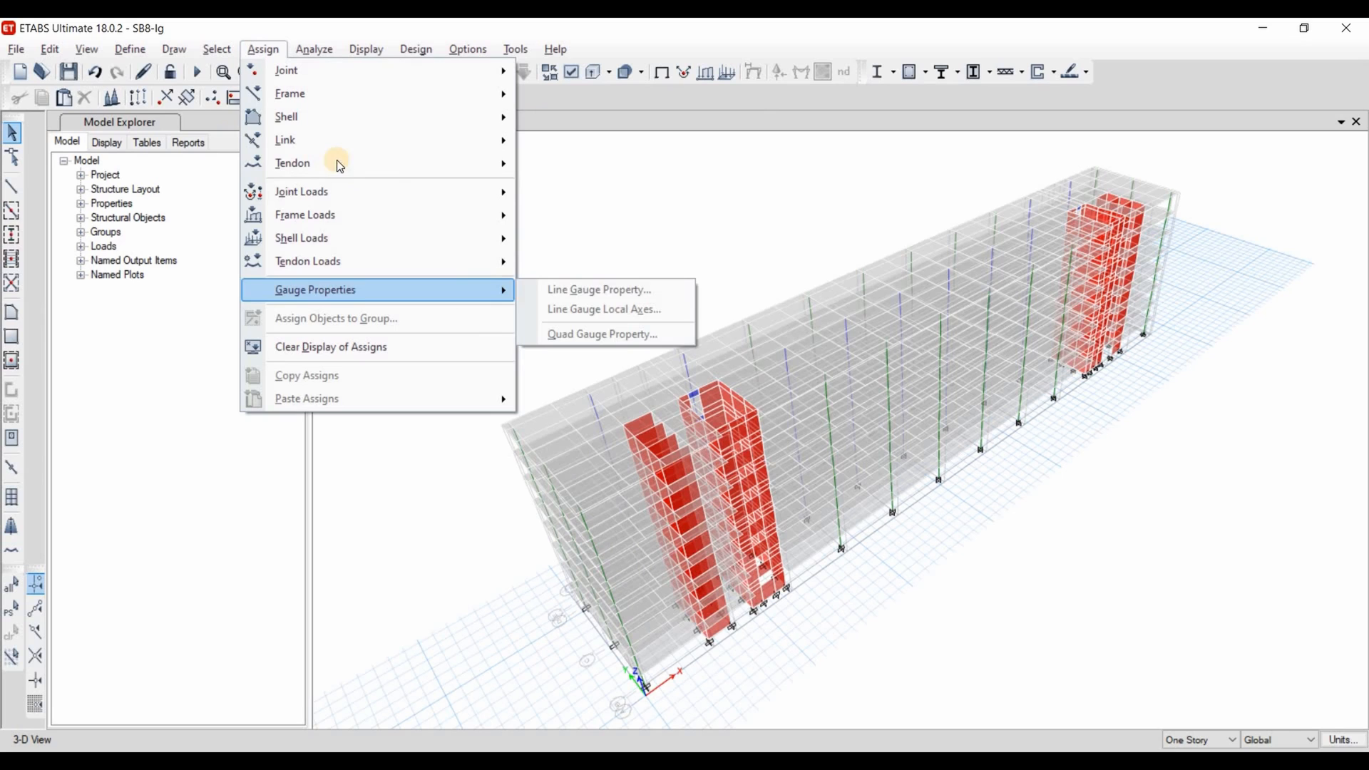
- Save the model as SB8.EDB inside the Perform project folder
left_click(15, 49)
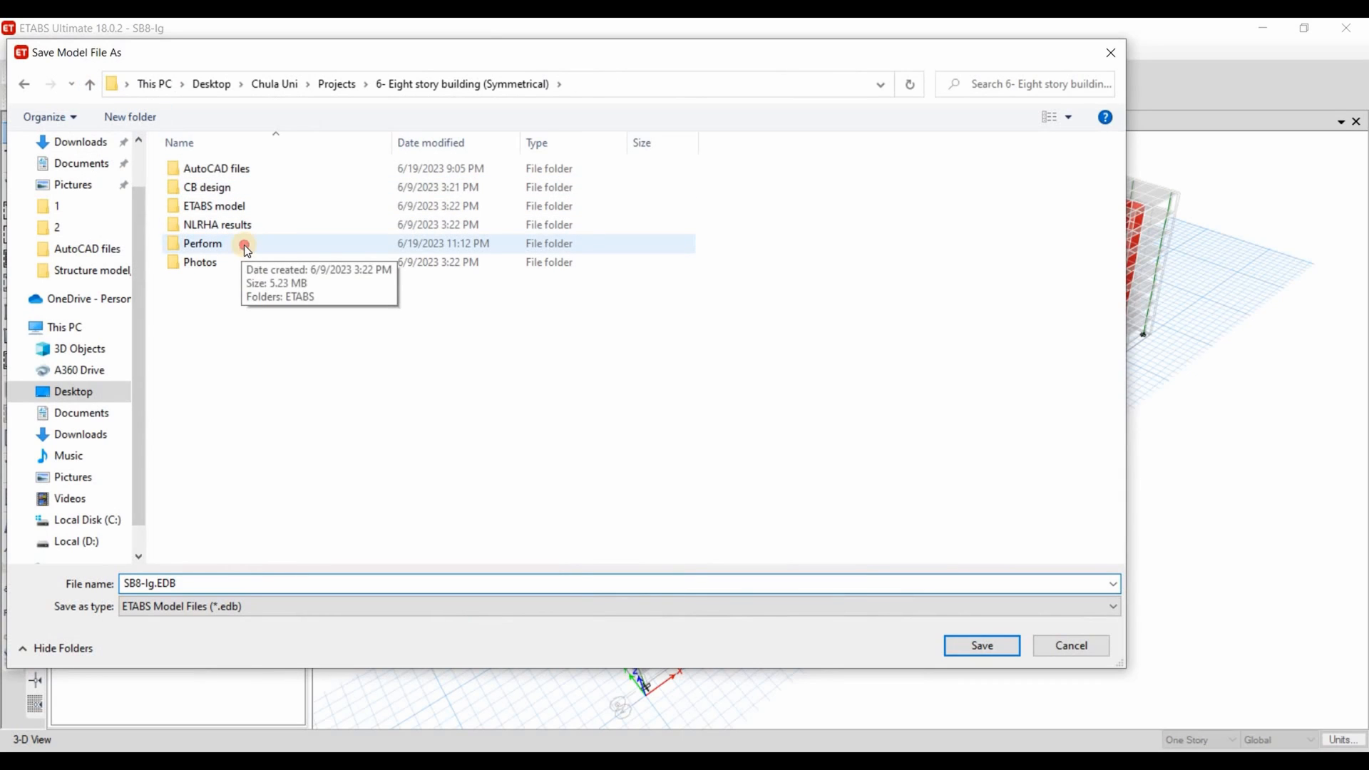
double_click(201, 244)
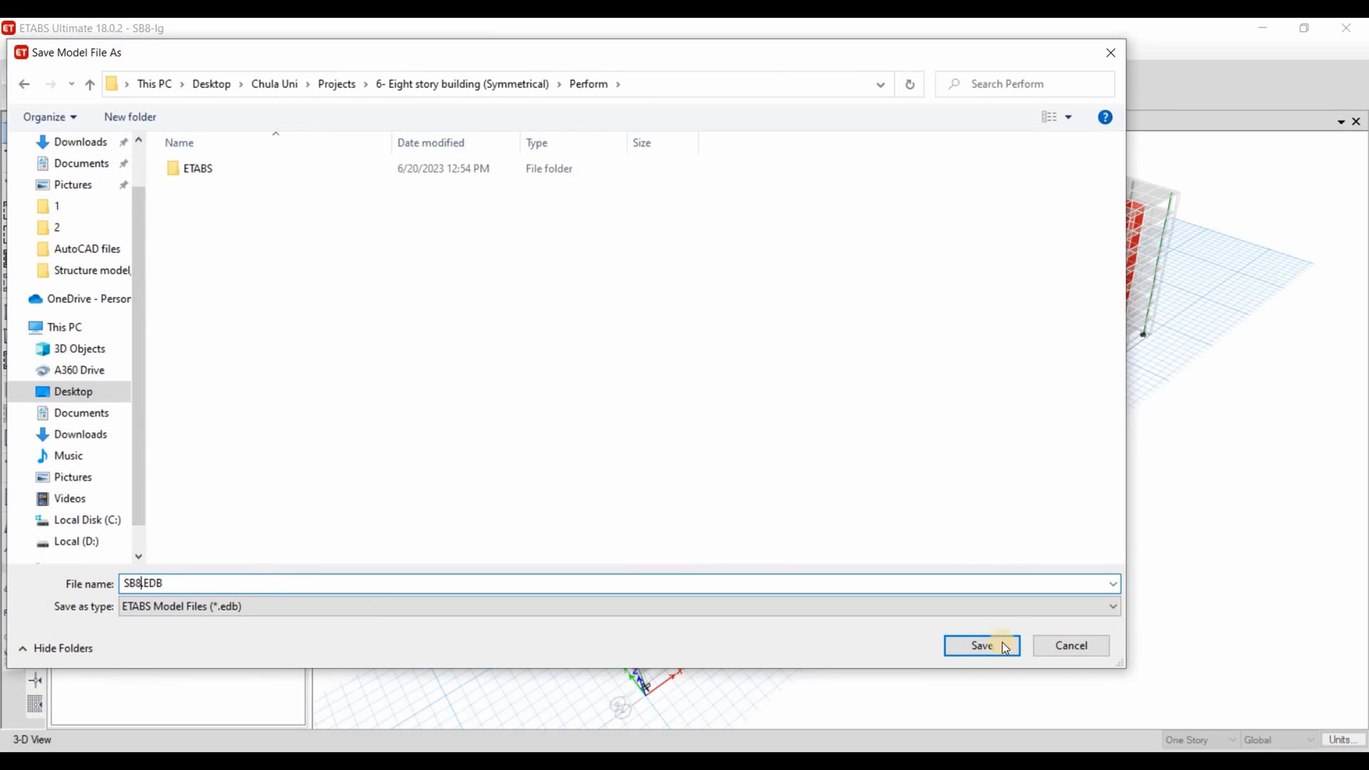
left_click(981, 645)
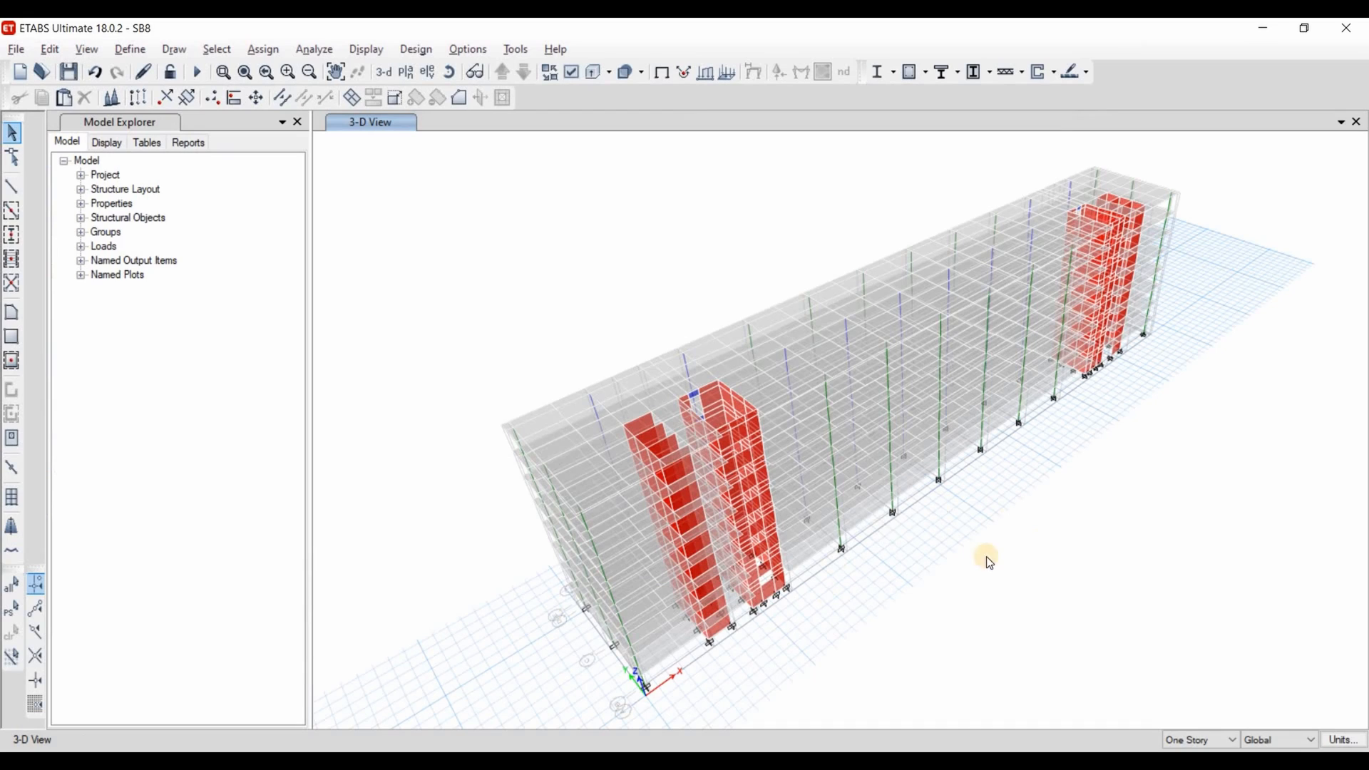
mouse_move(942, 409)
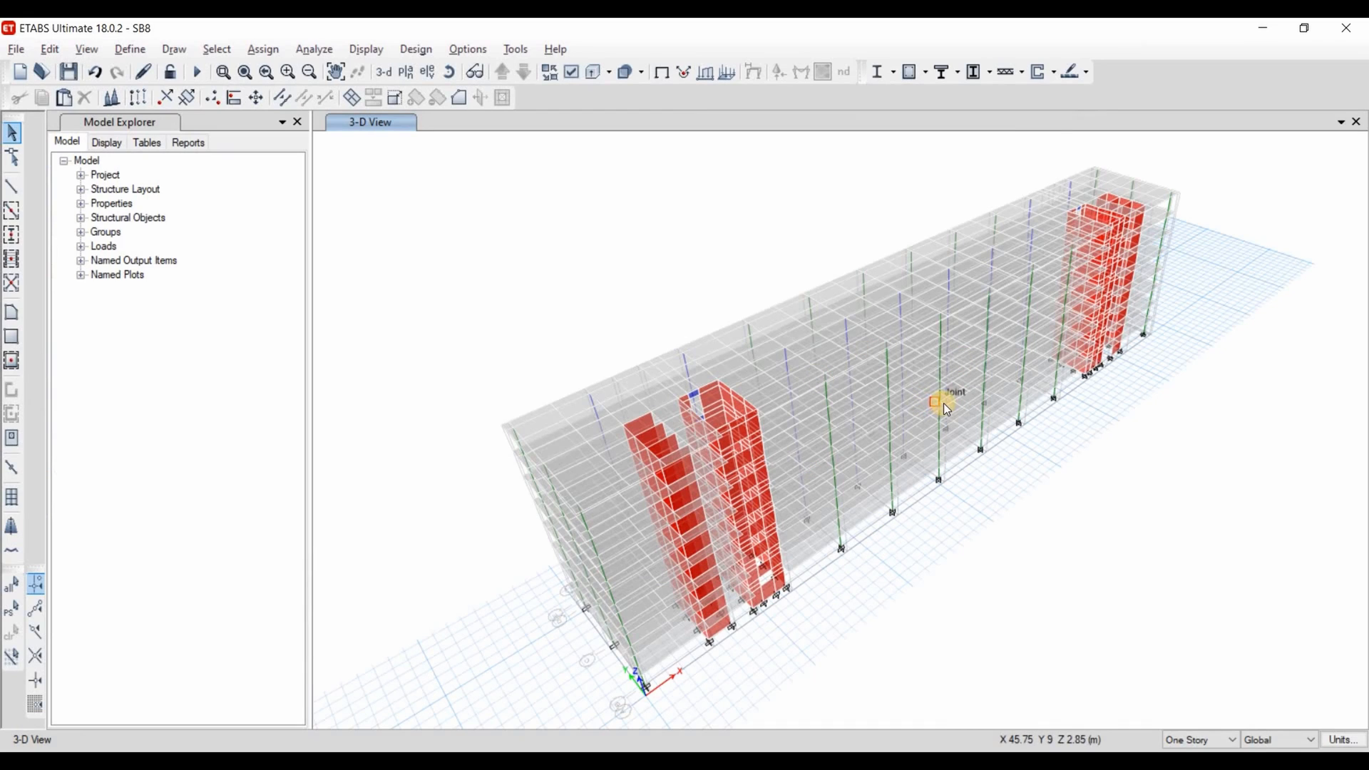
mouse_move(724, 332)
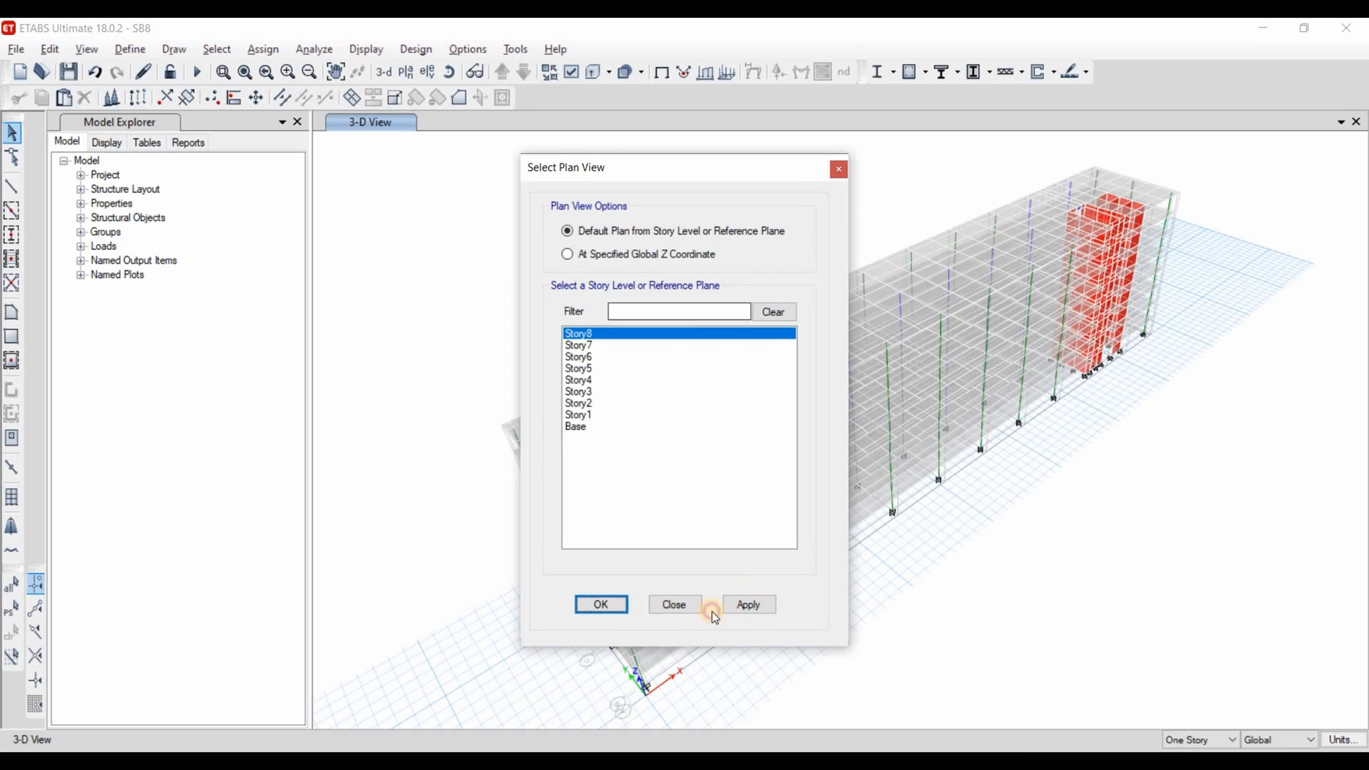
- Display the Story8 plan at elevation 22.8 m and zoom into the wall cores
left_click(601, 605)
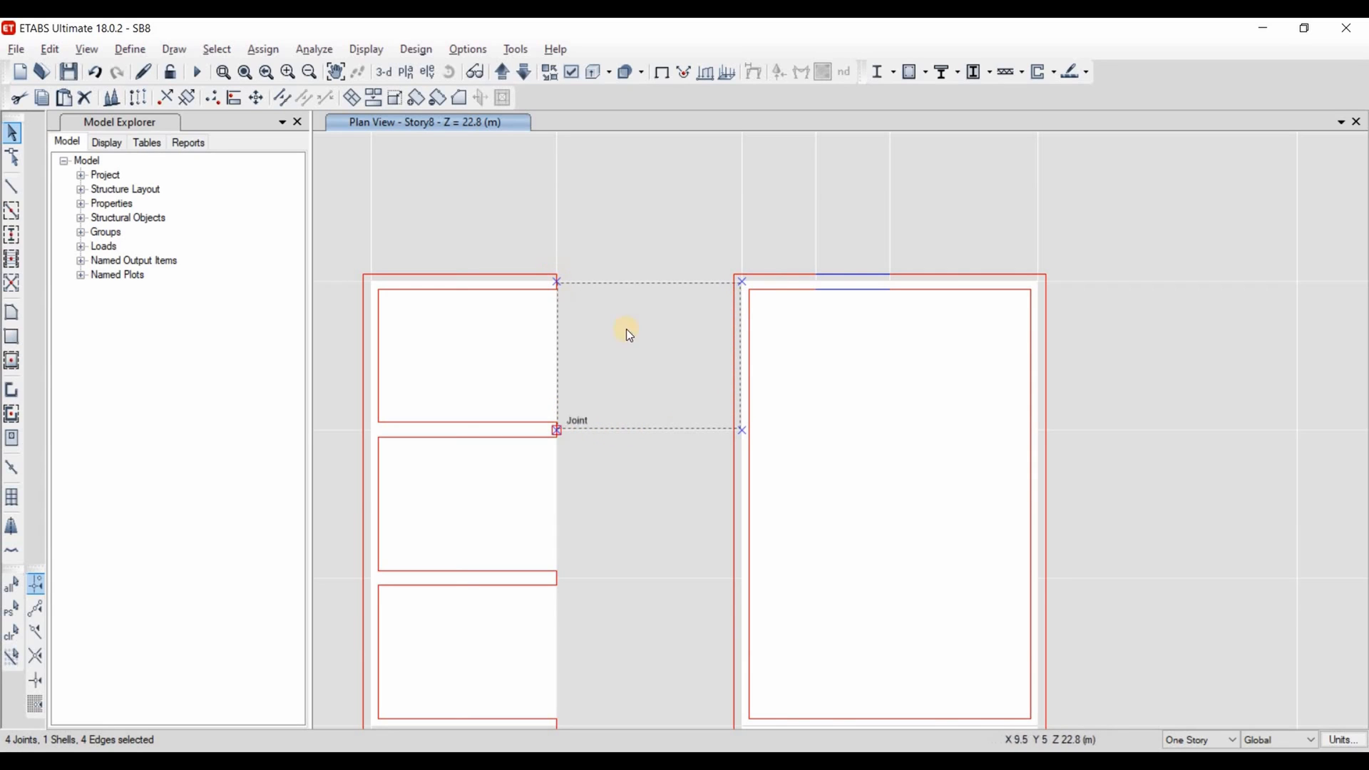
mouse_move(636, 282)
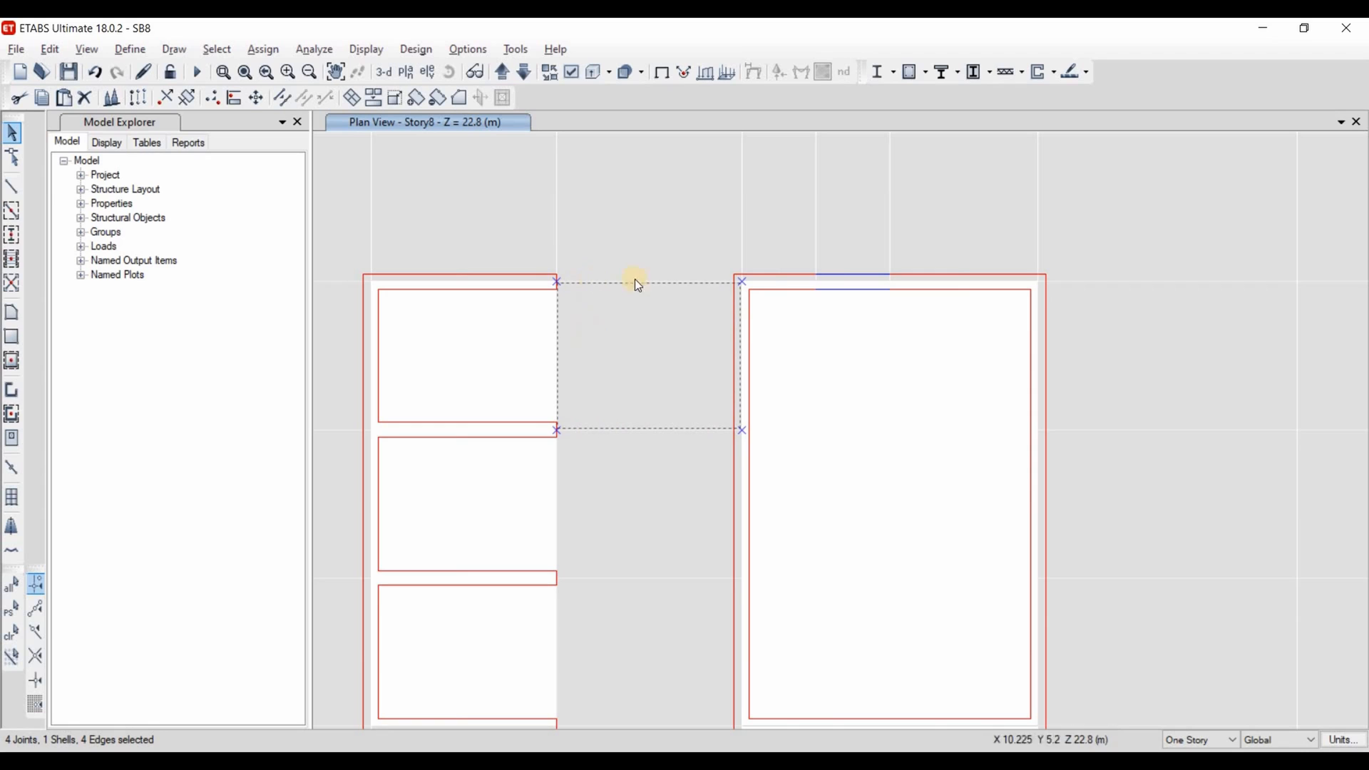
mouse_move(620, 367)
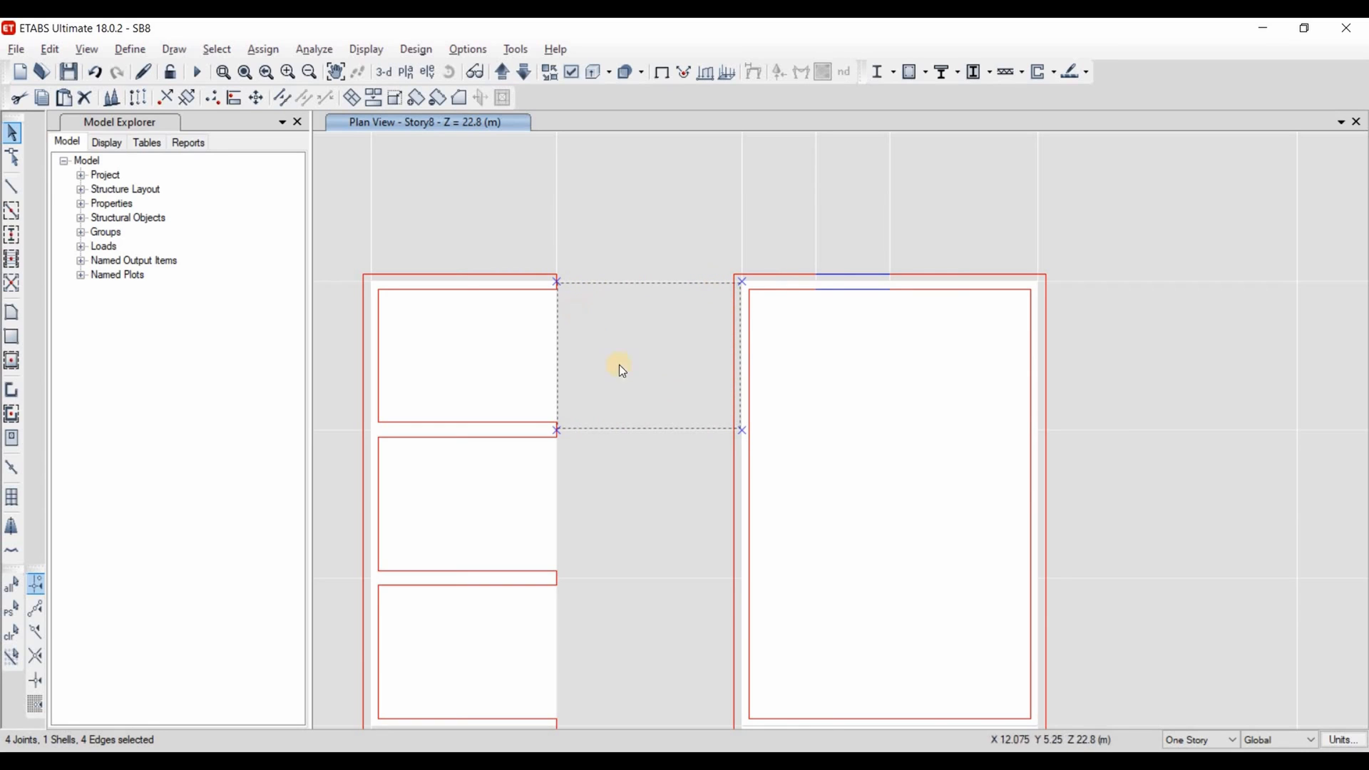
mouse_move(911, 393)
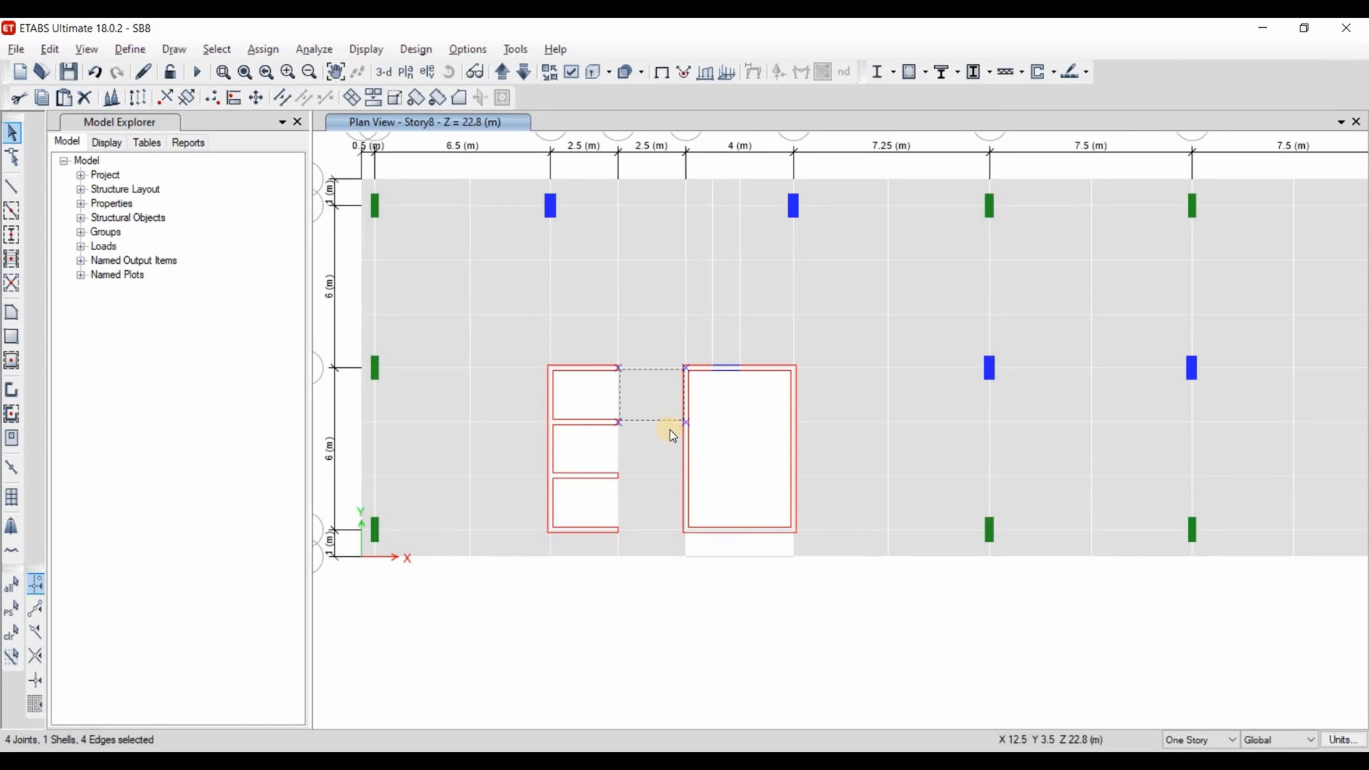
mouse_move(767, 394)
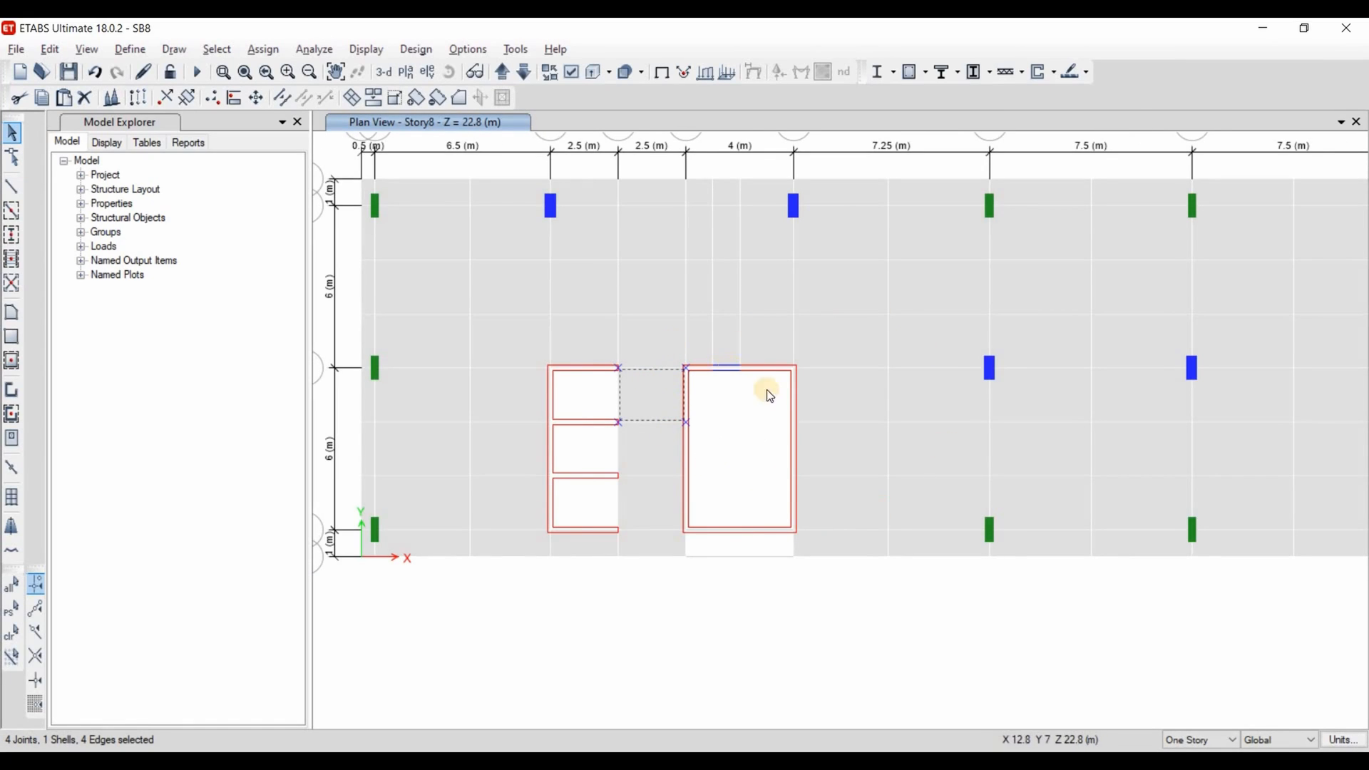
mouse_move(848, 532)
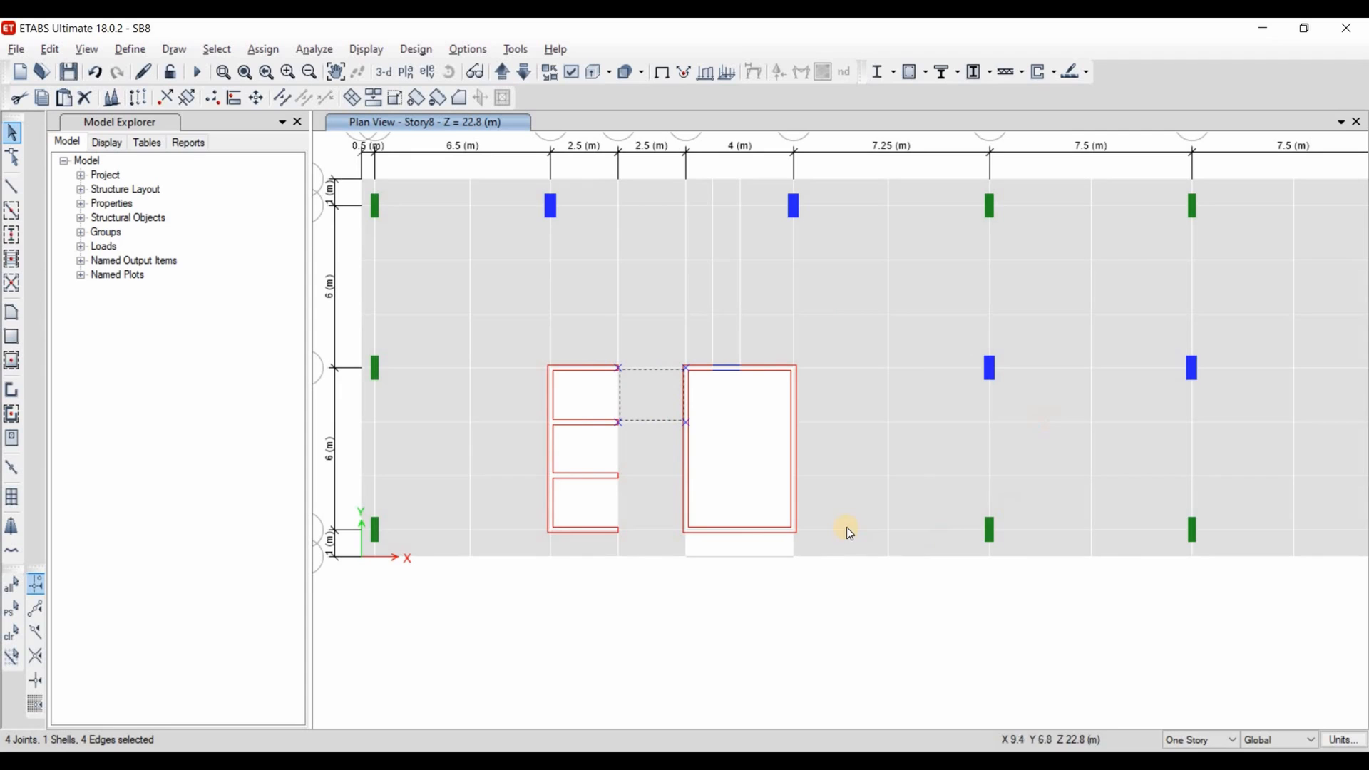
mouse_move(847, 628)
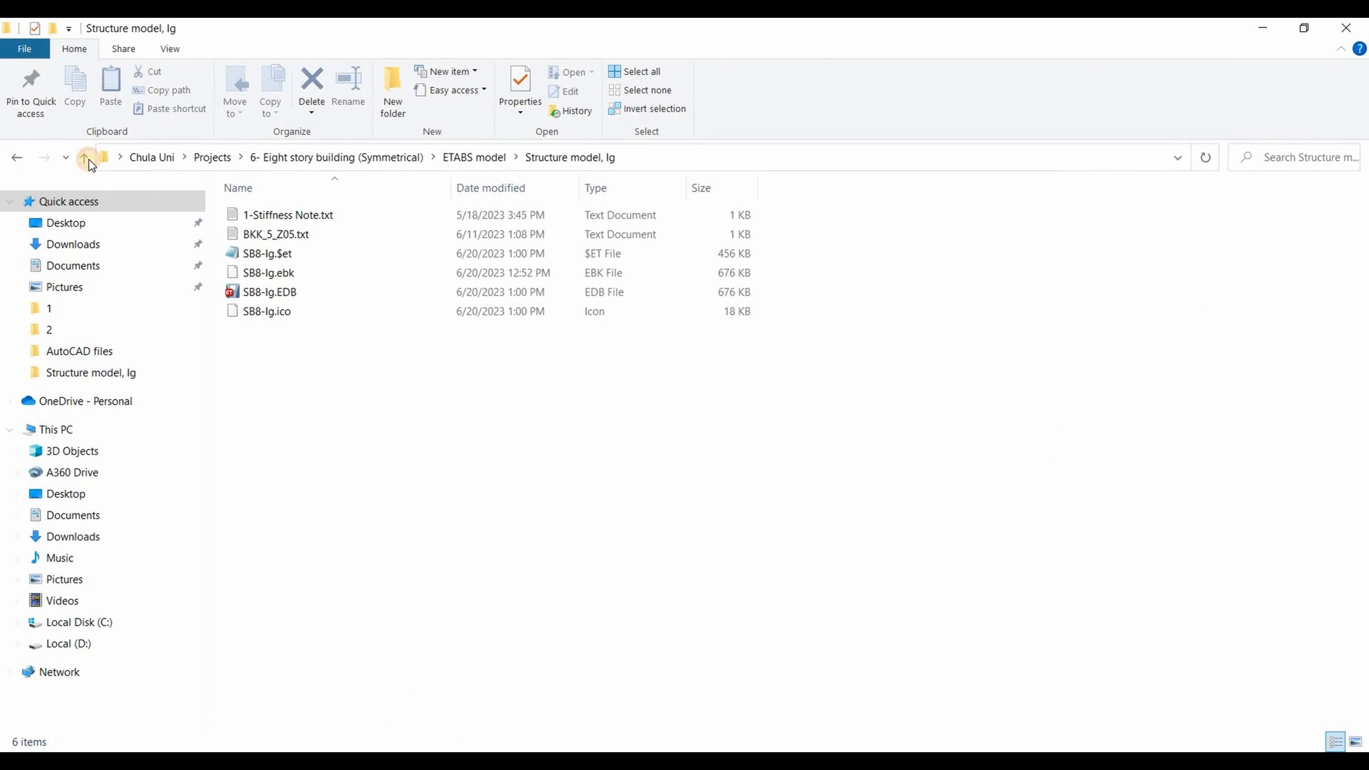
- Reopen SB8-lg.EDB from the ETABS model / Structure model, lg folder
left_click(84, 158)
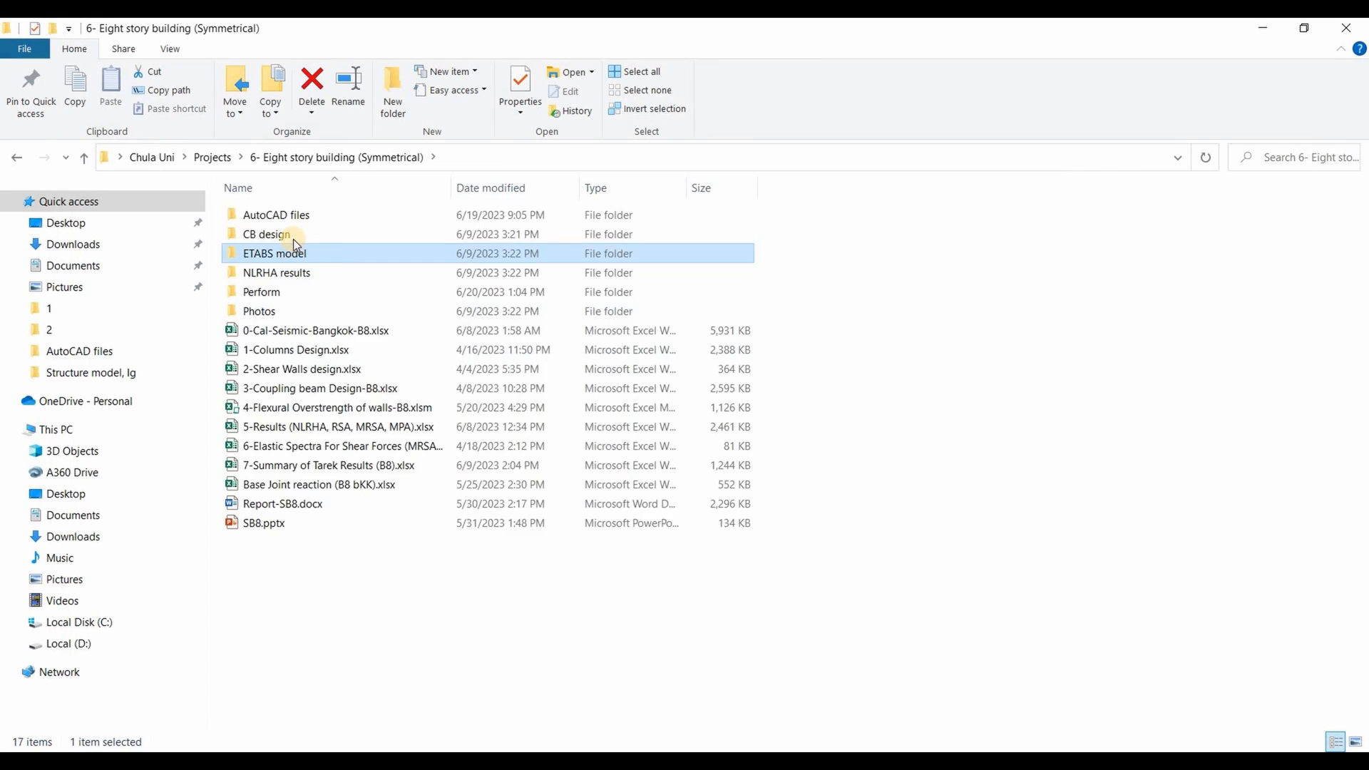
double_click(276, 254)
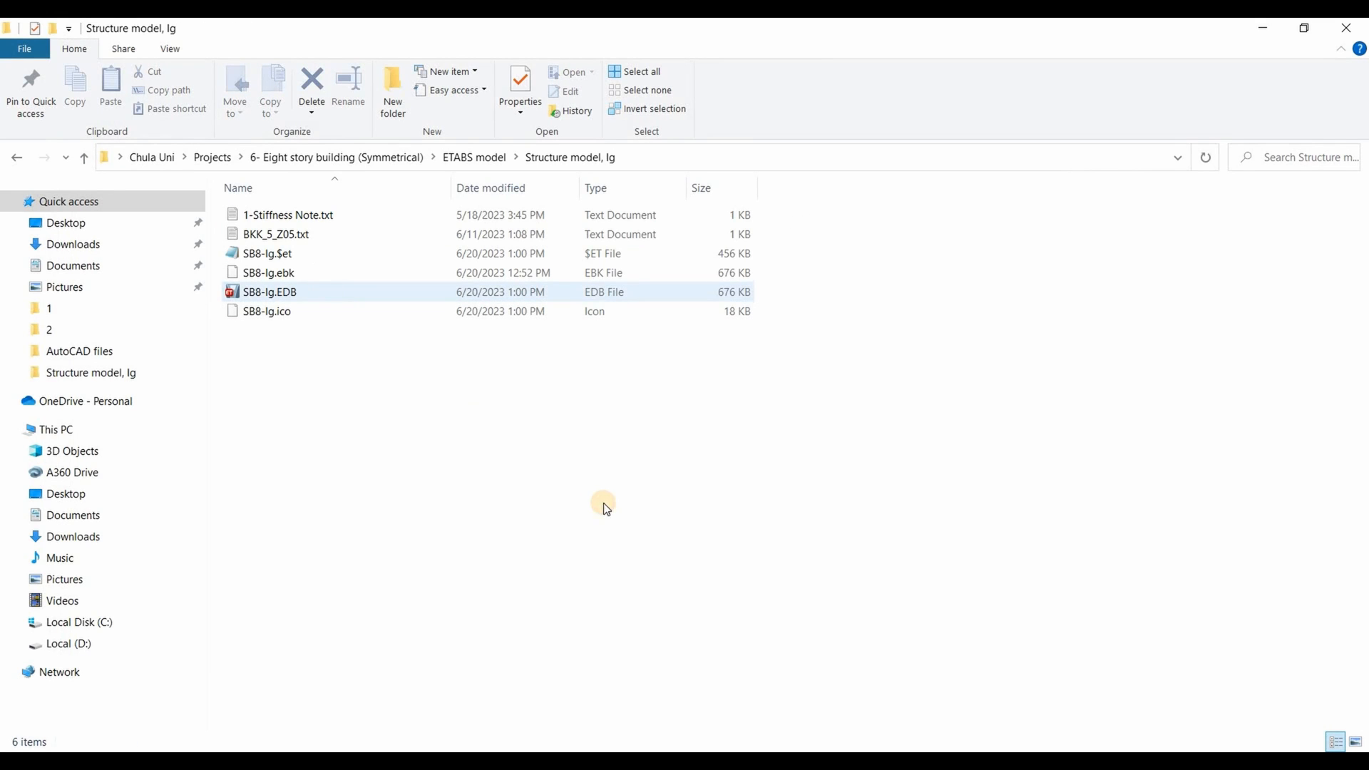
double_click(270, 291)
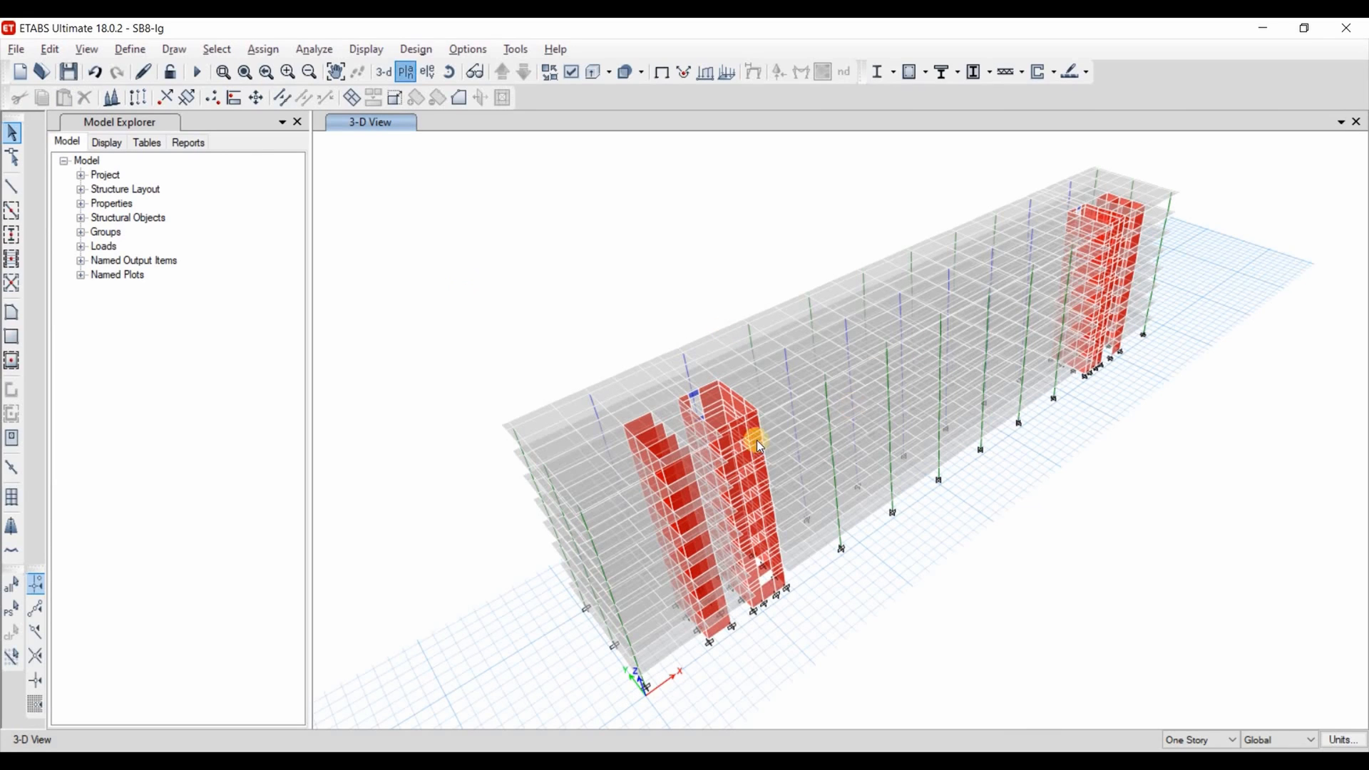
- Show the Story8 plan with grid visibility applied, ready for floor auto-mesh options
left_click(404, 72)
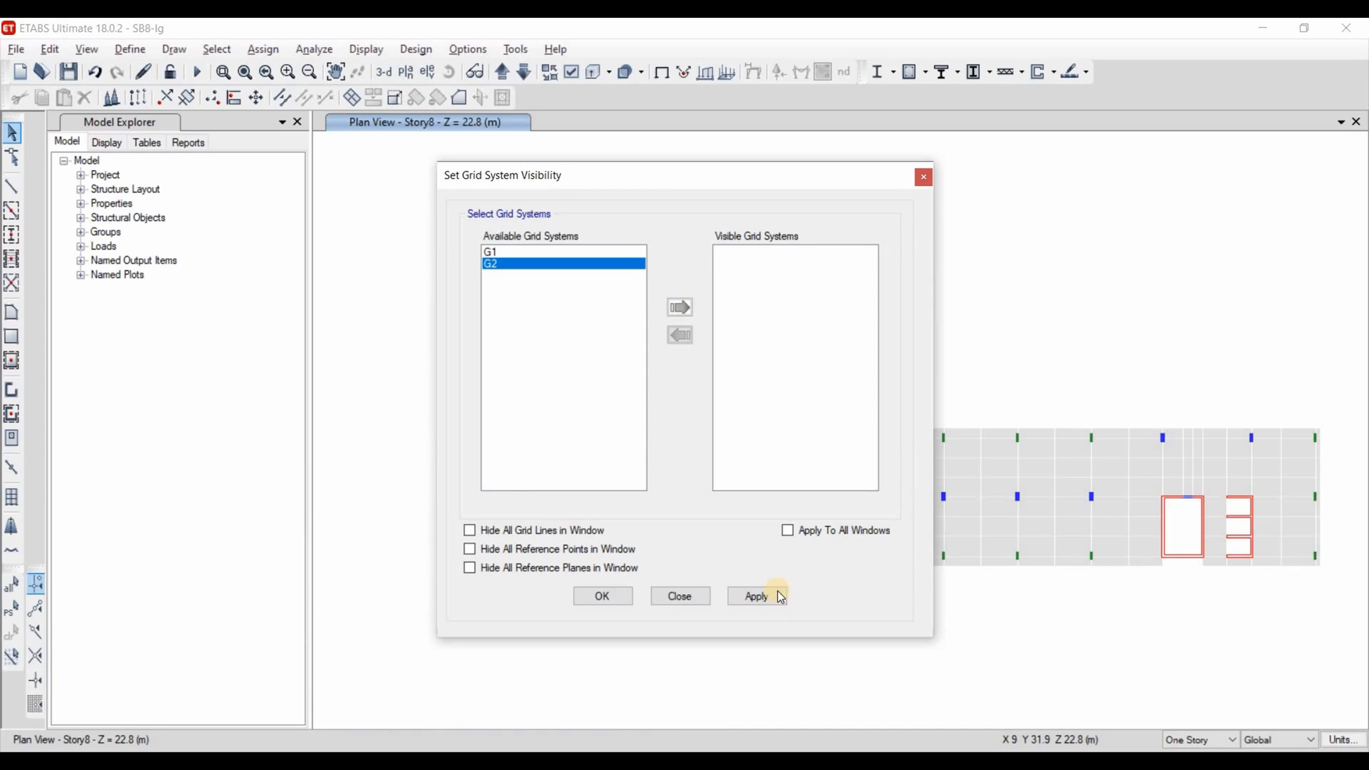
left_click(678, 596)
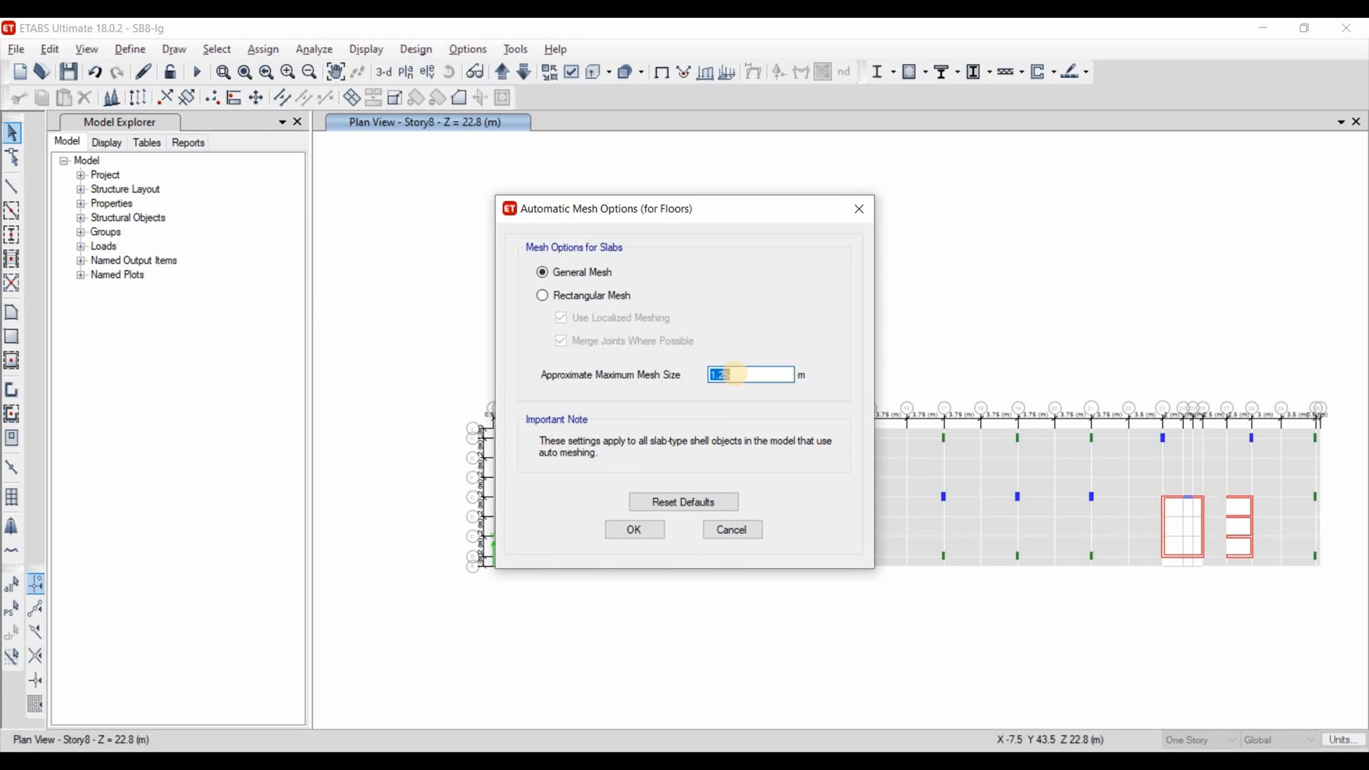
- Set the floor auto mesh to rectangular with a maximum size of 0.25 m
type("0.25")
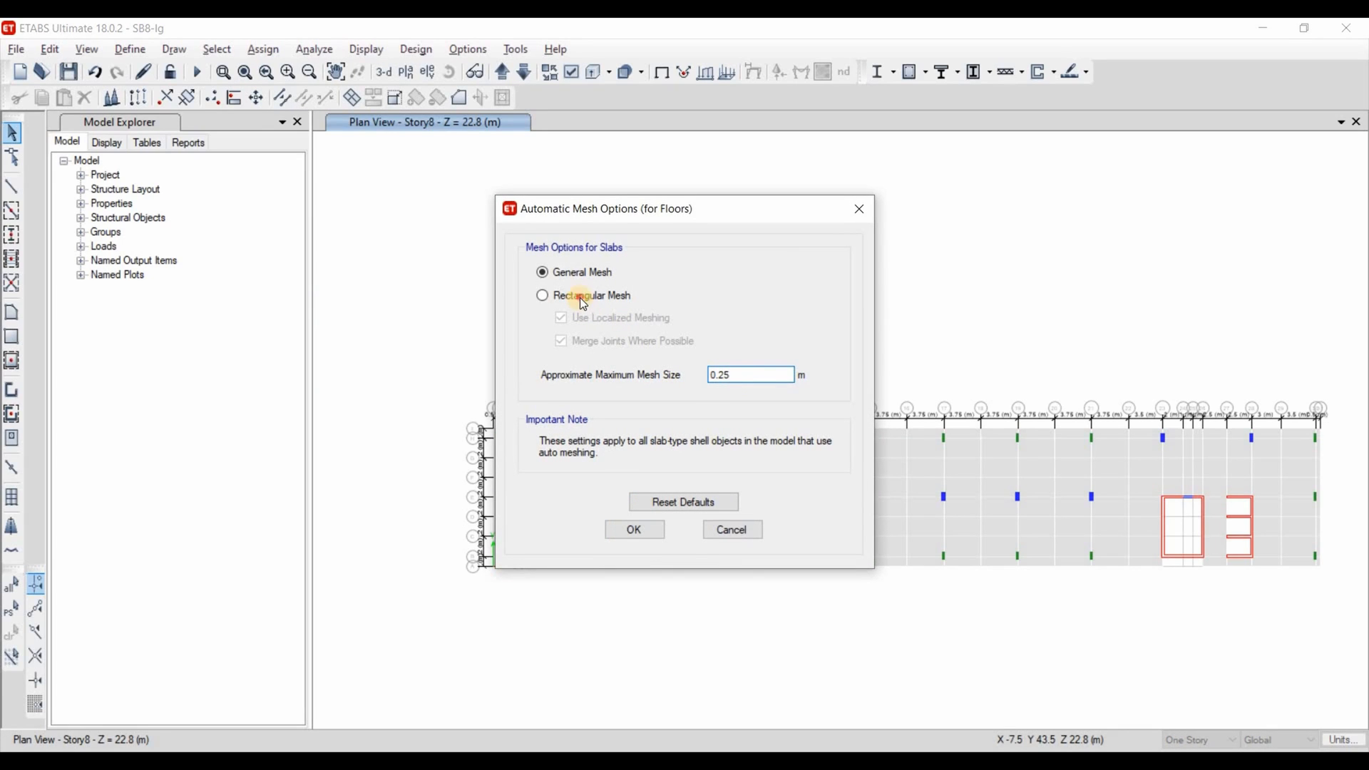
left_click(541, 295)
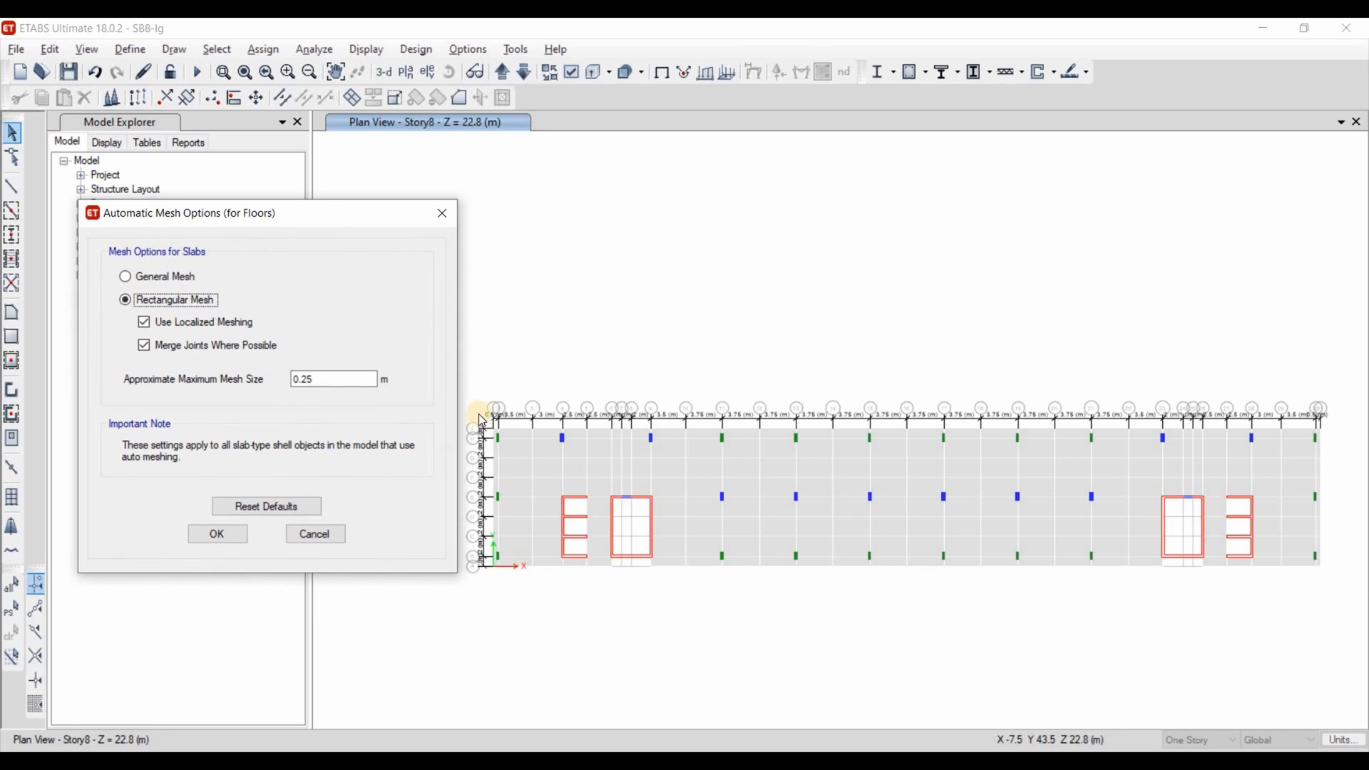
mouse_move(787, 557)
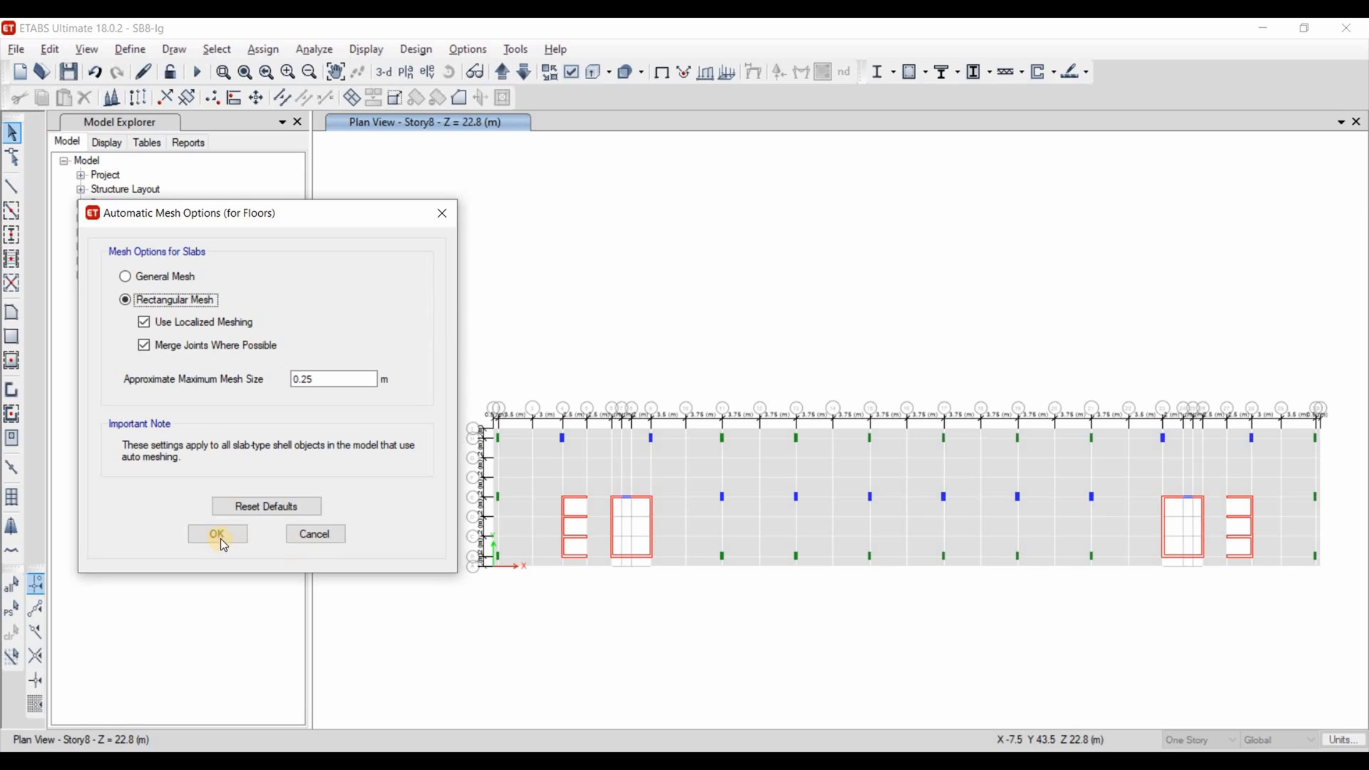
left_click(217, 534)
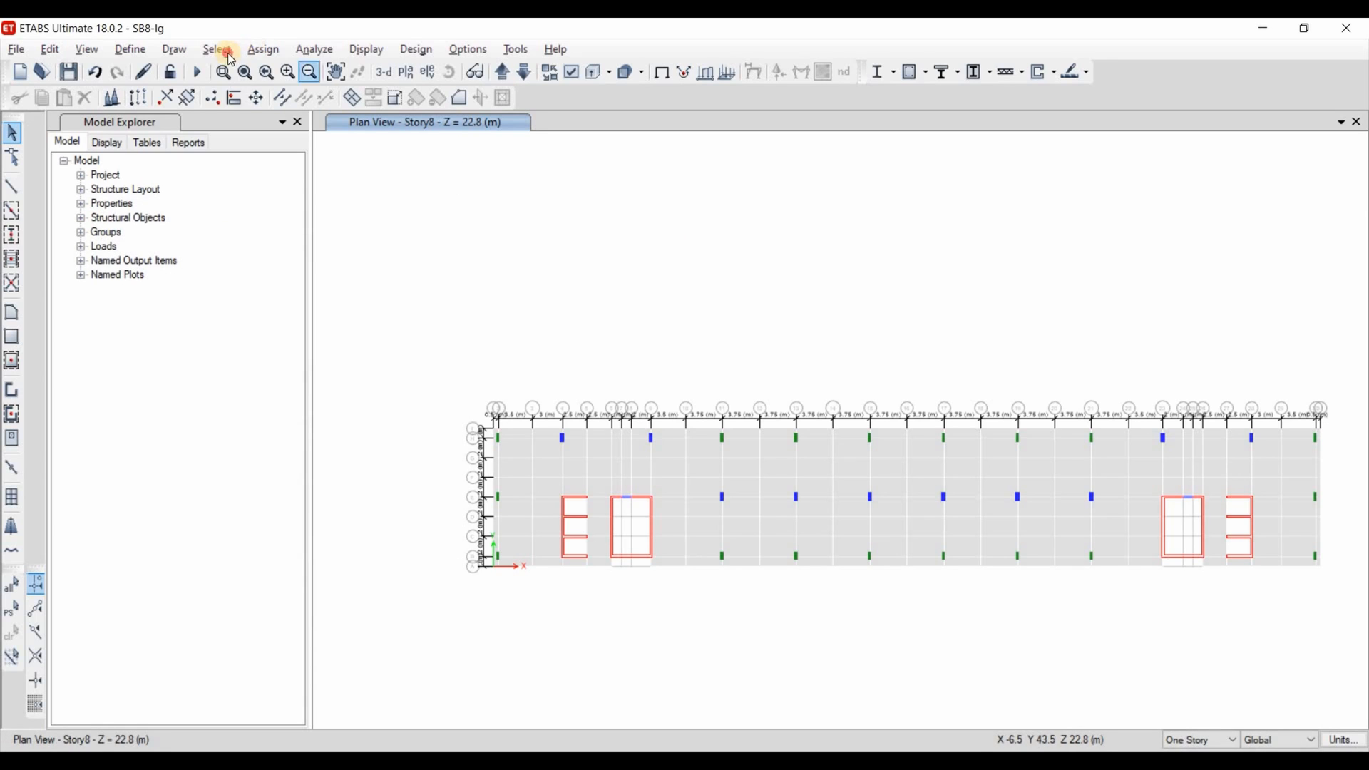
- Select all objects and assign the default floor auto mesh to the 1680 floor shells
left_click(217, 48)
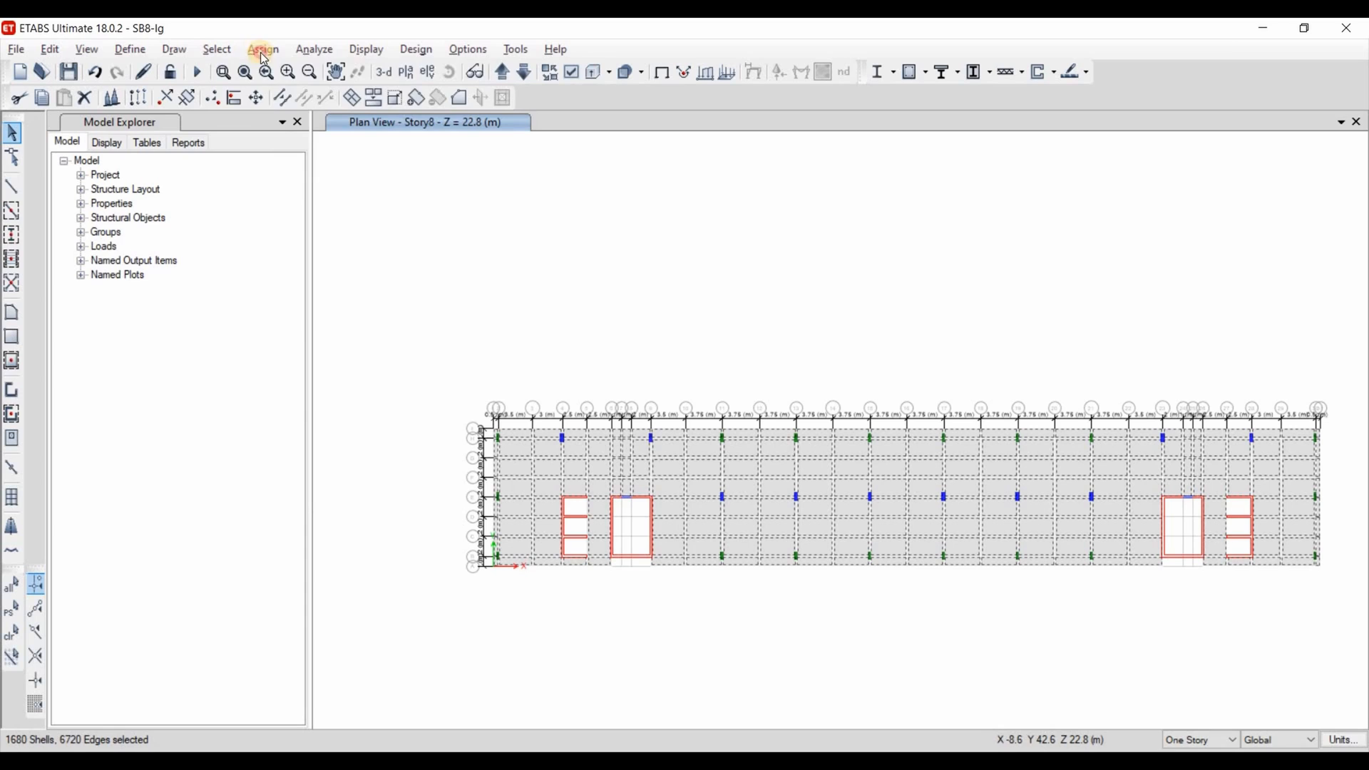
left_click(263, 48)
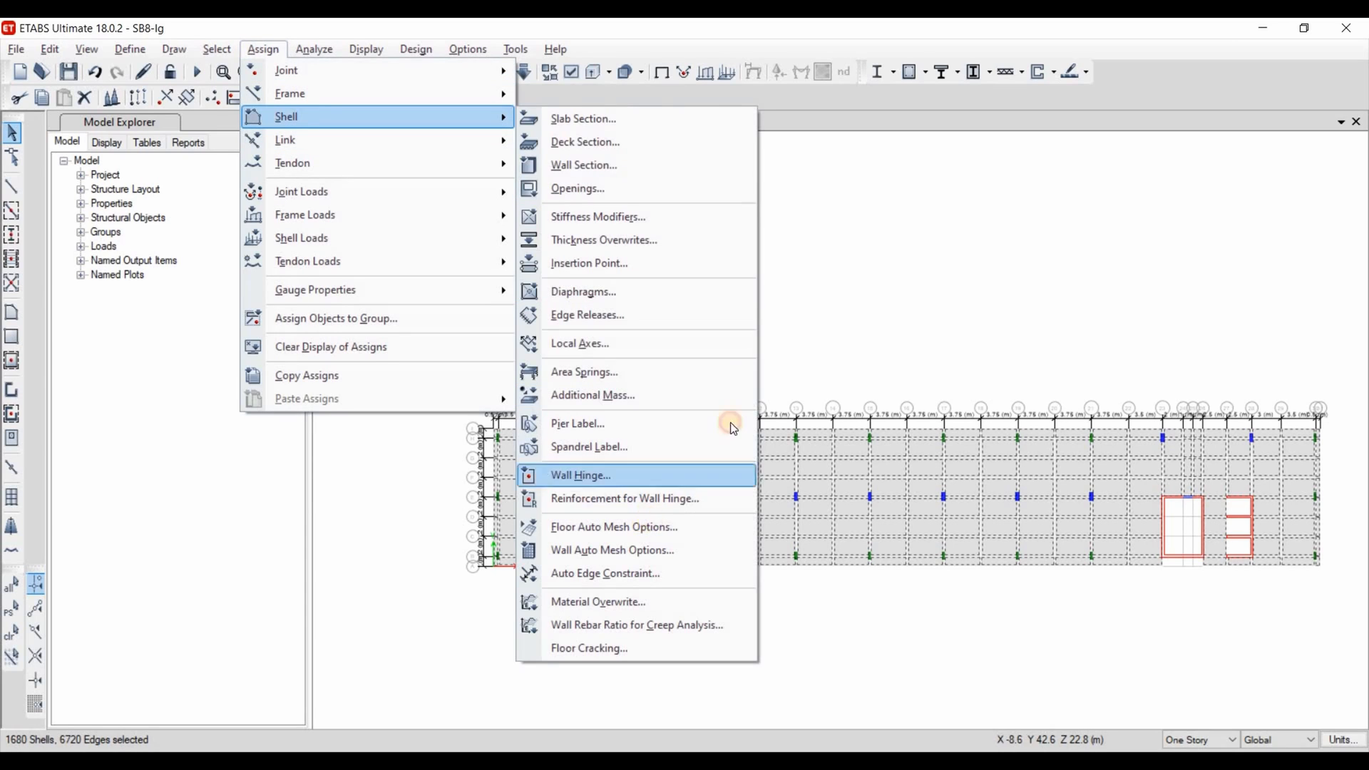
left_click(613, 526)
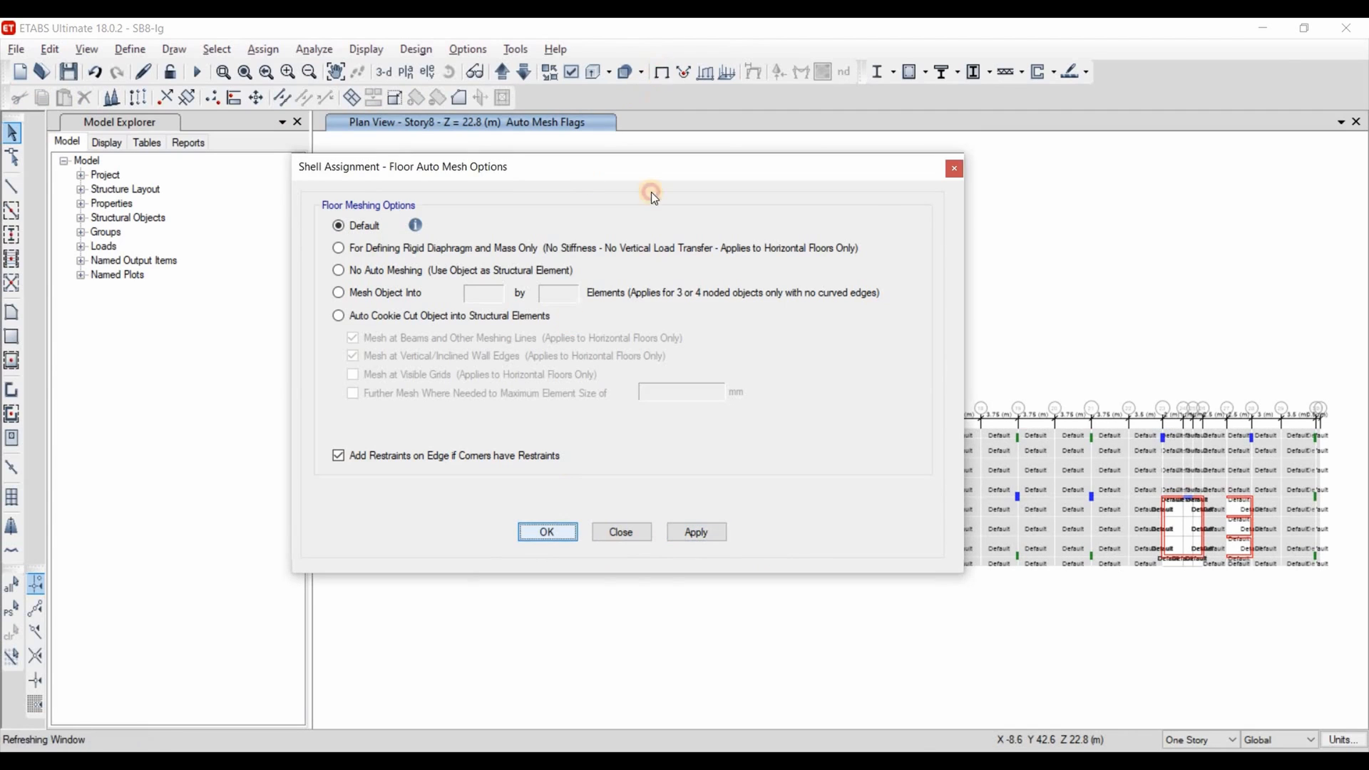
left_click(546, 532)
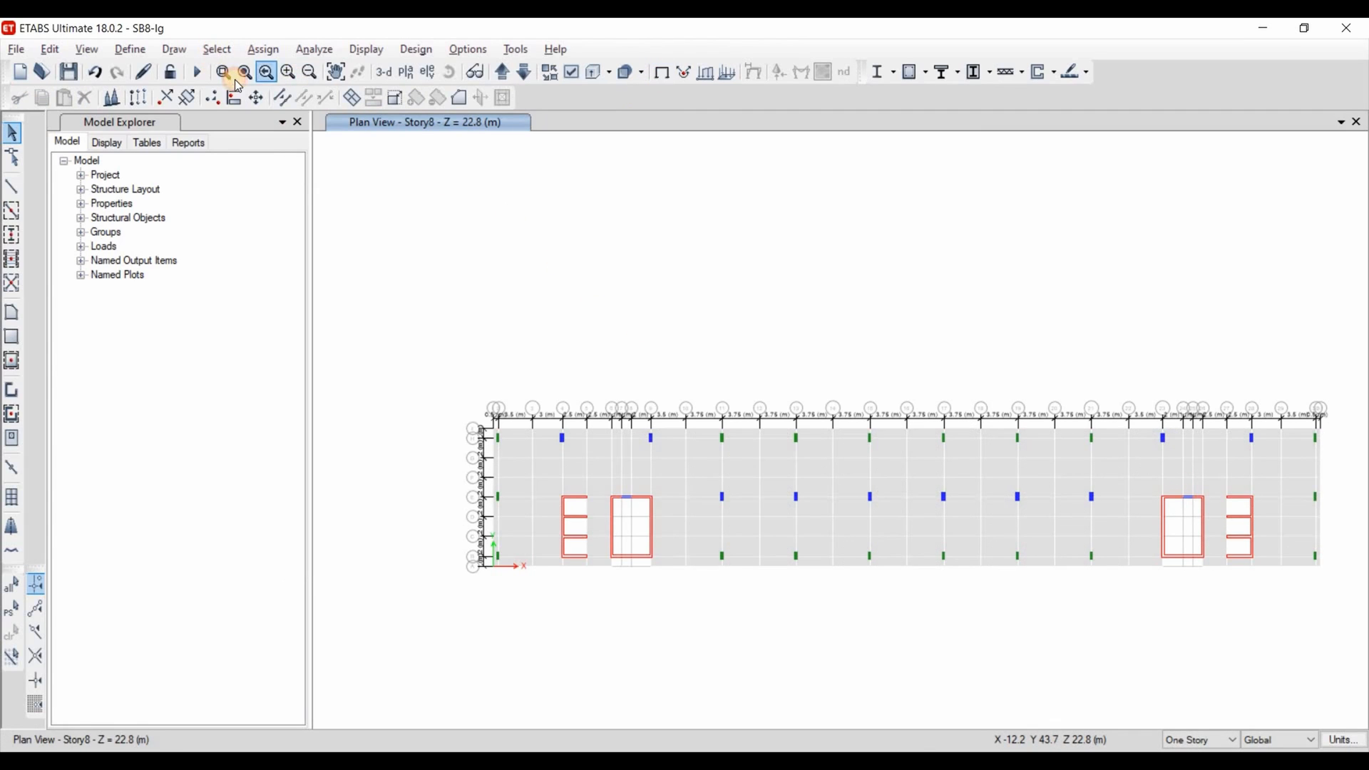
- Window-select the 64 core wall shells across all stories
left_click(215, 49)
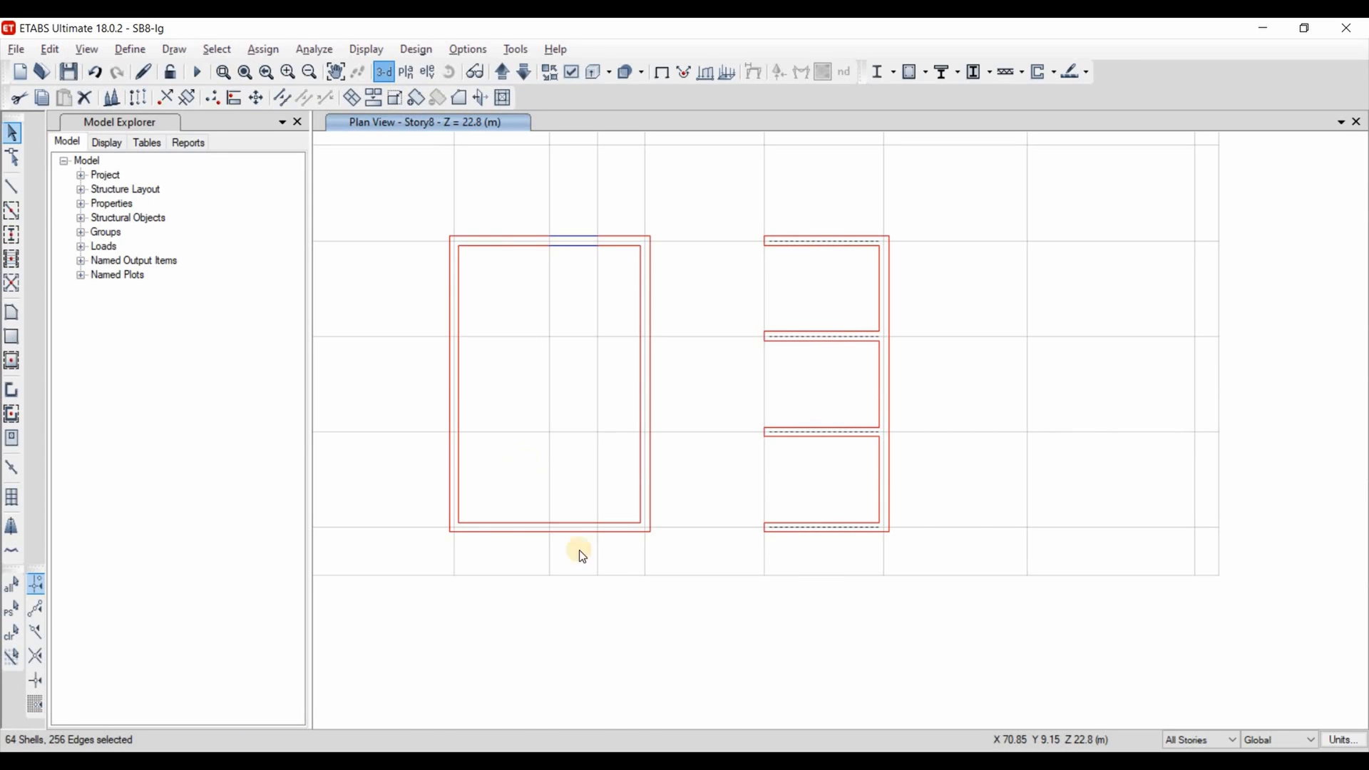
- Apply a trial 10 by 1 division to the 64 selected wall shells
left_click(382, 72)
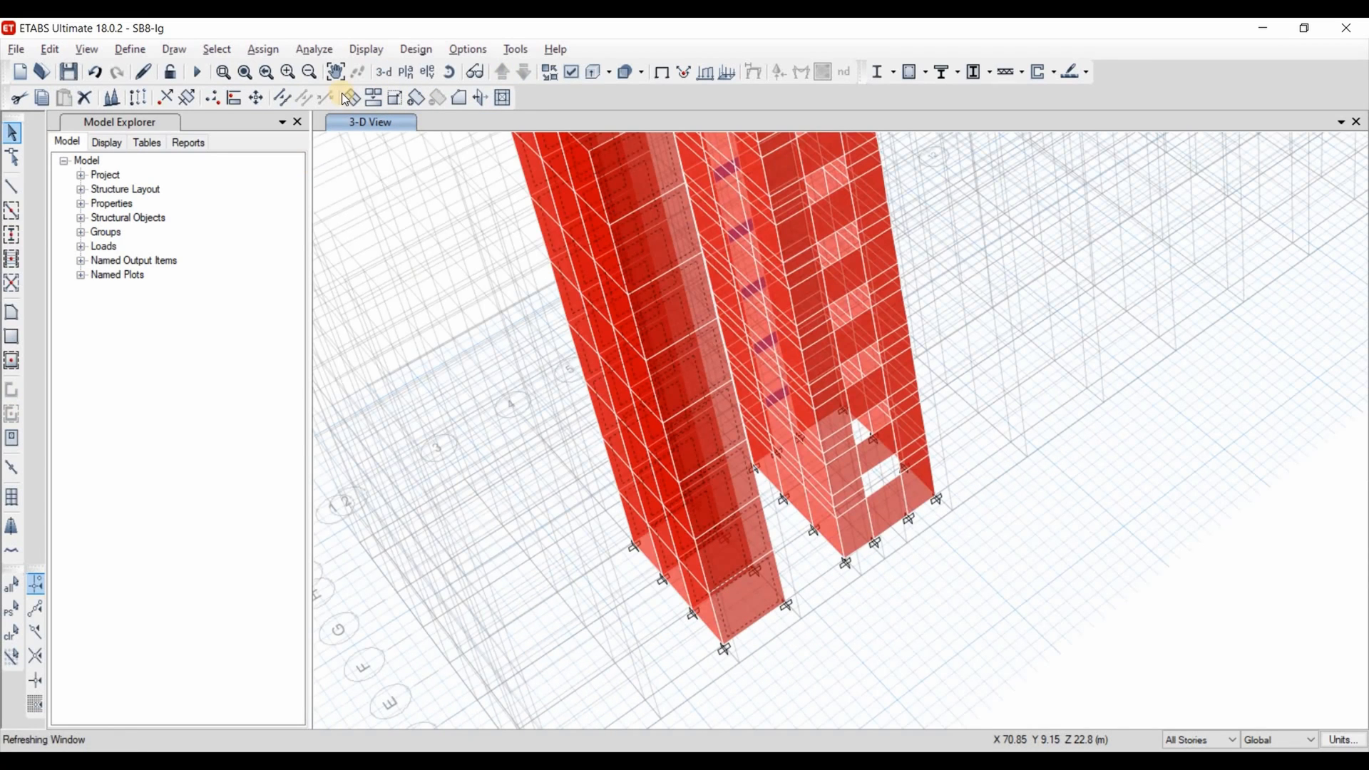
left_click(344, 97)
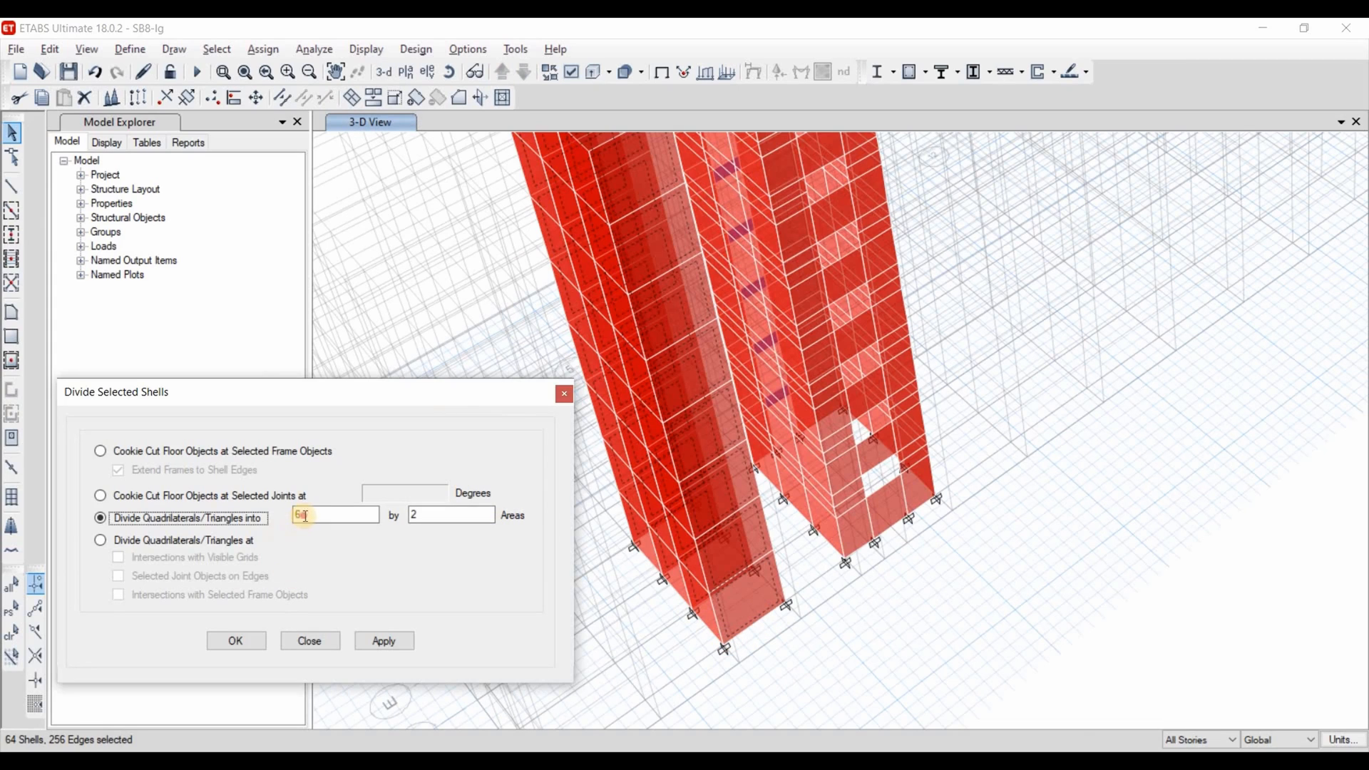
type("2")
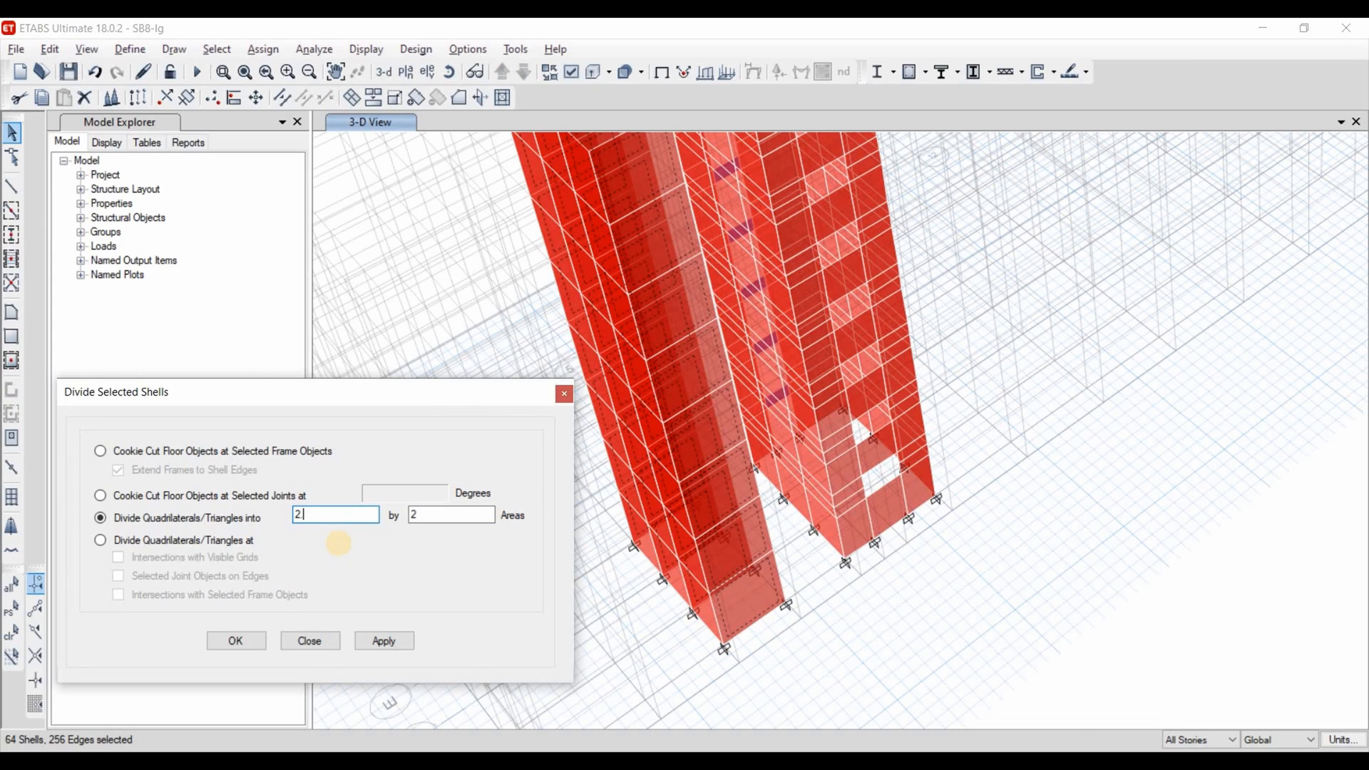
type(".5/0.25")
left_click(451, 514)
type("1")
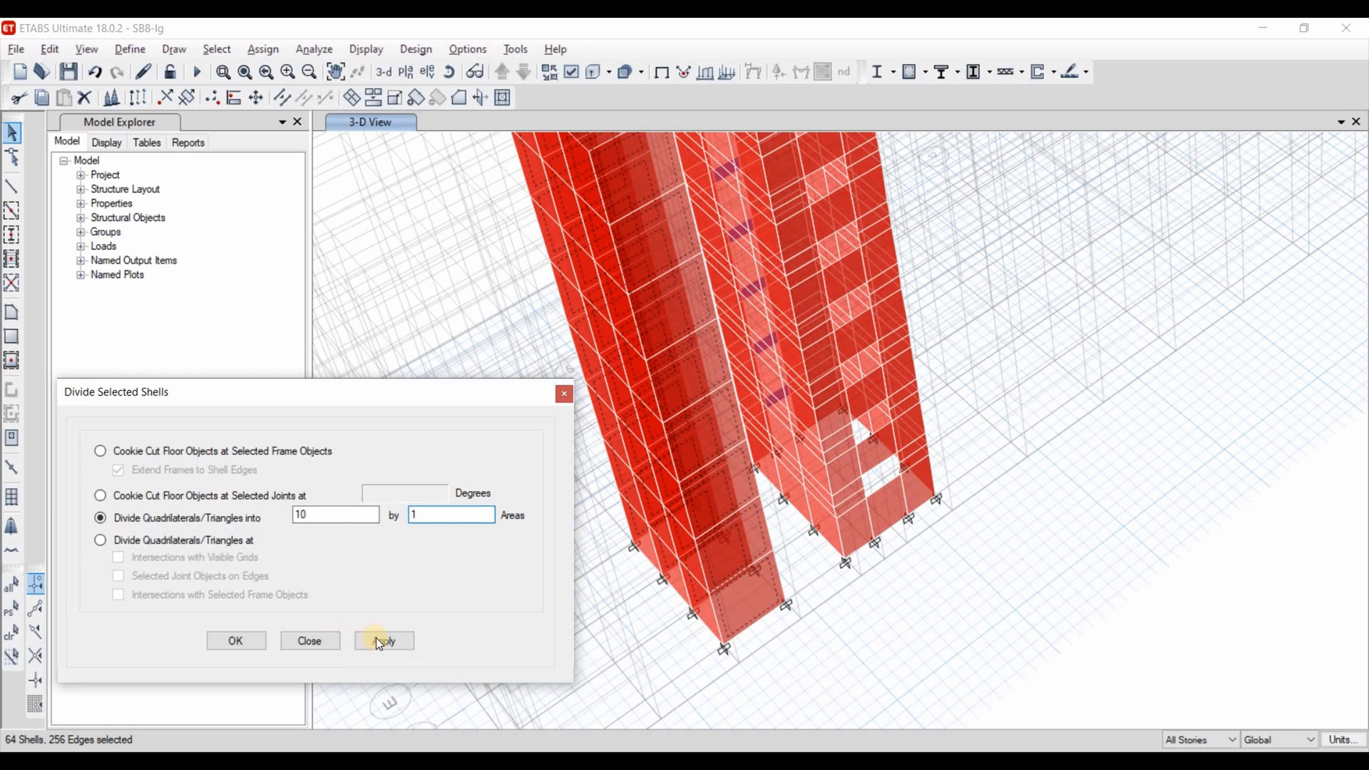
left_click(384, 640)
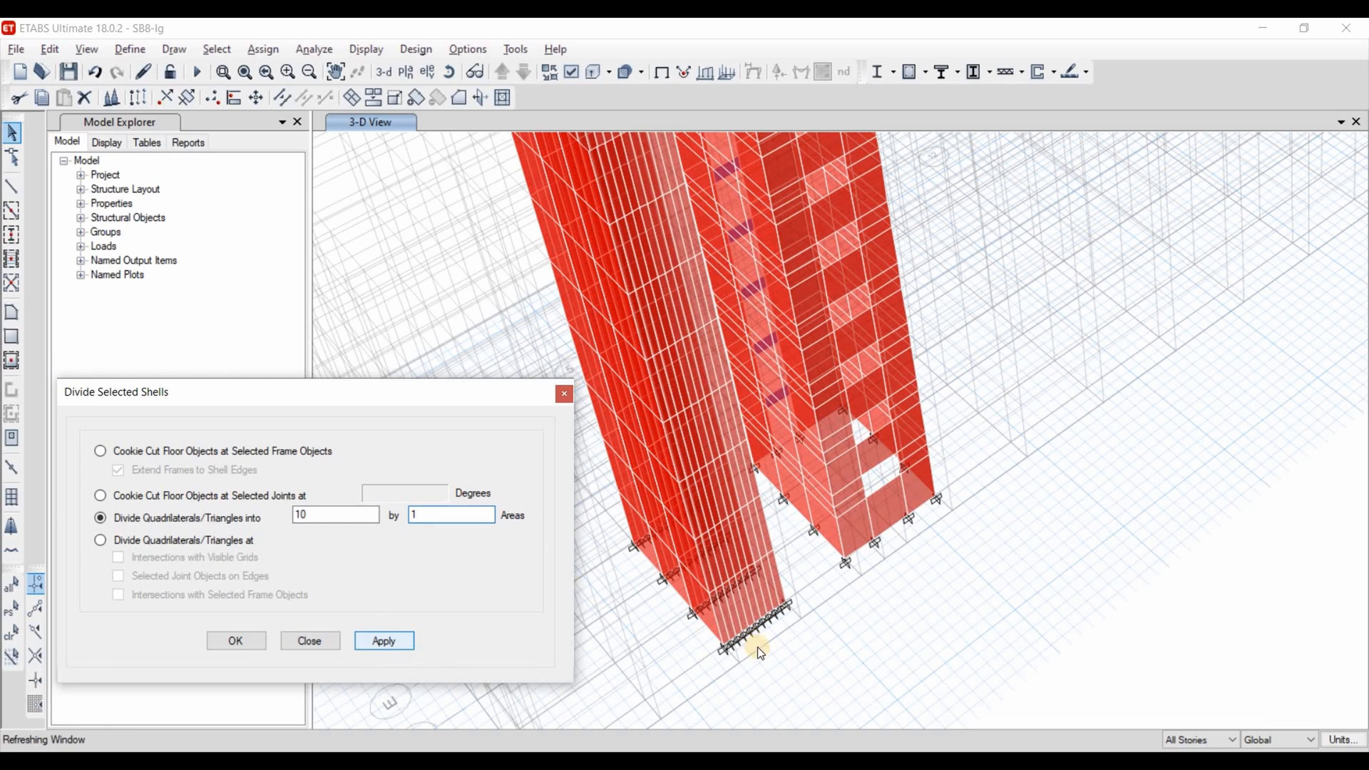
- Undo the trial division and set the division counts to 10 by 10
left_click(384, 640)
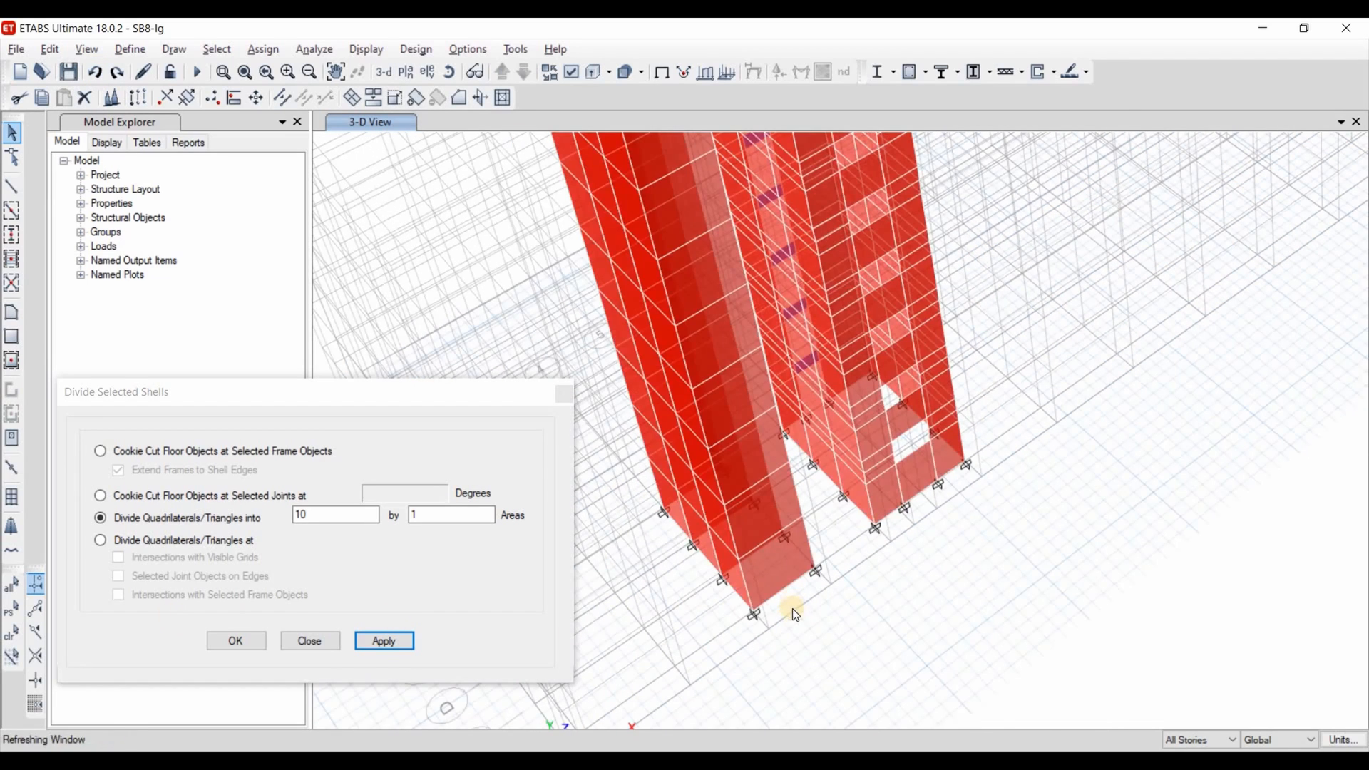
left_click(451, 514)
type("0")
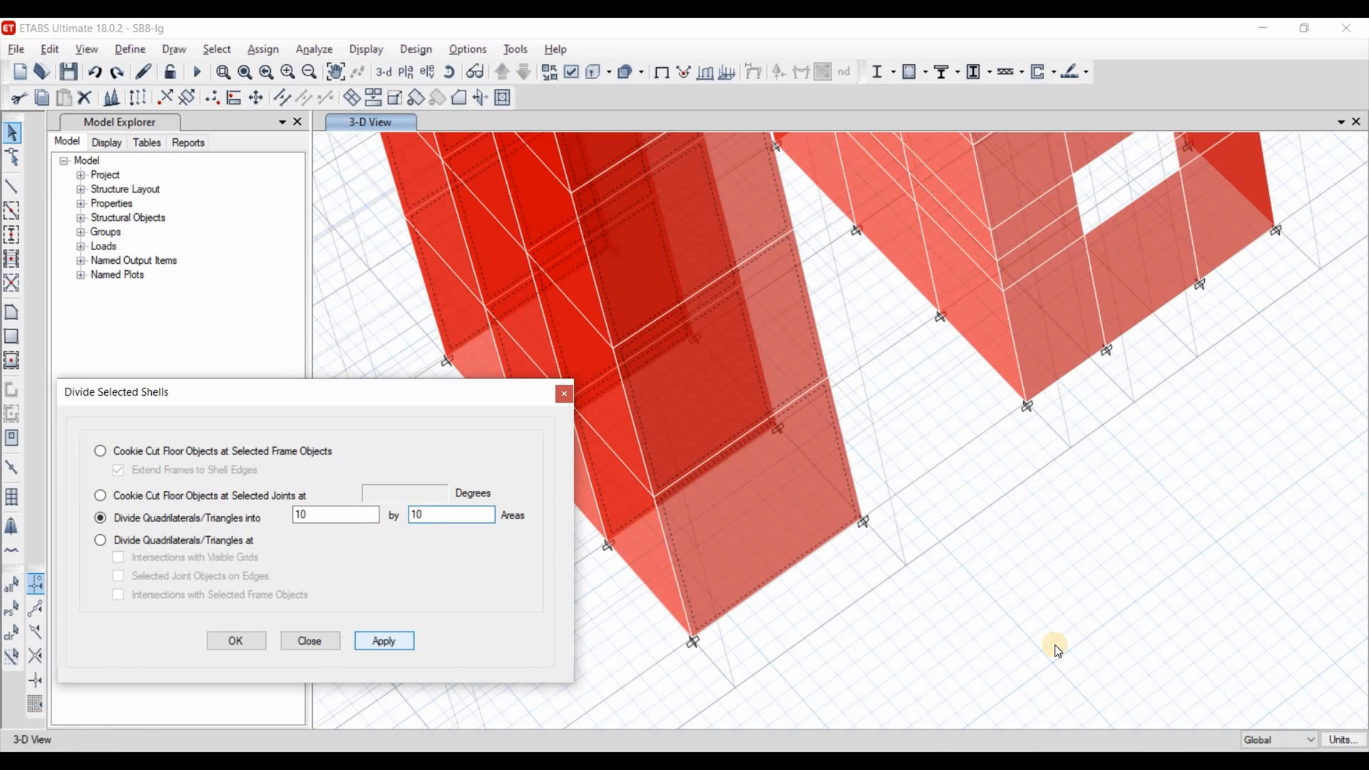
left_click(384, 640)
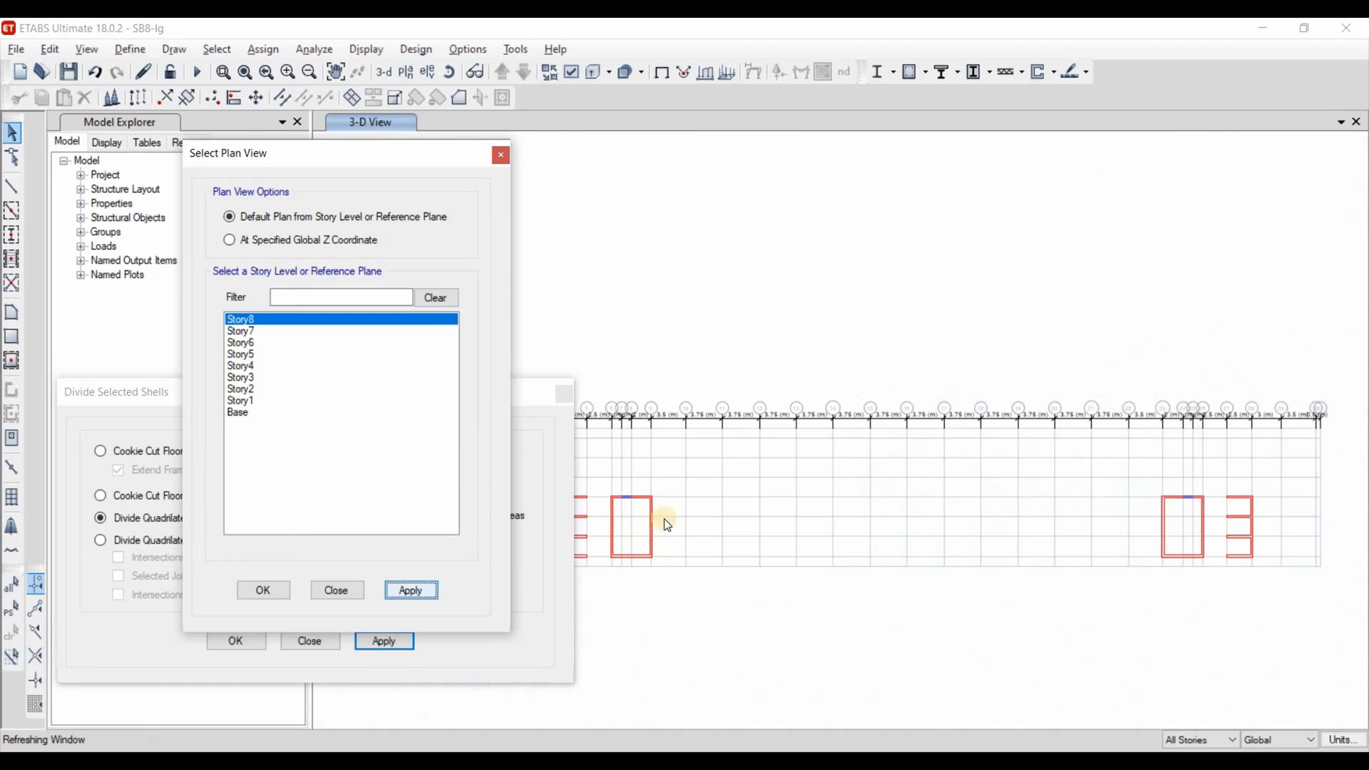
- Divide the walls 8 by 10 via the Story8 plan and return to the 3-D view
left_click(262, 588)
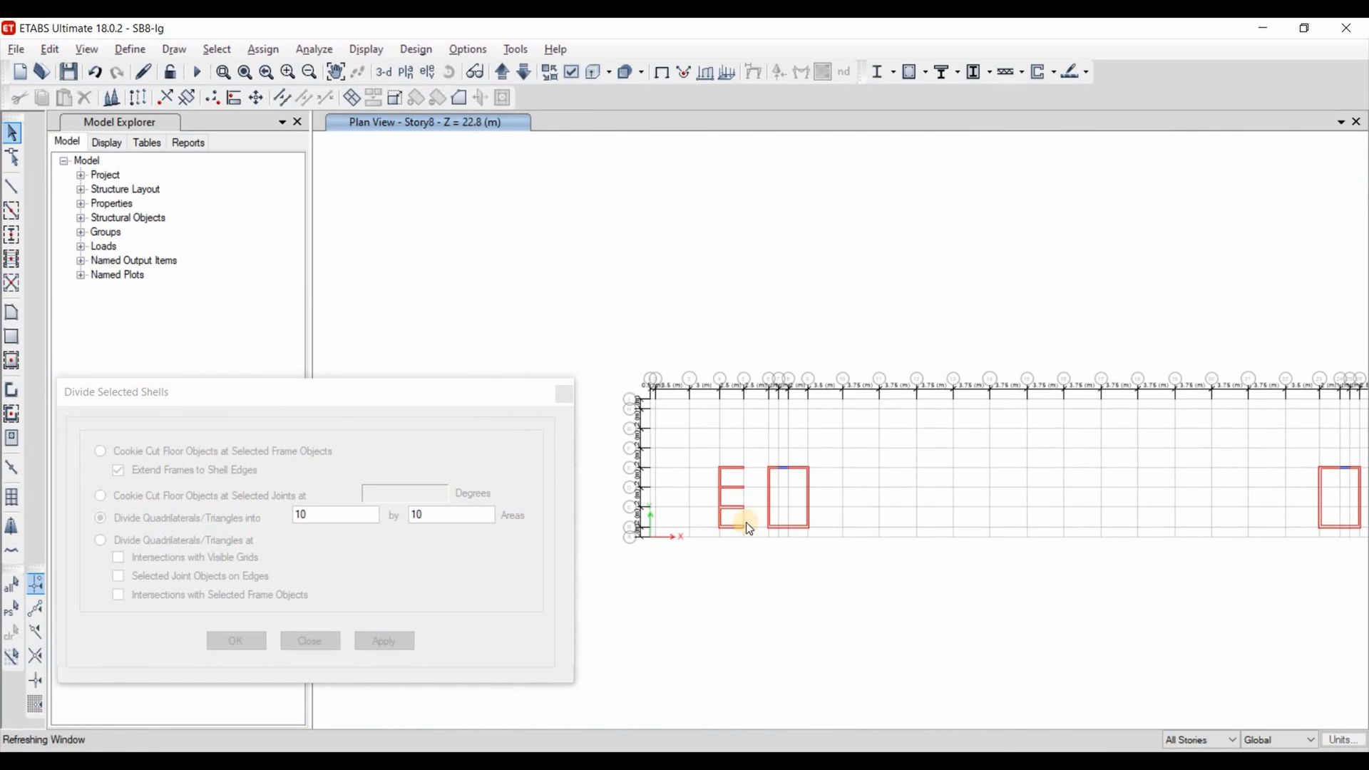
left_click(382, 640)
type("8")
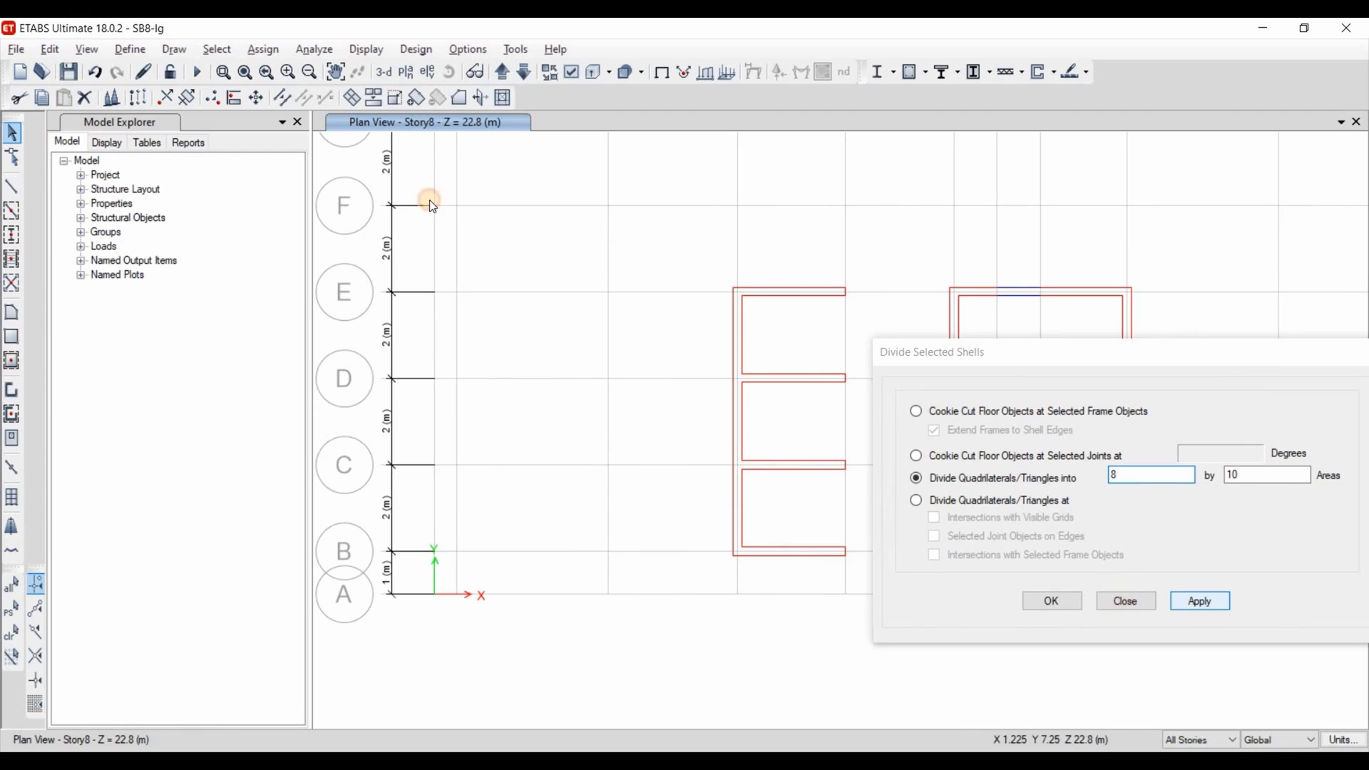
left_click(1125, 601)
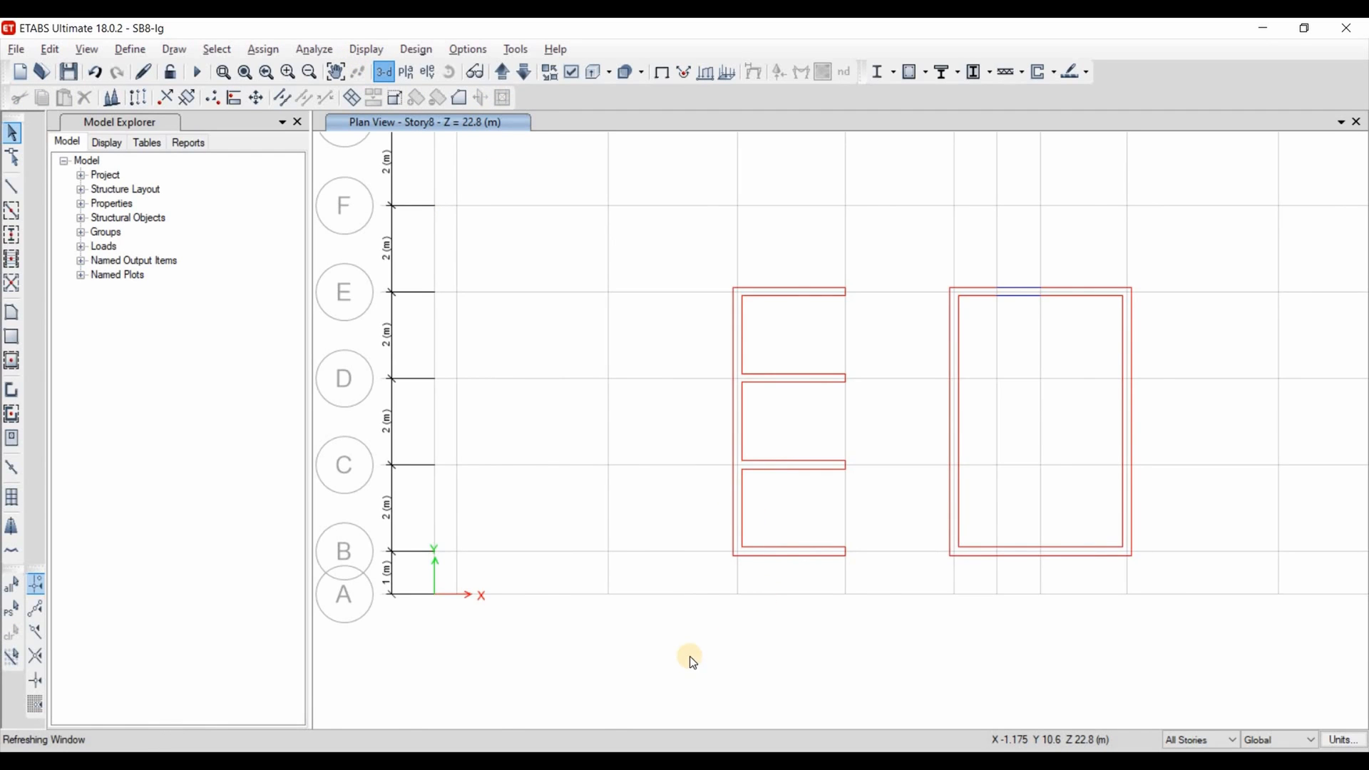
left_click(382, 71)
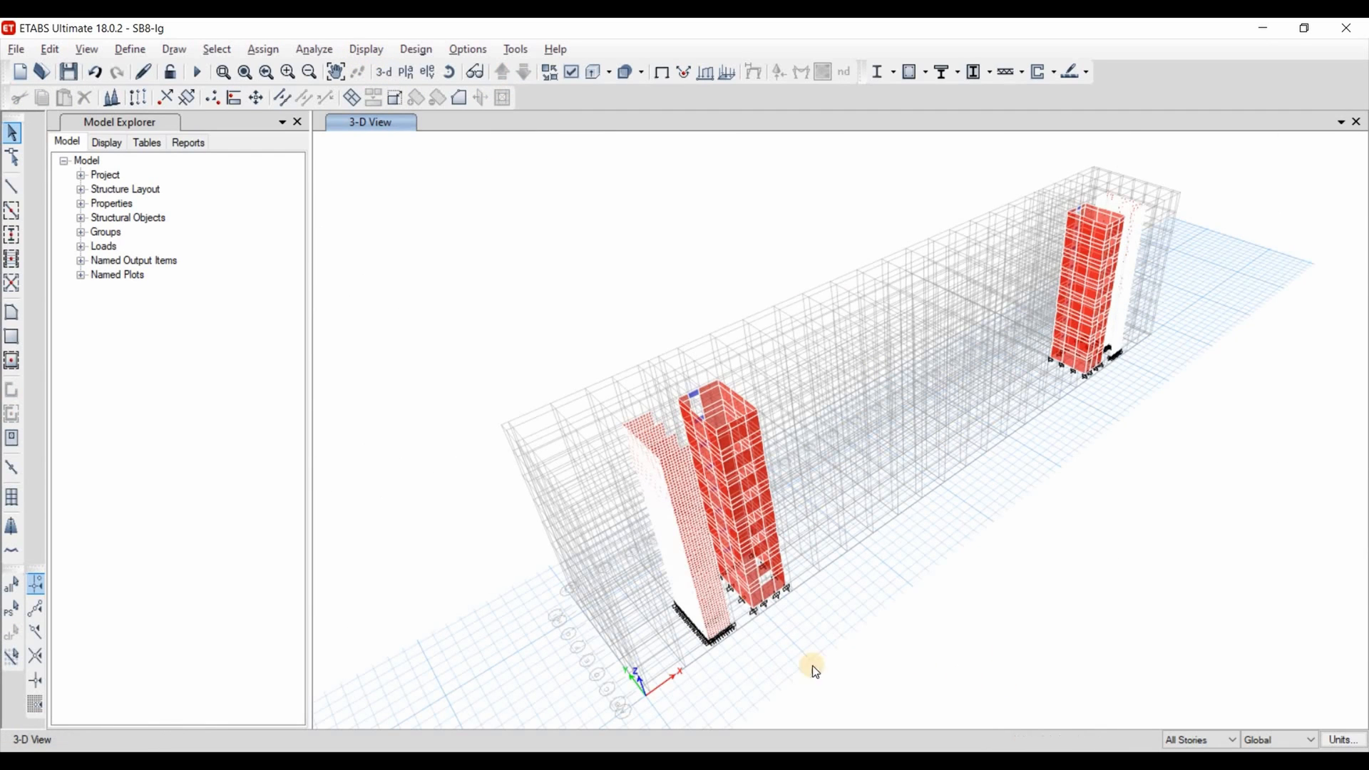
mouse_move(1172, 429)
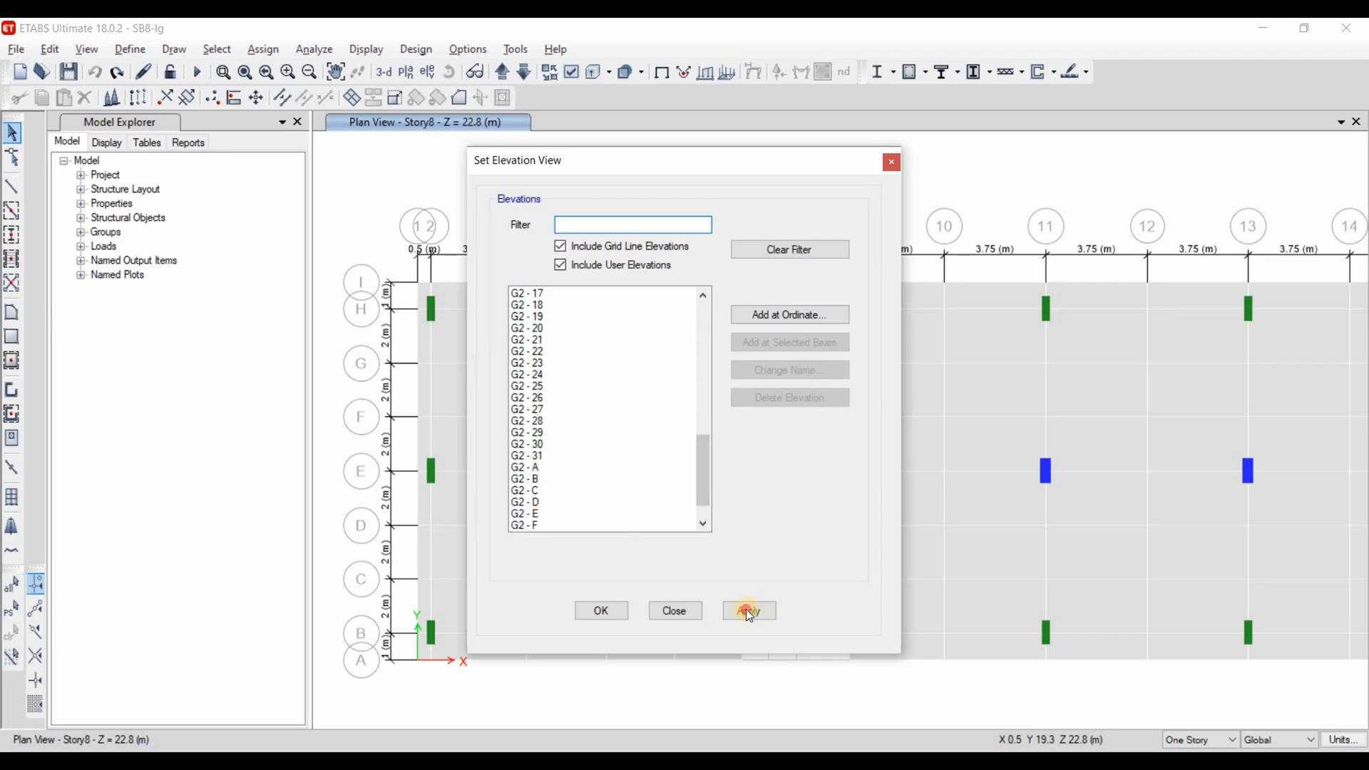
- Display the G2-E elevation and select its lower-left wall pier
left_click(749, 610)
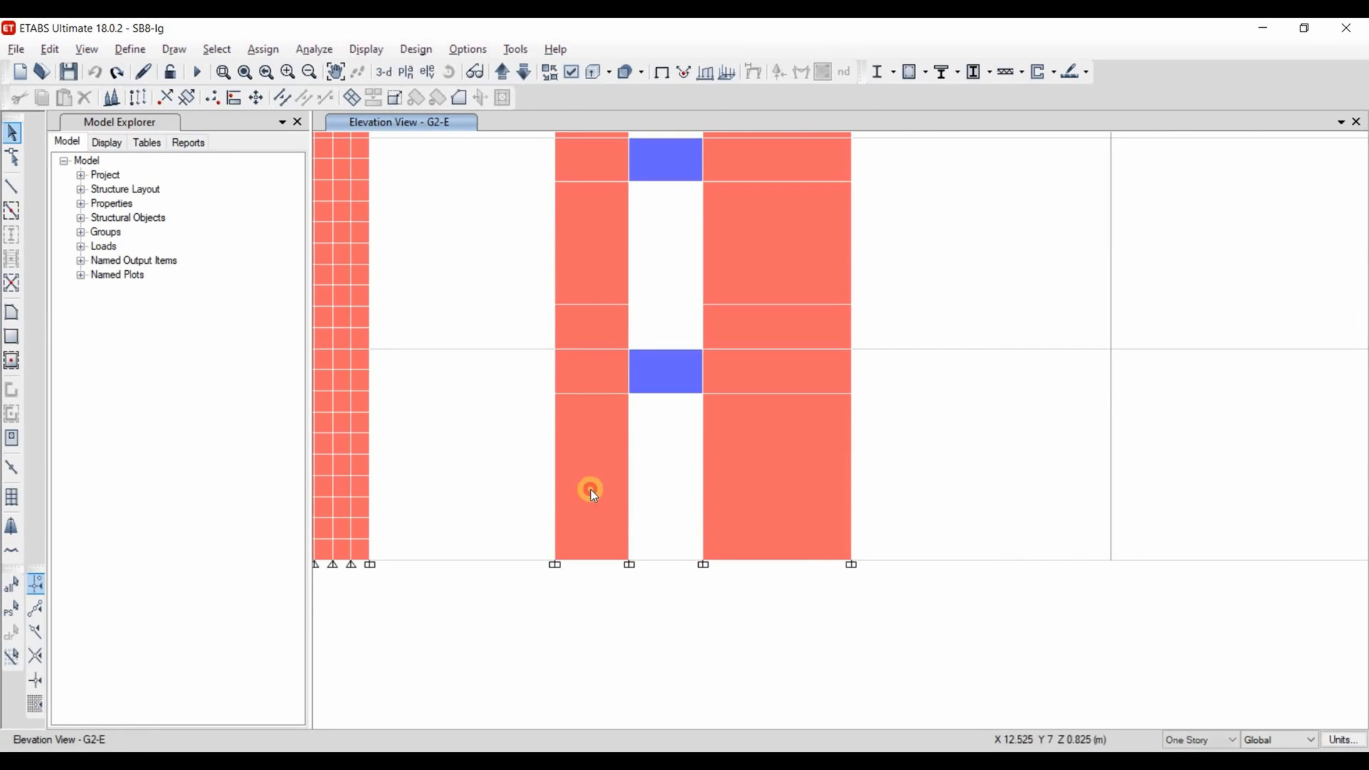
left_click(589, 489)
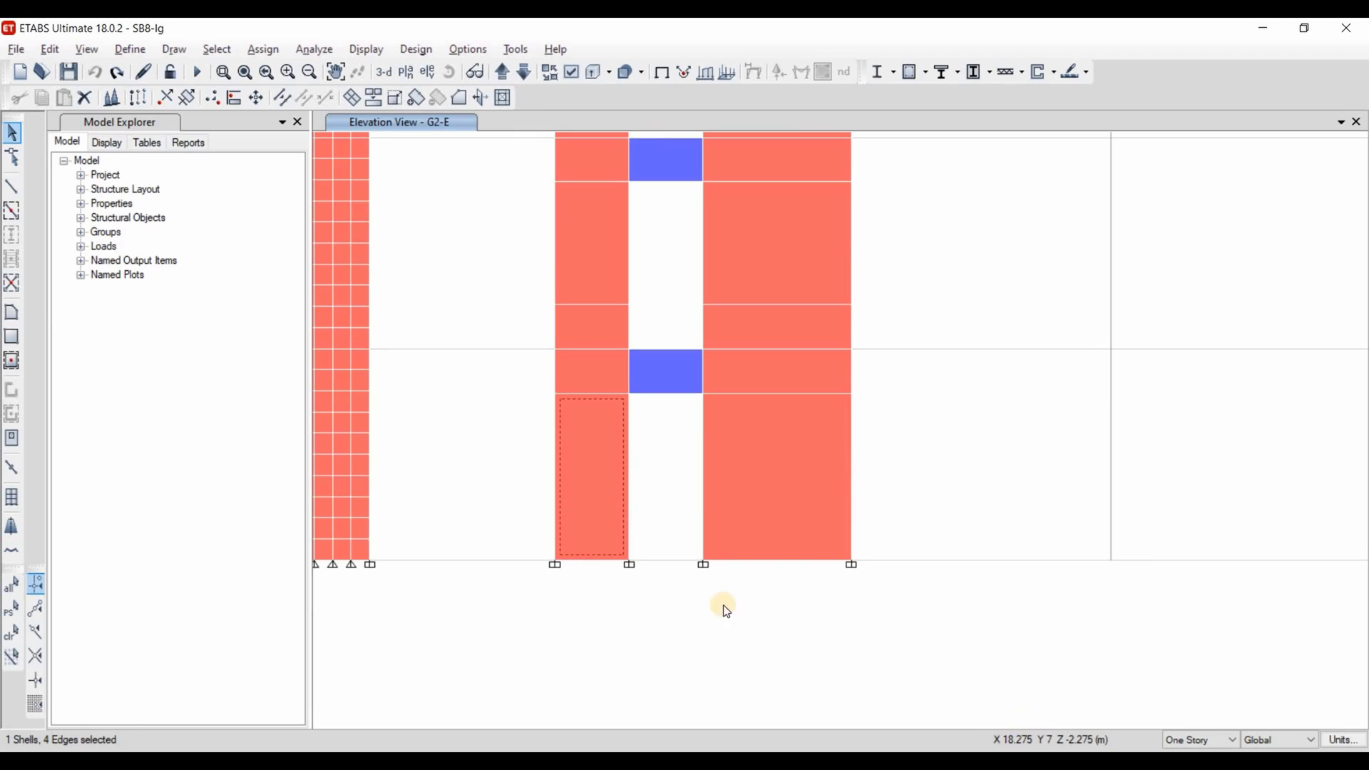
mouse_move(627, 563)
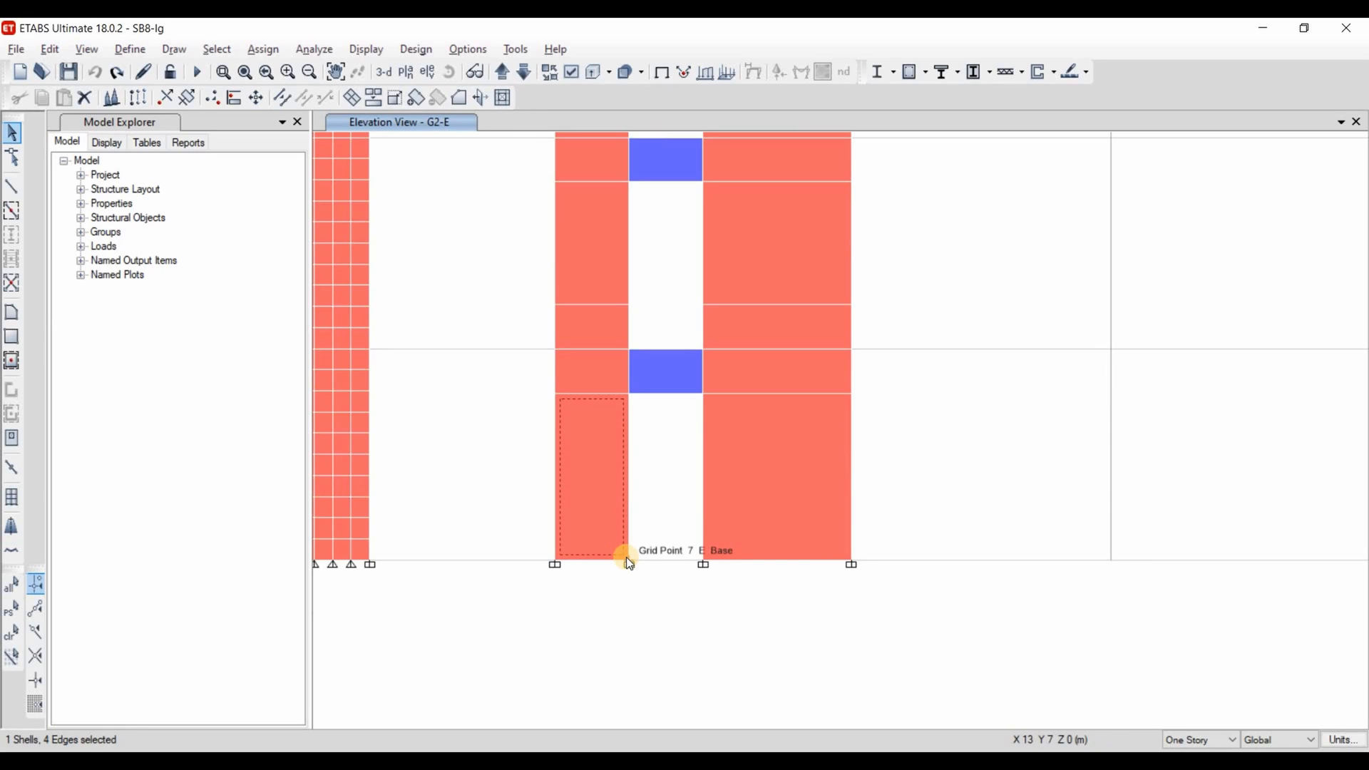
mouse_move(646, 569)
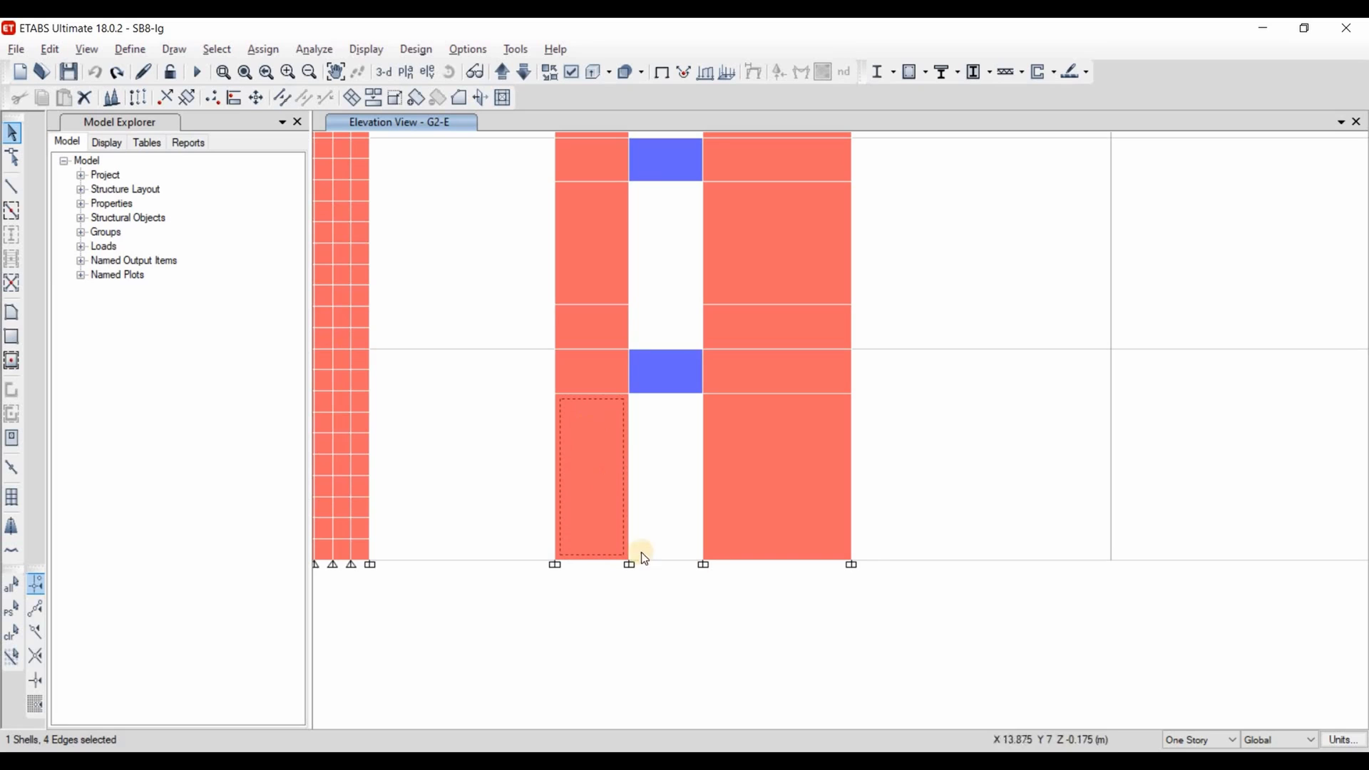
mouse_move(628, 395)
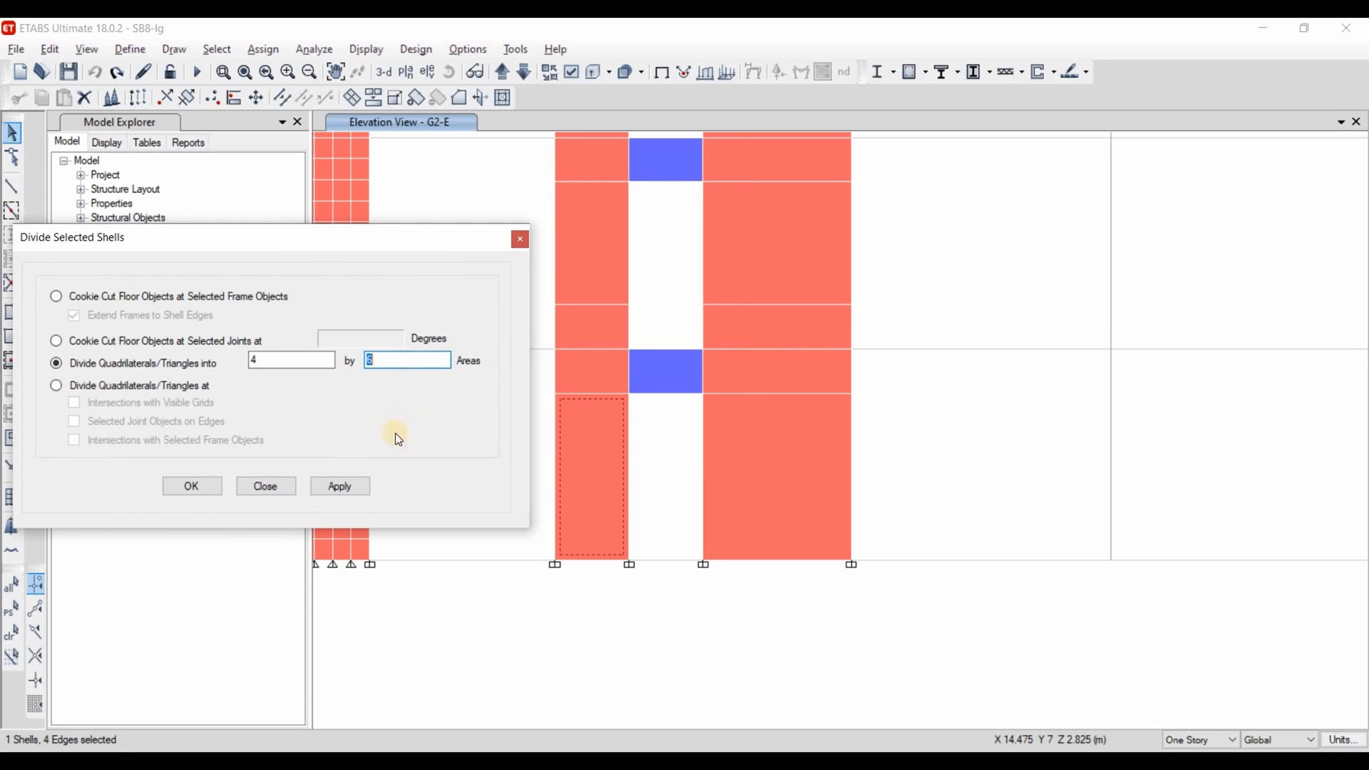
- Divide the wall piers 8 by 9 and select the short panels across all stories
left_click(340, 487)
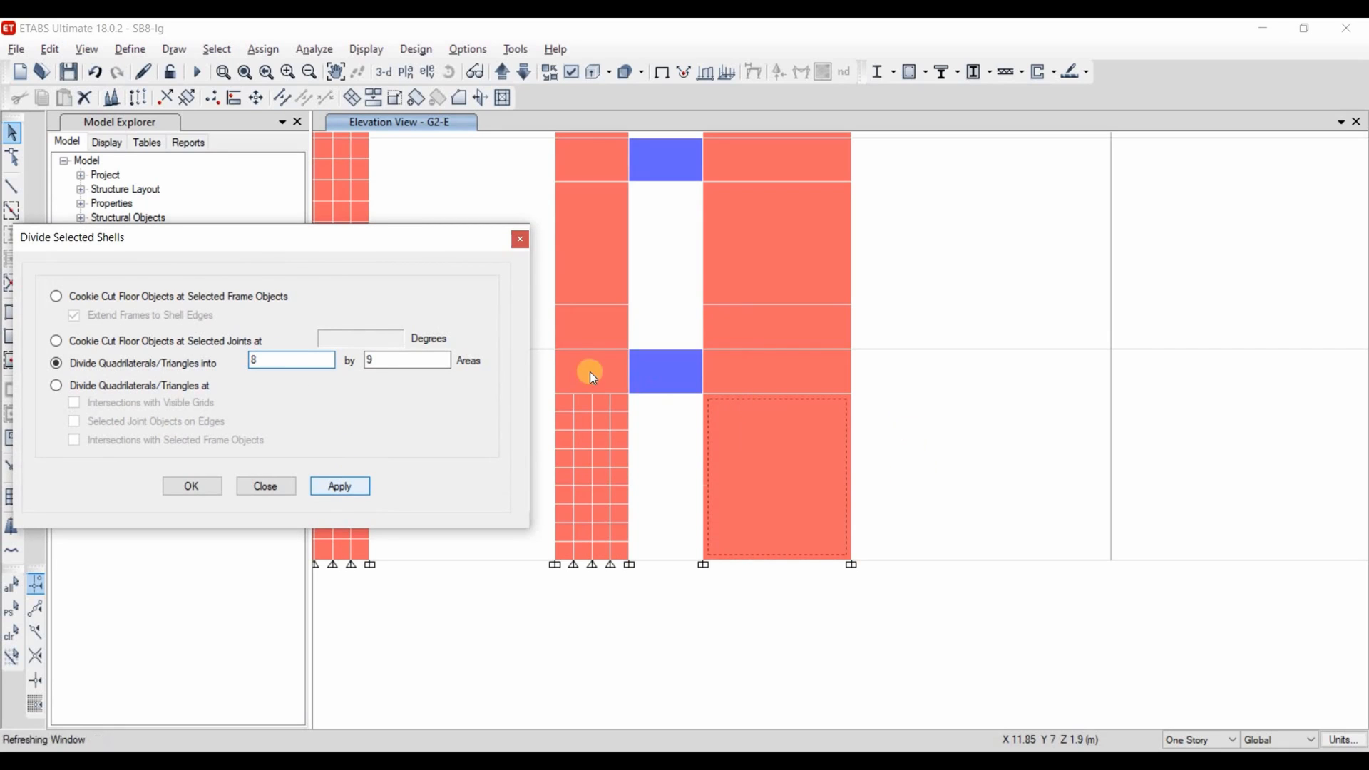
left_click(339, 486)
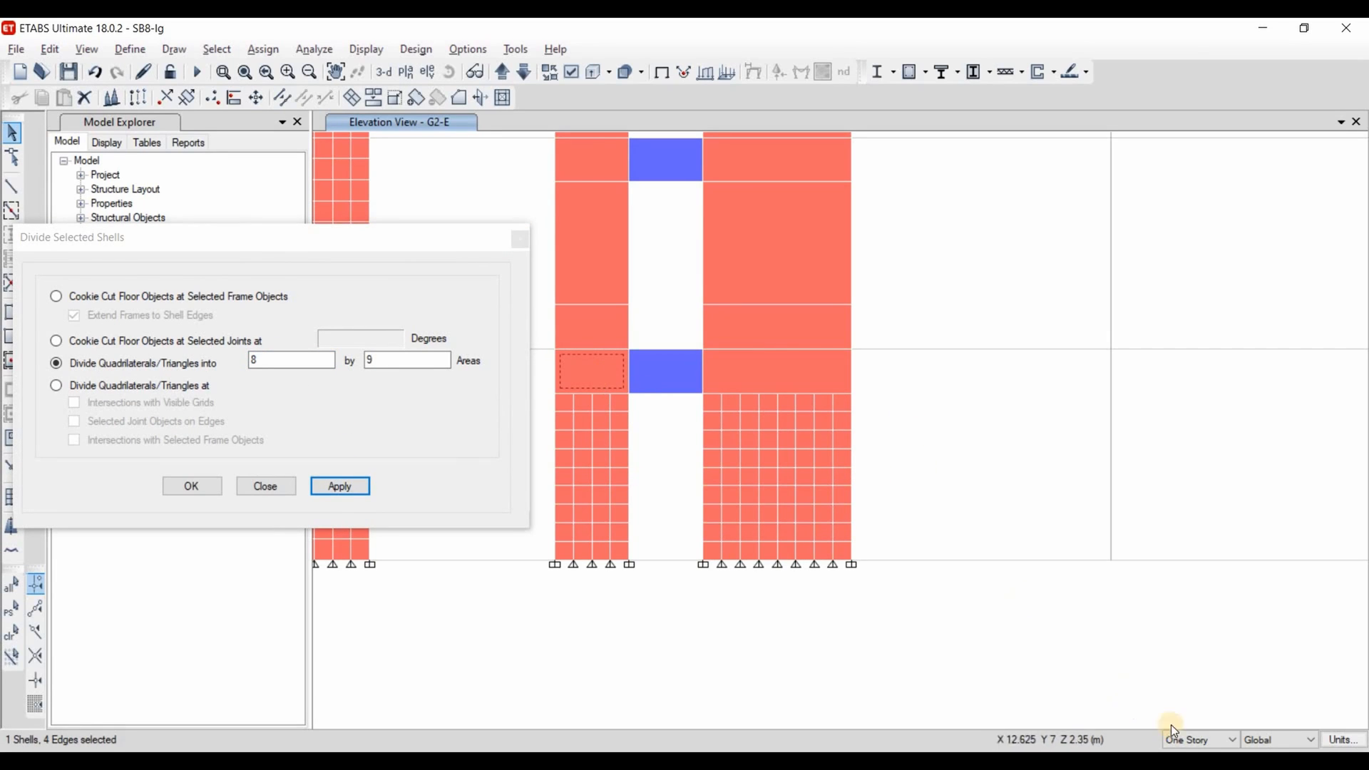
left_click(600, 353)
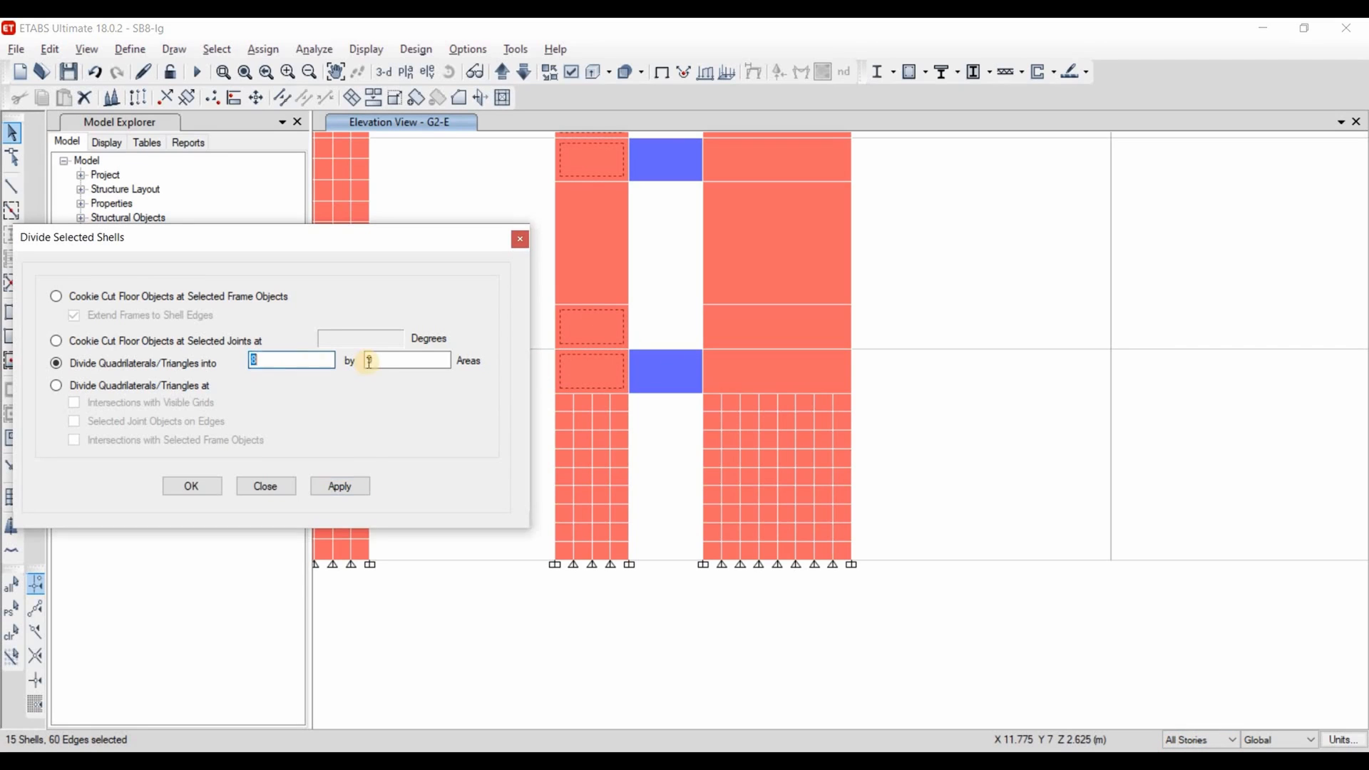
left_click(340, 486)
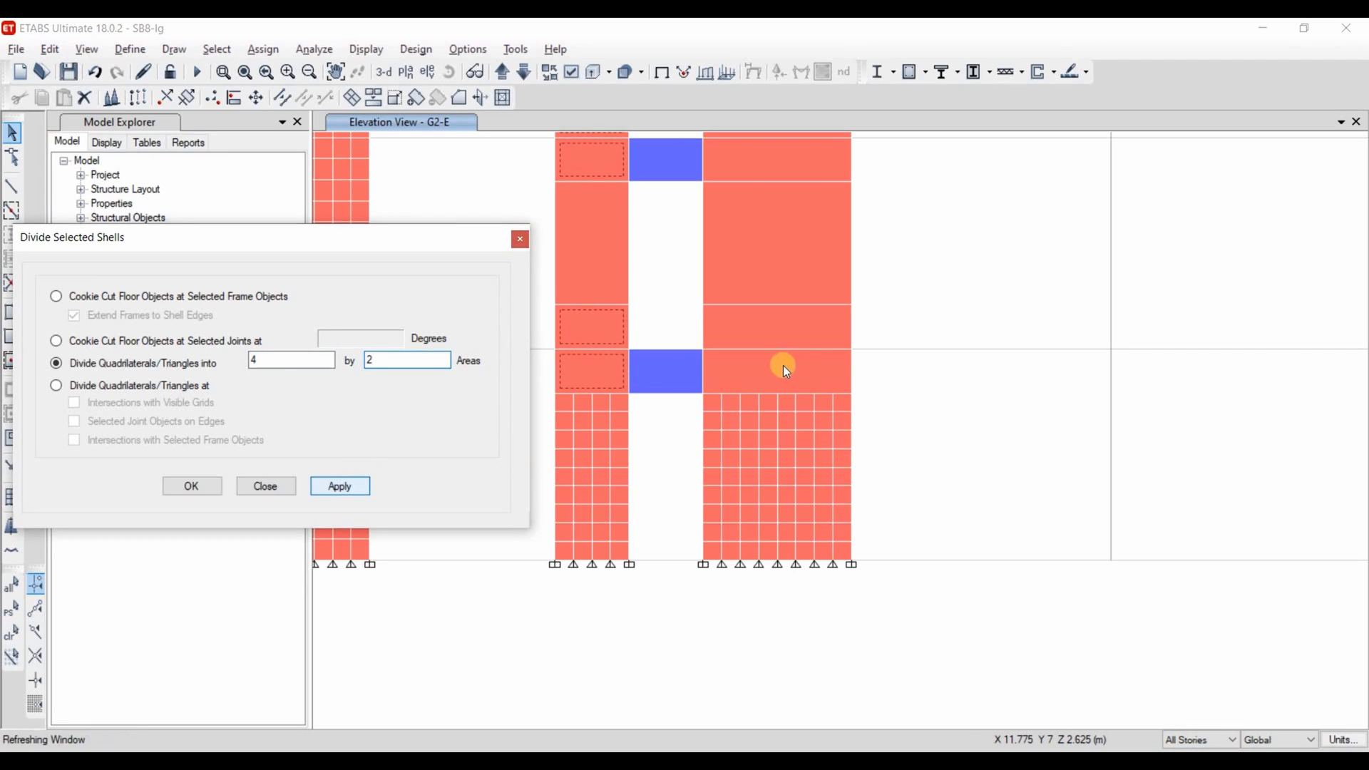
- Divide the short panels 4 by 2 and the coupling beams 8 by 2 into a connected mesh
left_click(339, 485)
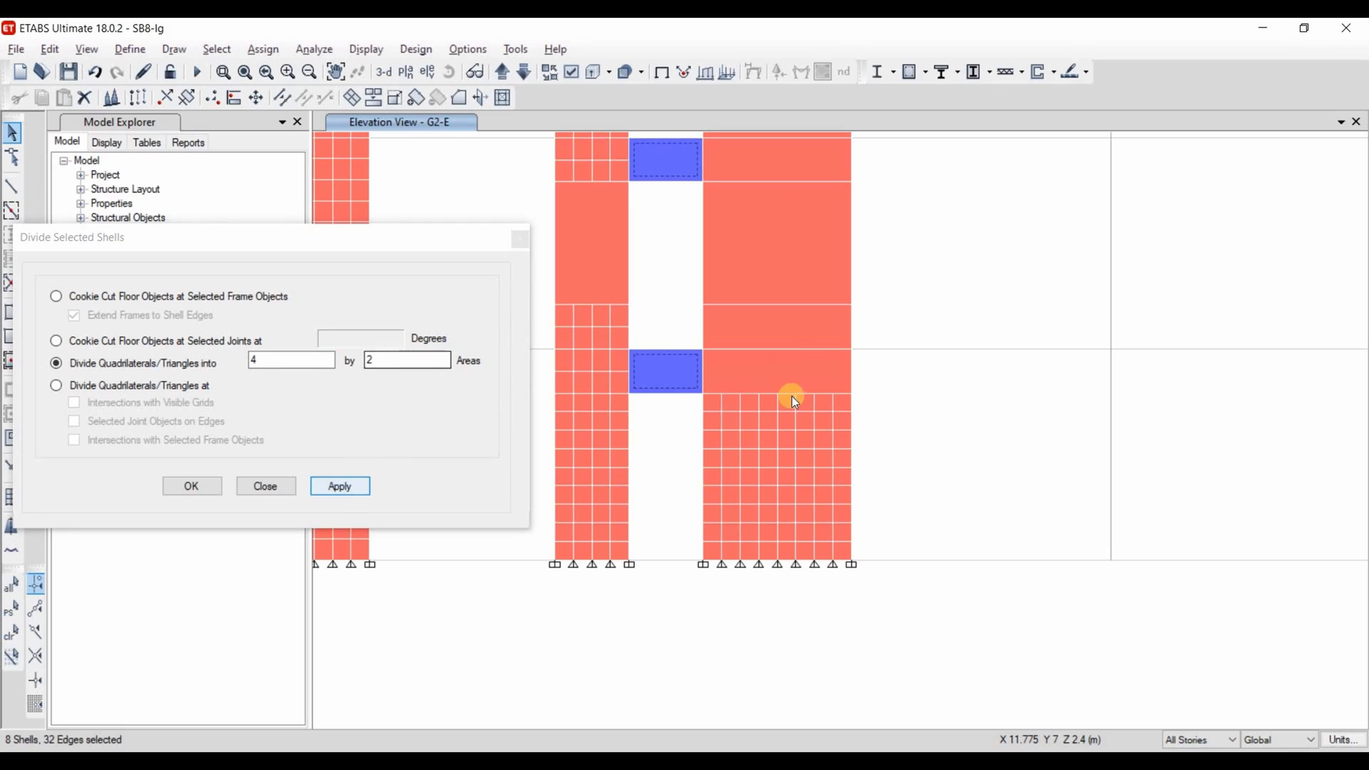
left_click(339, 486)
type("8")
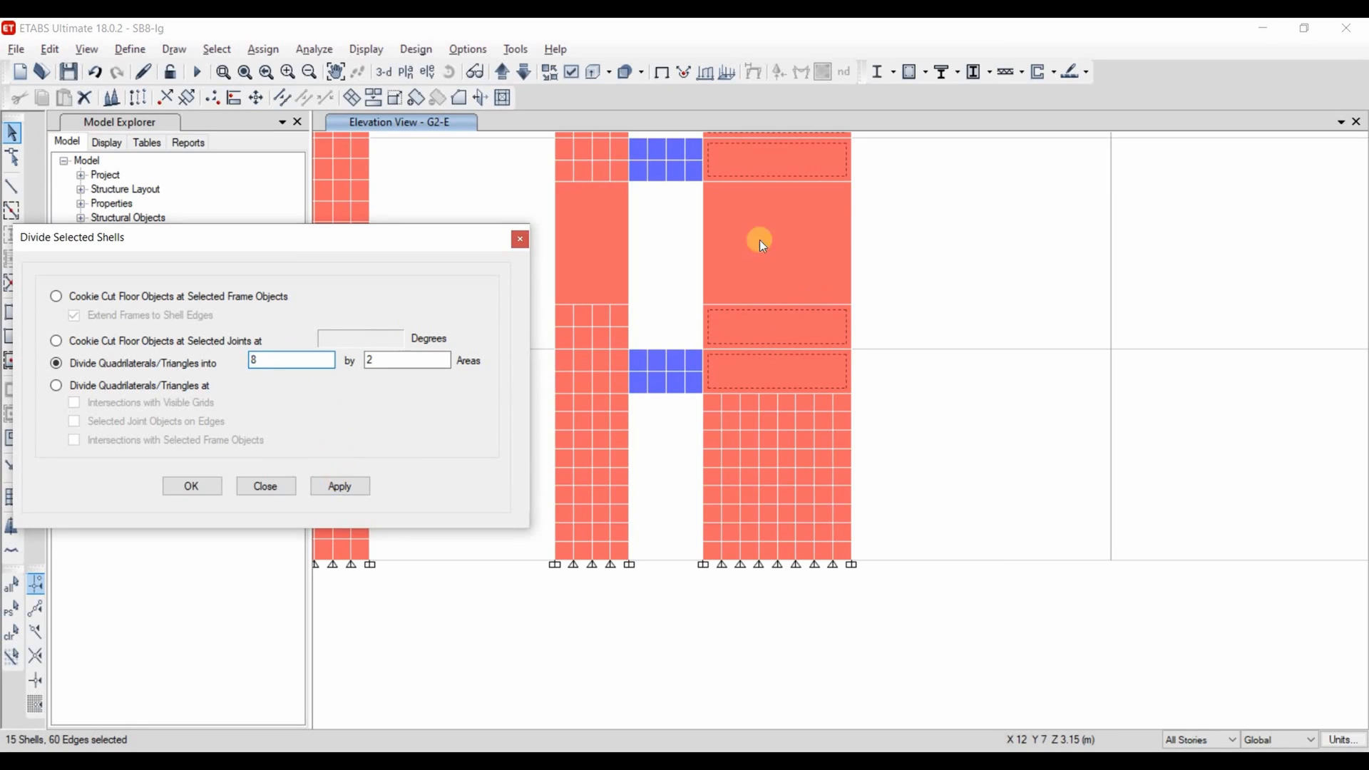
left_click(340, 485)
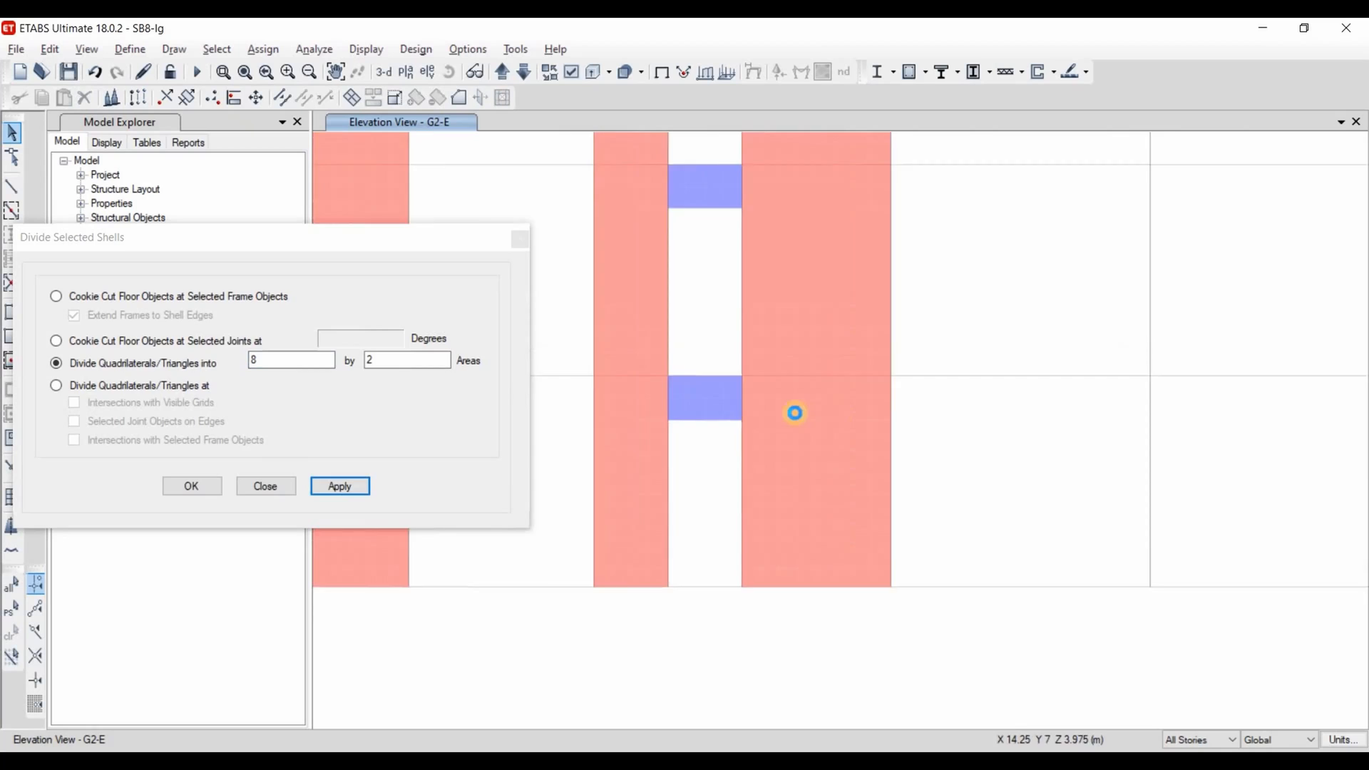
left_click(339, 487)
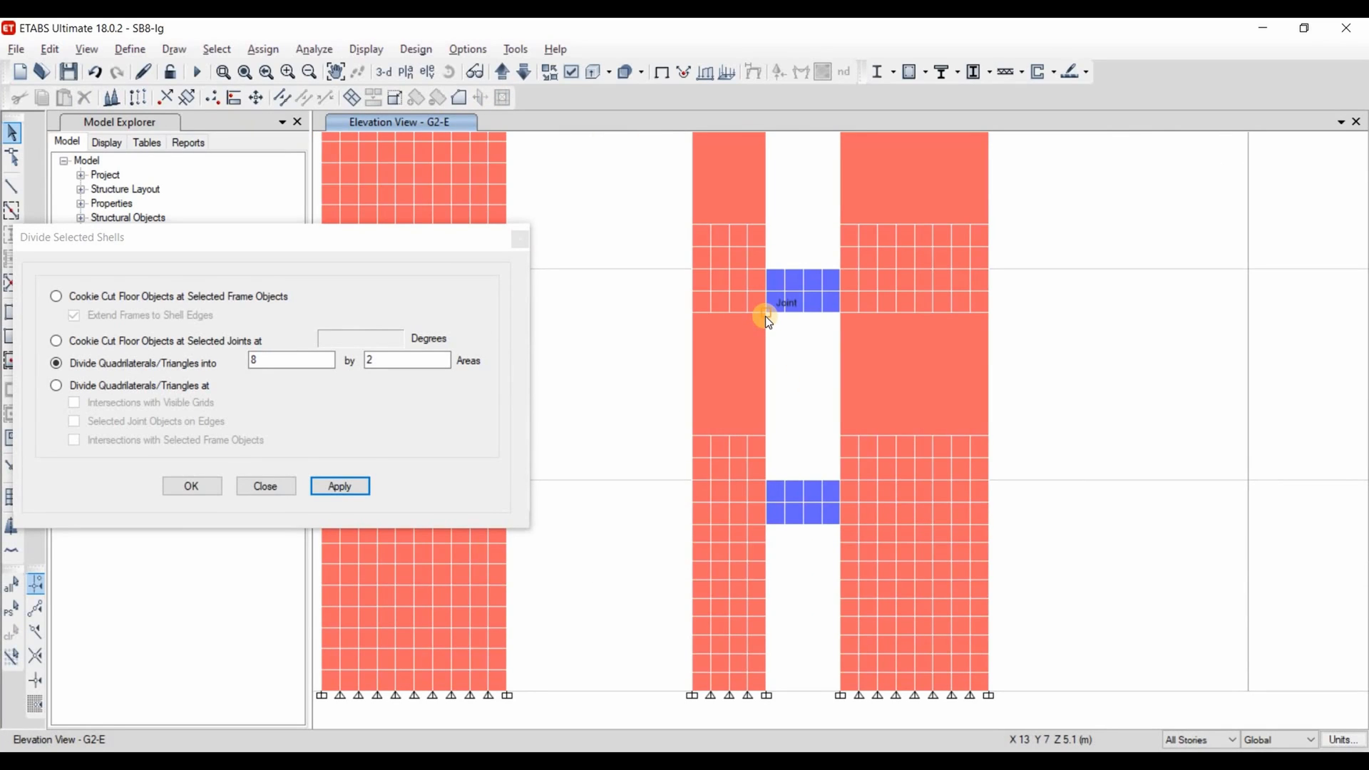
mouse_move(767, 324)
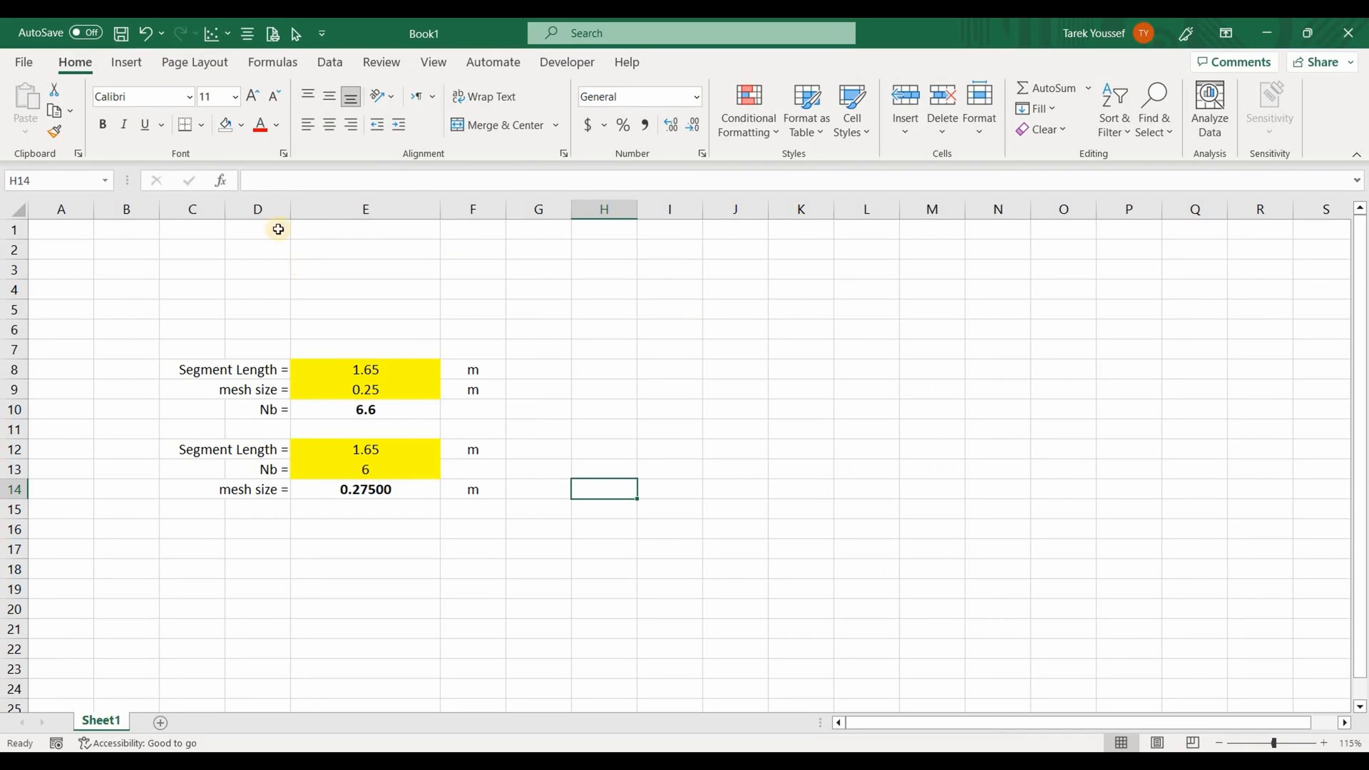
- Check in Excel that 1.65 m at 0.25 m gives 6.6 divisions, rounded to 7 for a ≈0.236 m mesh
left_click(365, 369)
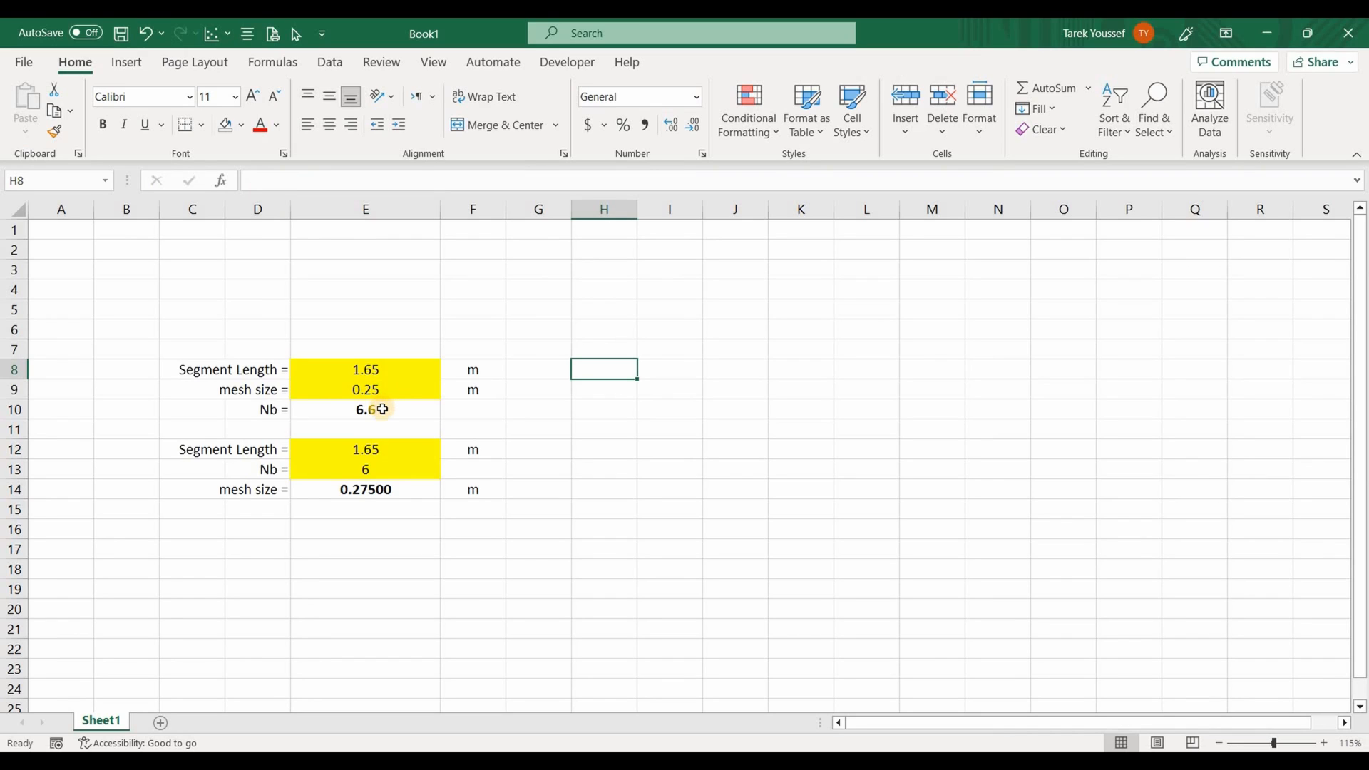
left_click(365, 410)
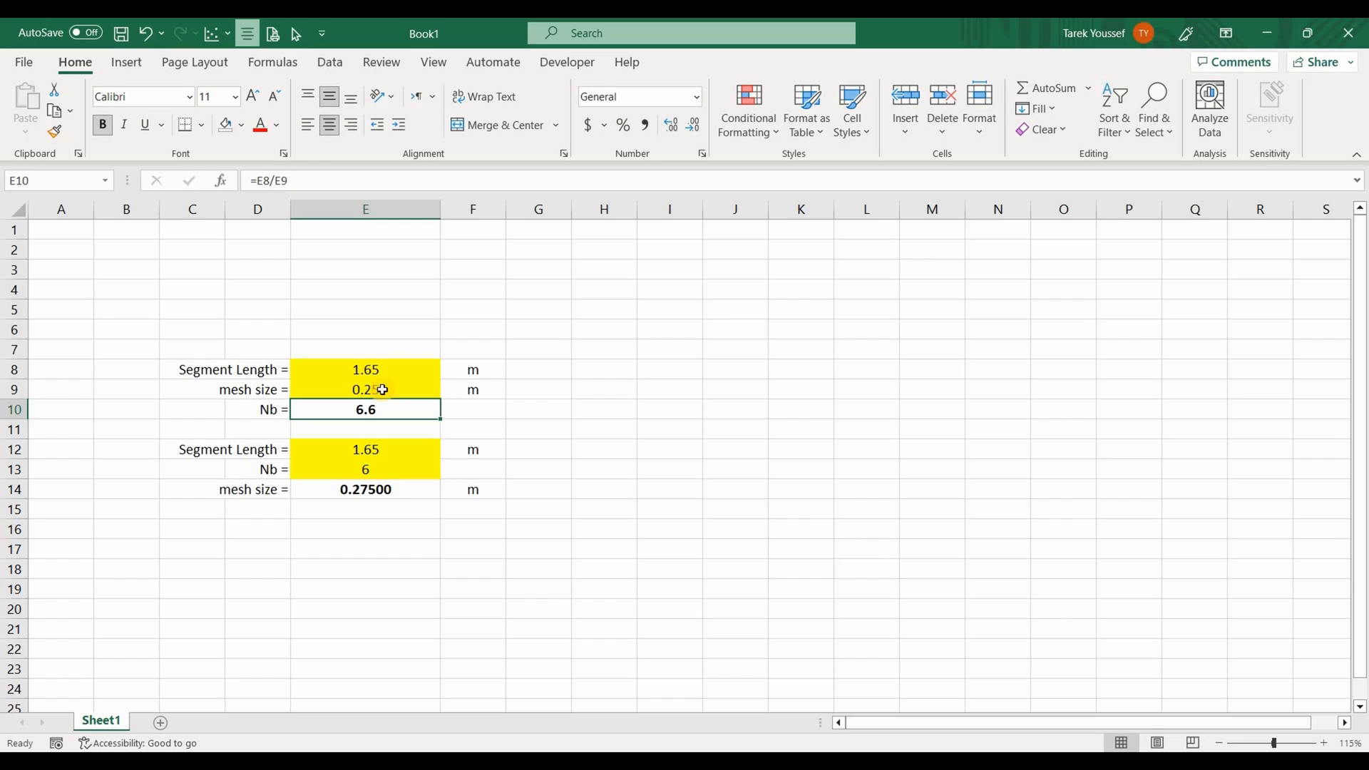
left_click(364, 389)
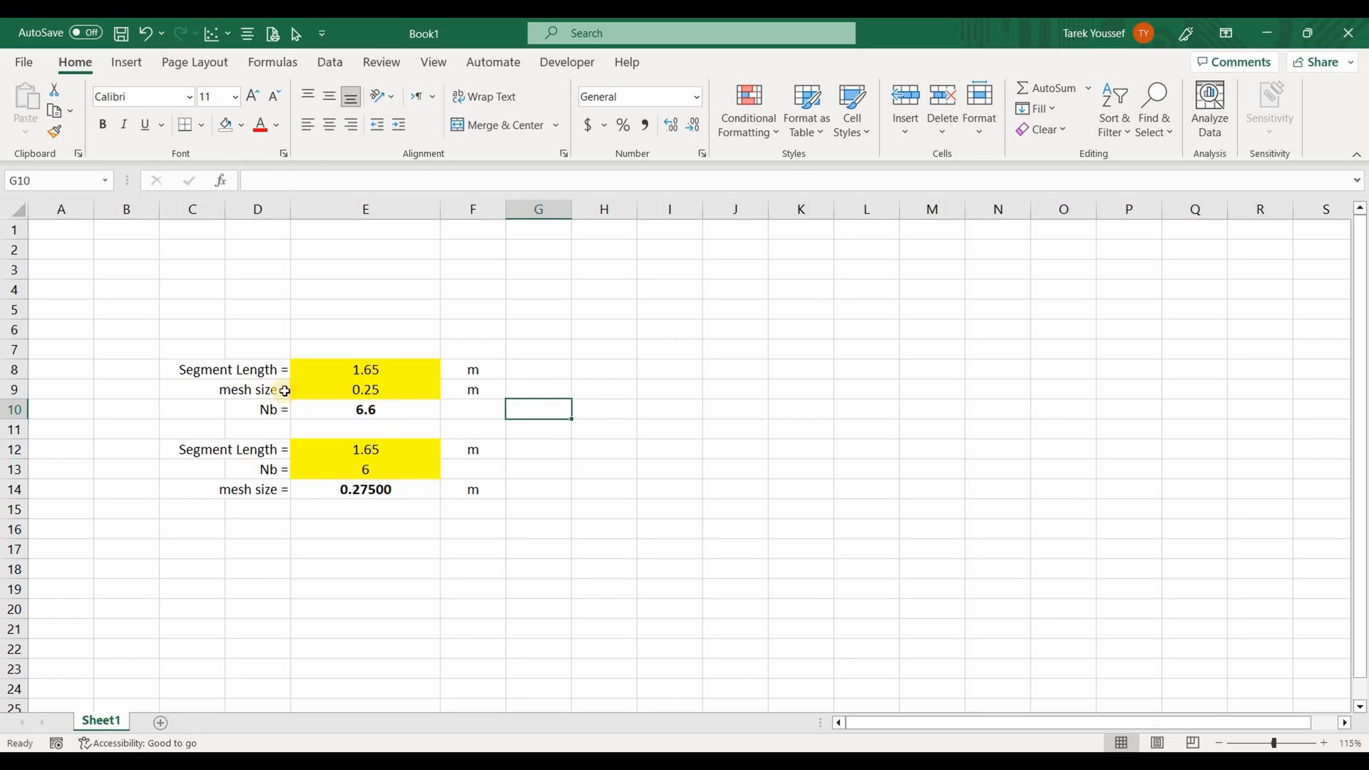
mouse_move(321, 465)
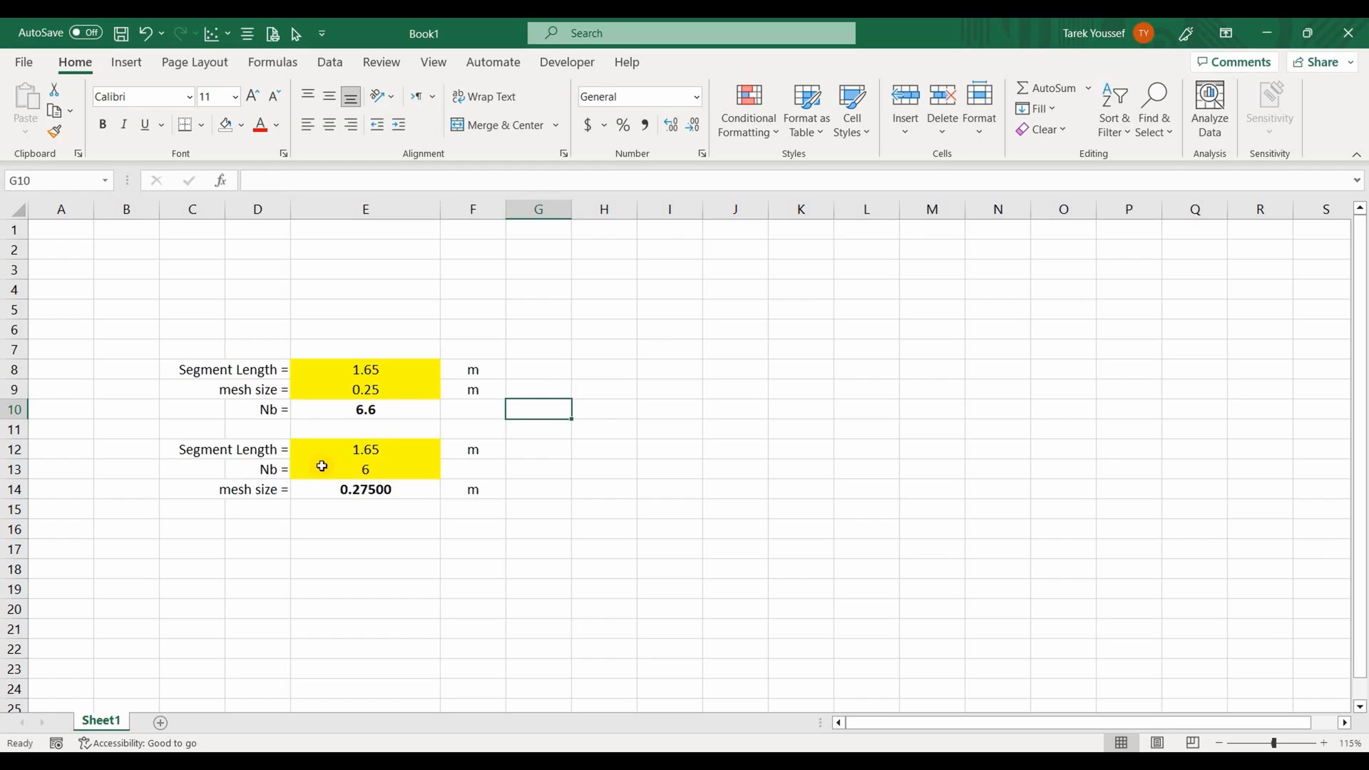
left_click(364, 469)
type("7")
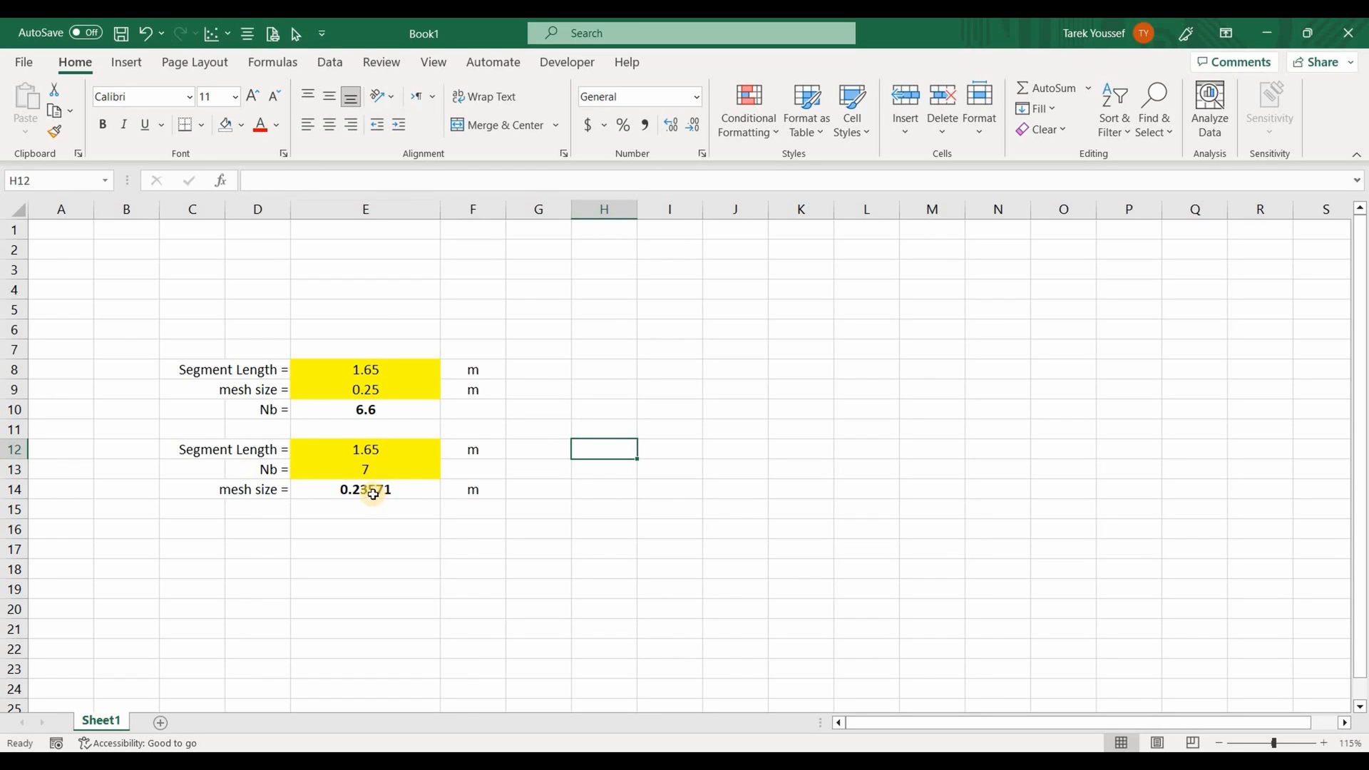
left_click(365, 469)
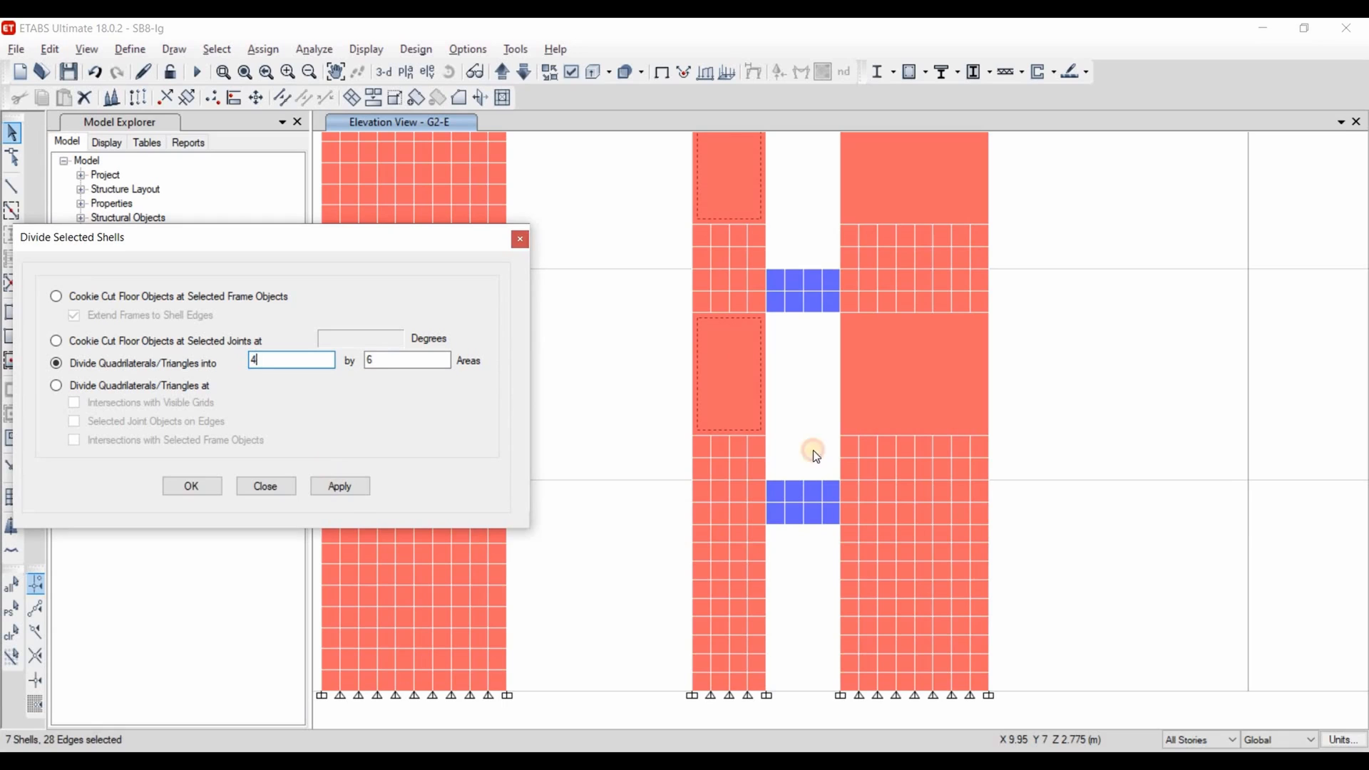
- Divide the selected G2-E wall panels 4 by 6, then the right panels 8 by 6, and return to the 3-D model
left_click(339, 486)
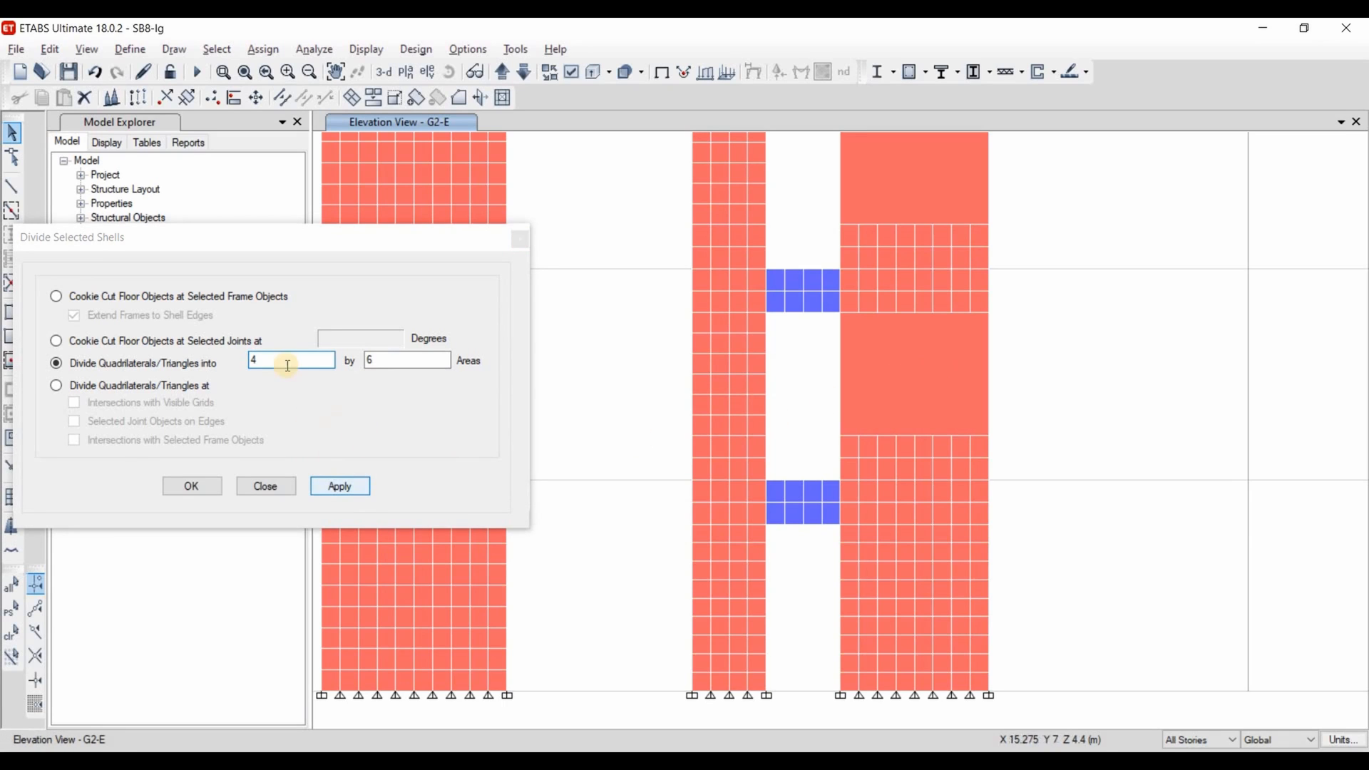
type("8")
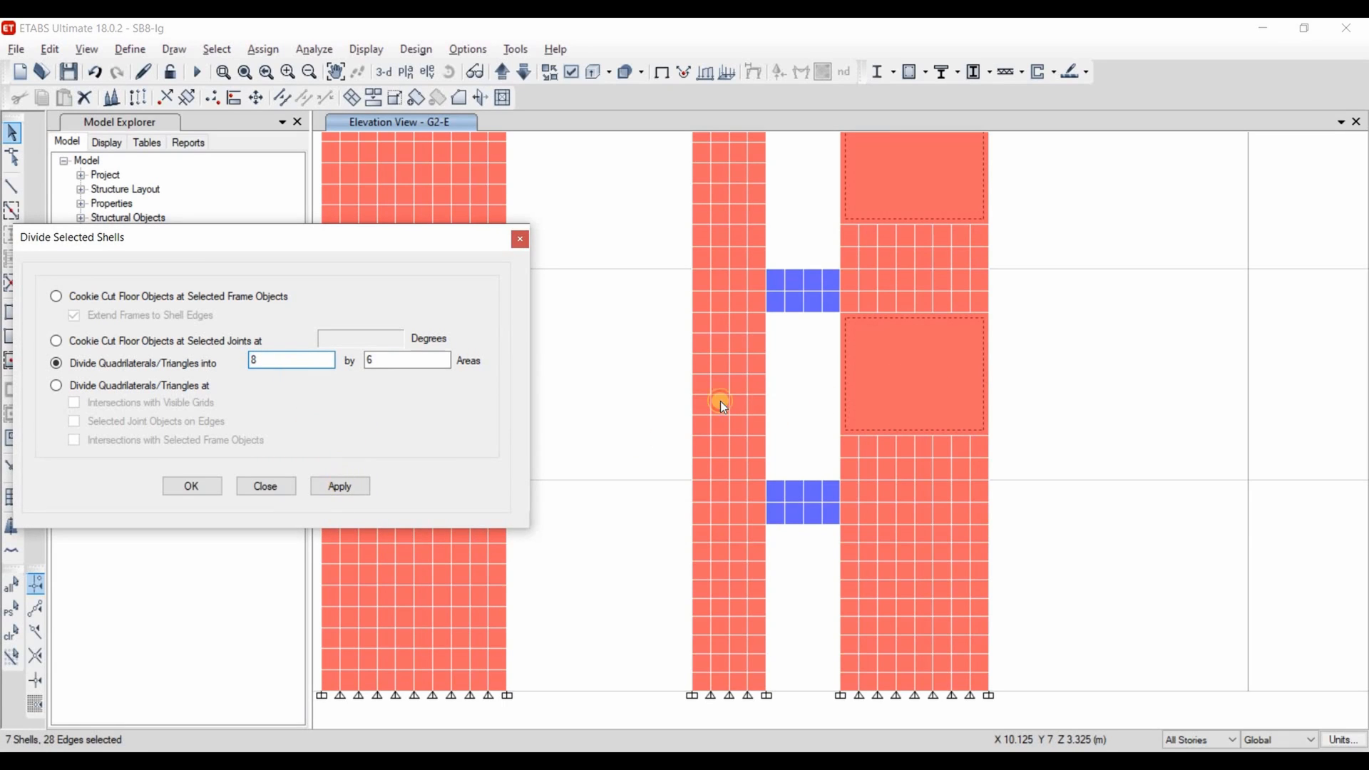
left_click(339, 485)
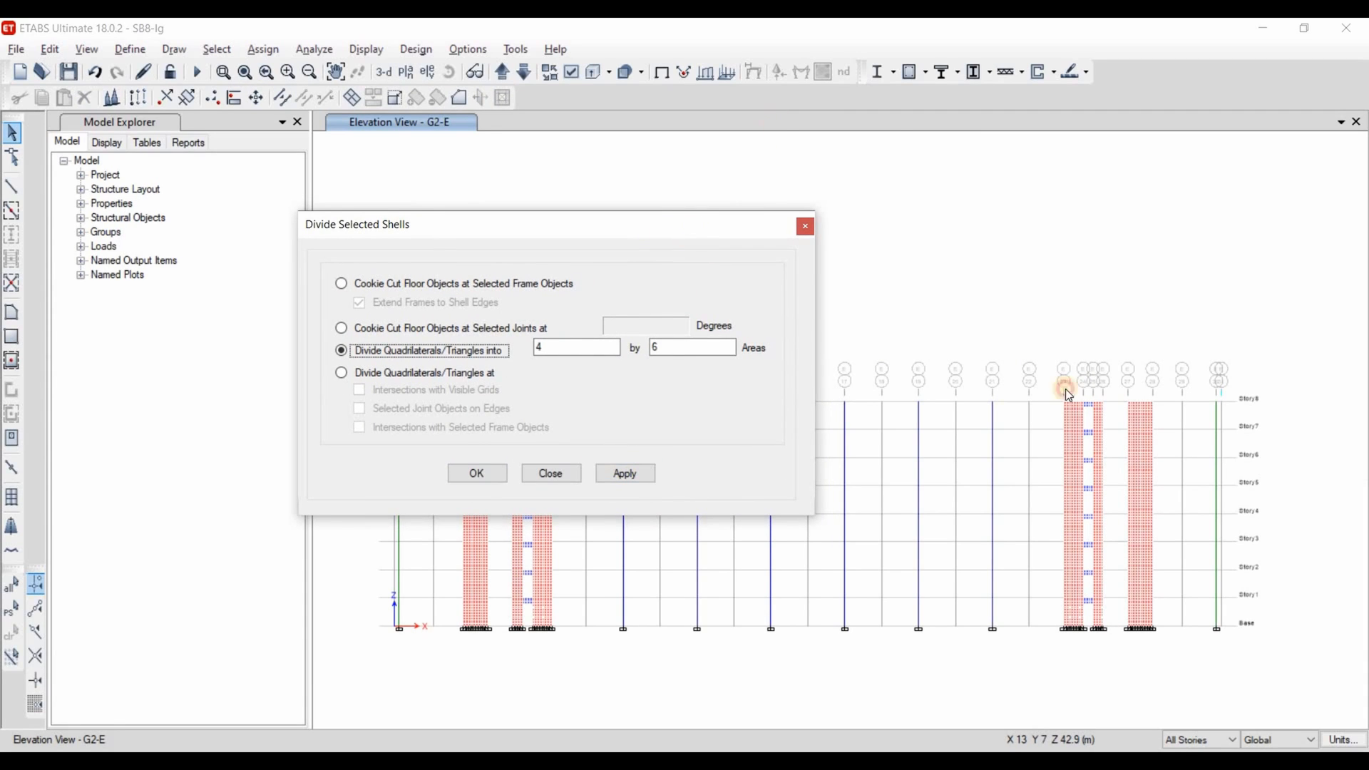
left_click_drag(357, 224, 439, 102)
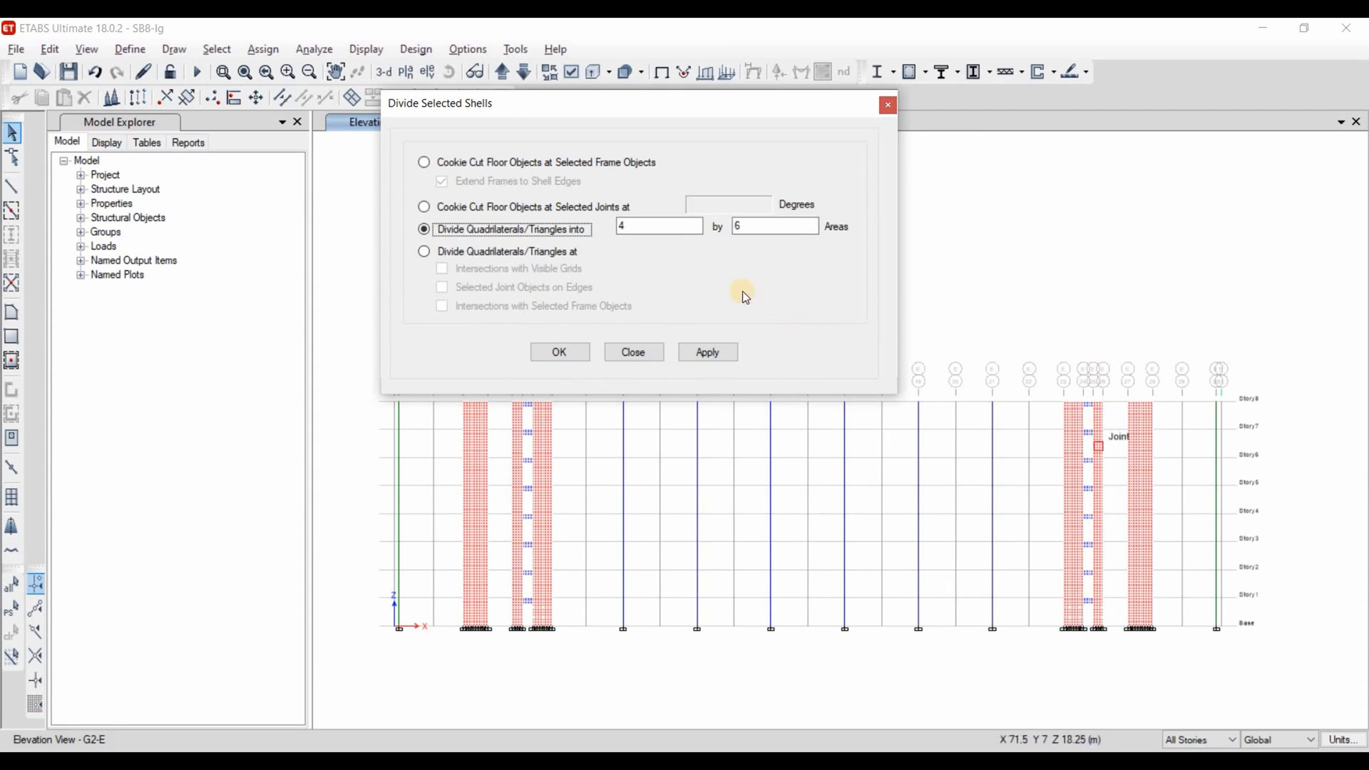
left_click(633, 352)
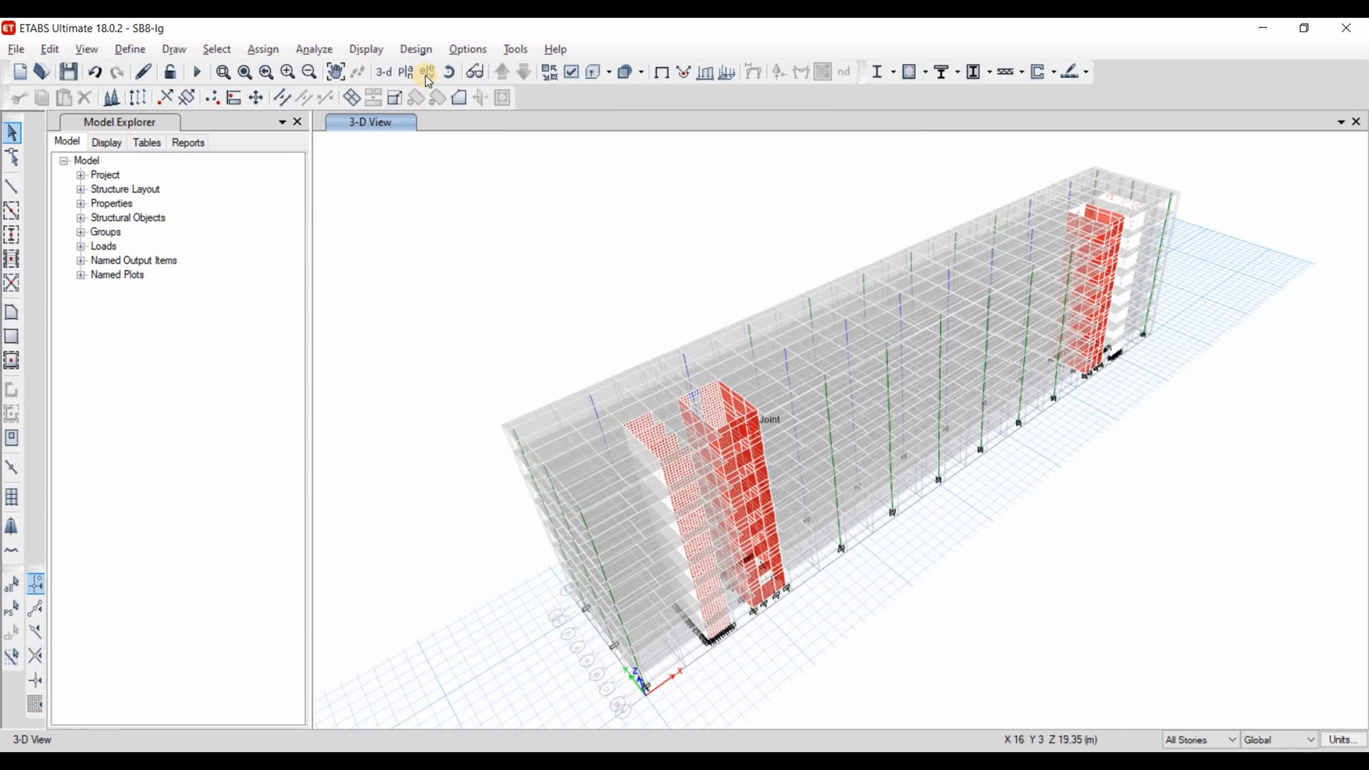
- Display elevation G2-B from the Set Elevation View list
left_click(425, 71)
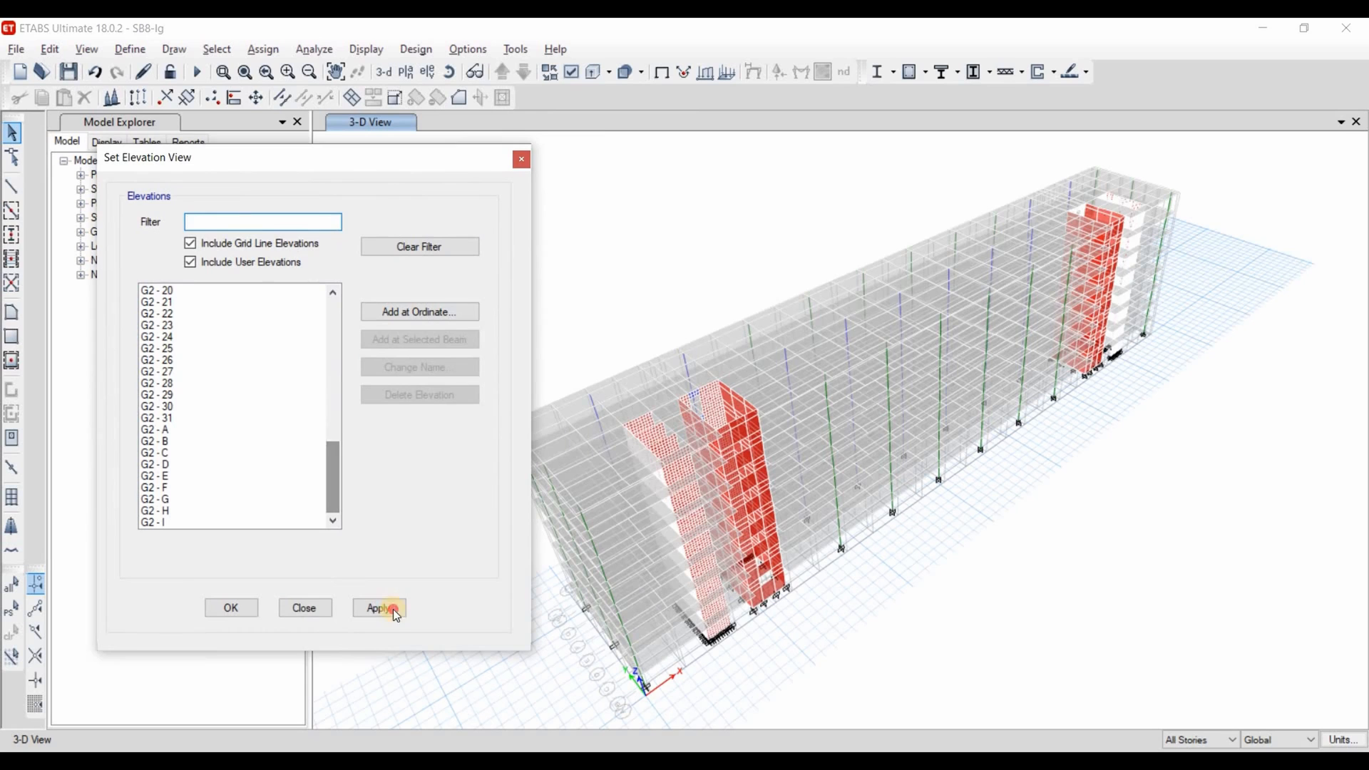
left_click(380, 607)
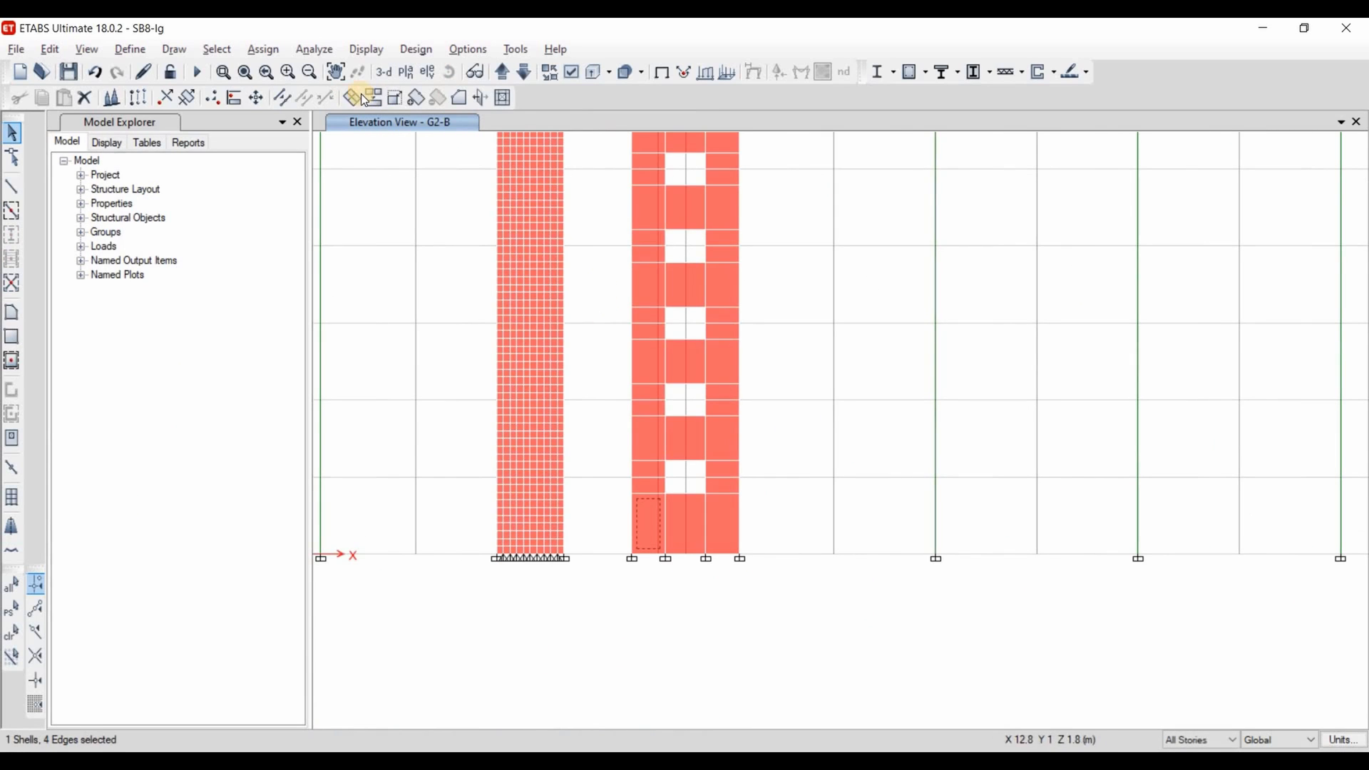
- Divide the bottom-left G2-B panel 5 by 9 and the thin strips 5 by 2
left_click(360, 97)
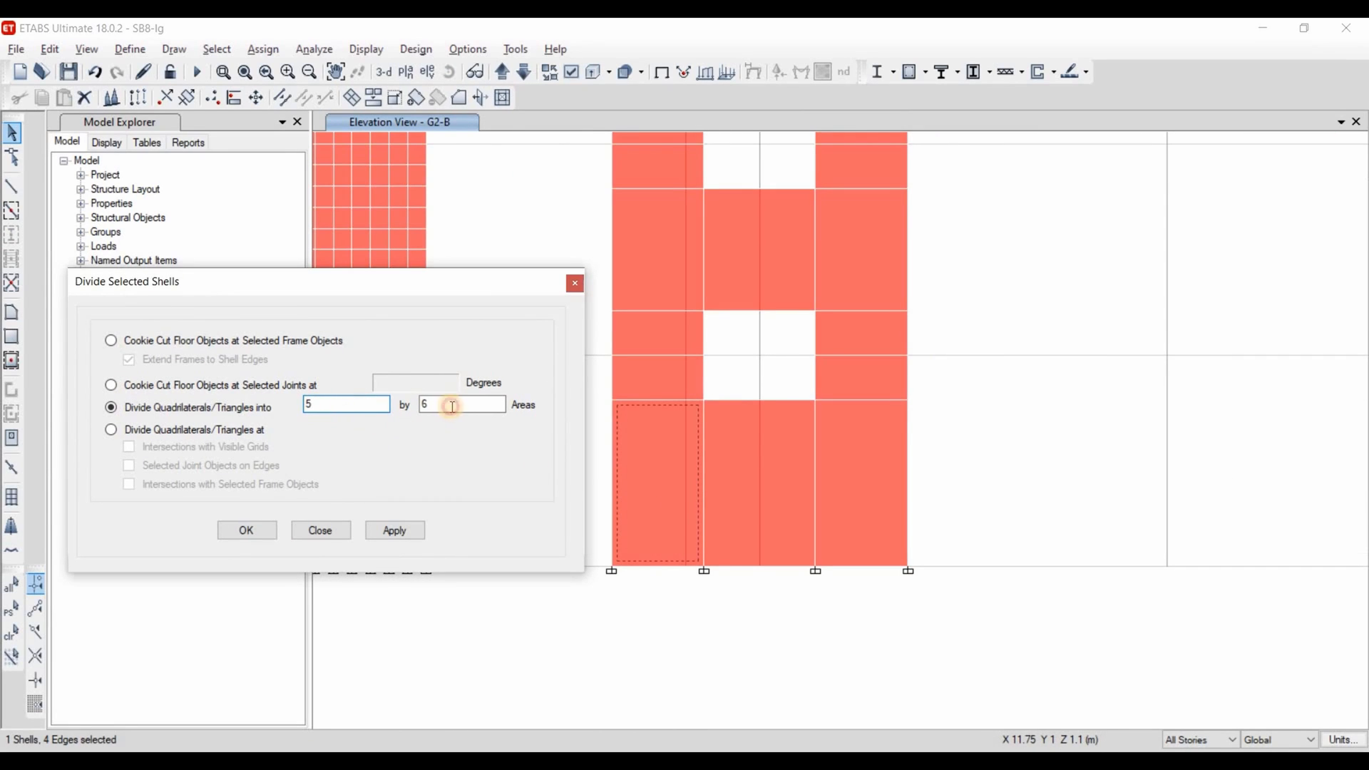
type("9")
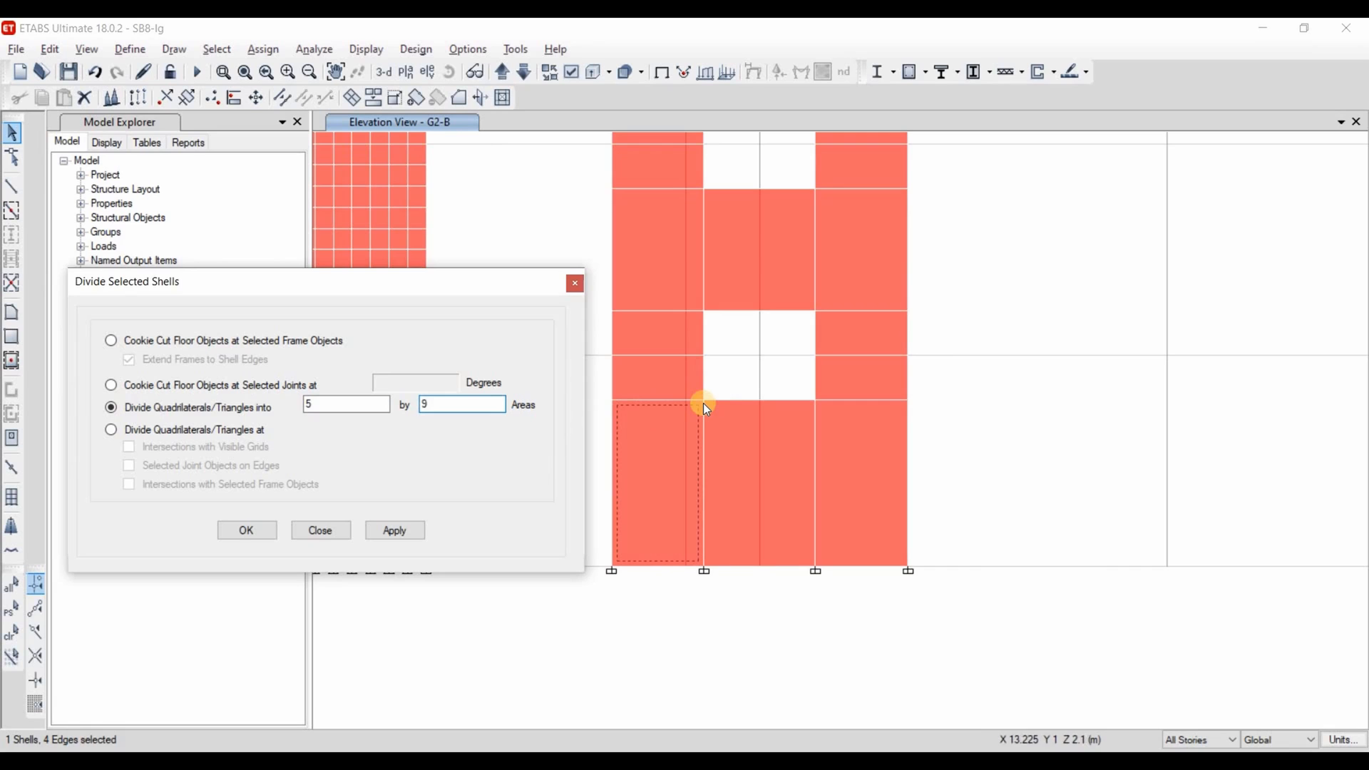
mouse_move(751, 517)
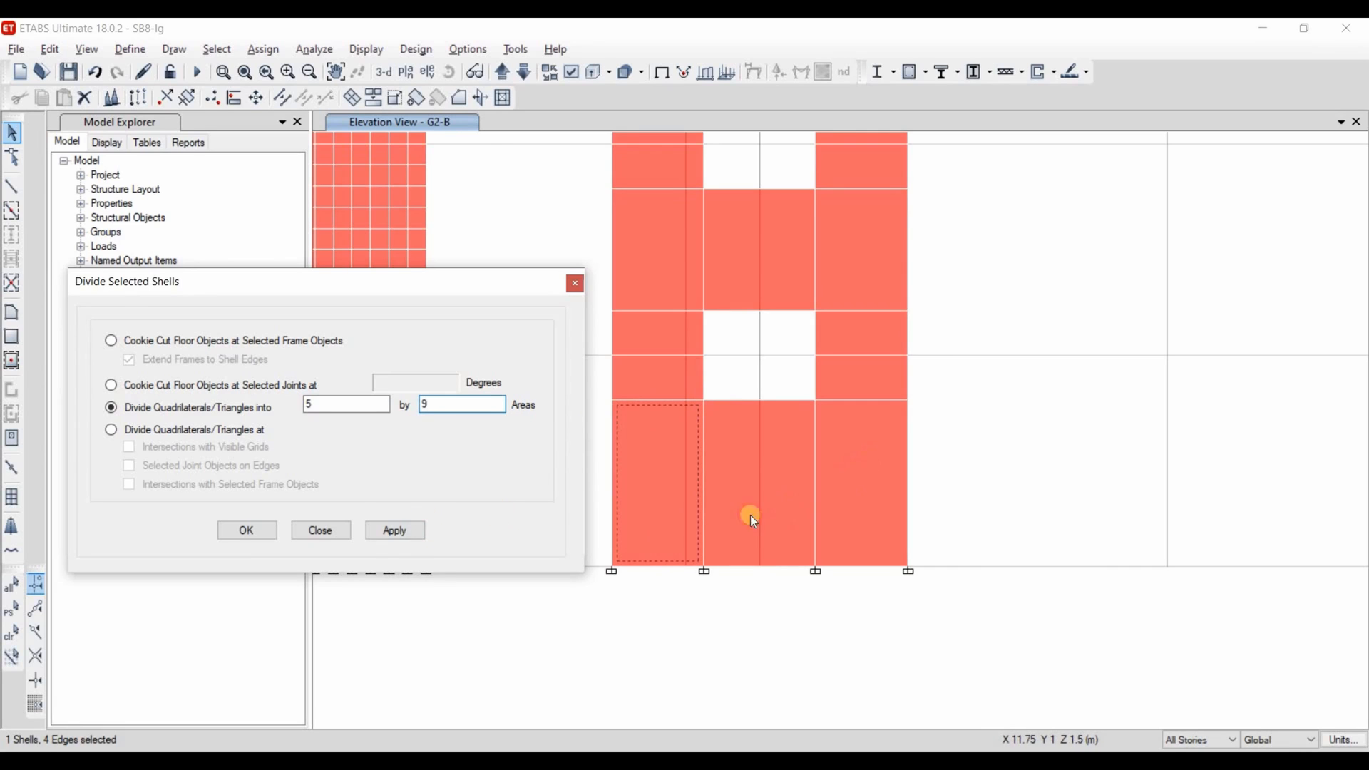
left_click(394, 531)
type("2")
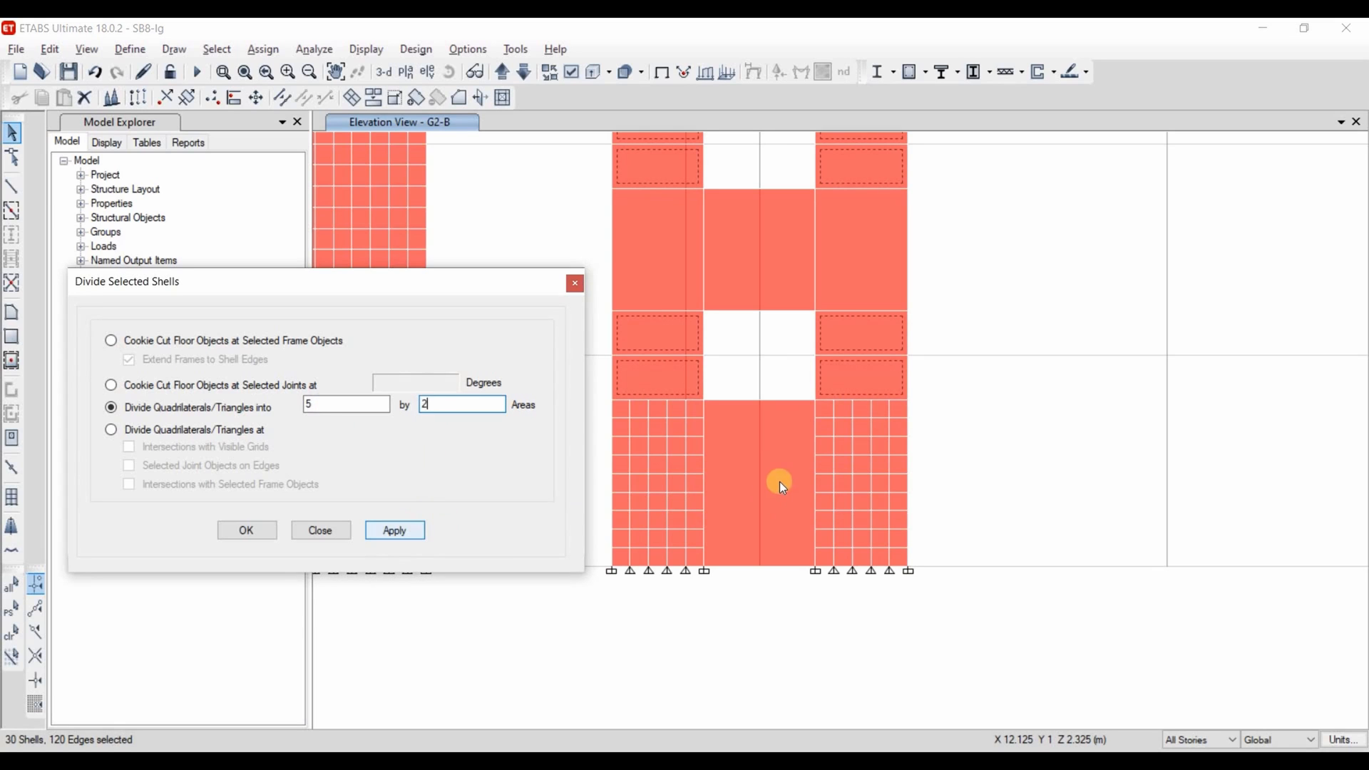
left_click(393, 531)
type("6")
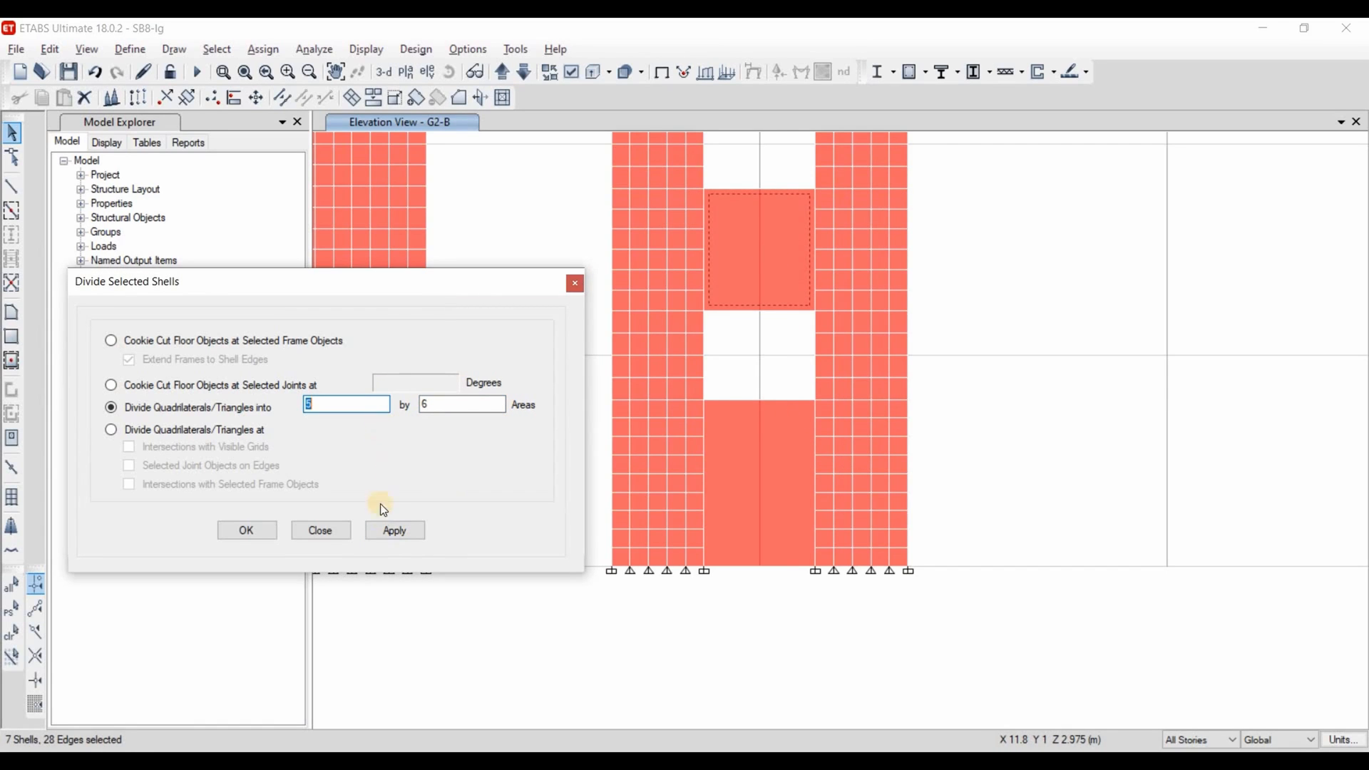
- Divide the upper middle panel 6 by 6 and its strips 6 by 2, completing the connected mesh
left_click(393, 530)
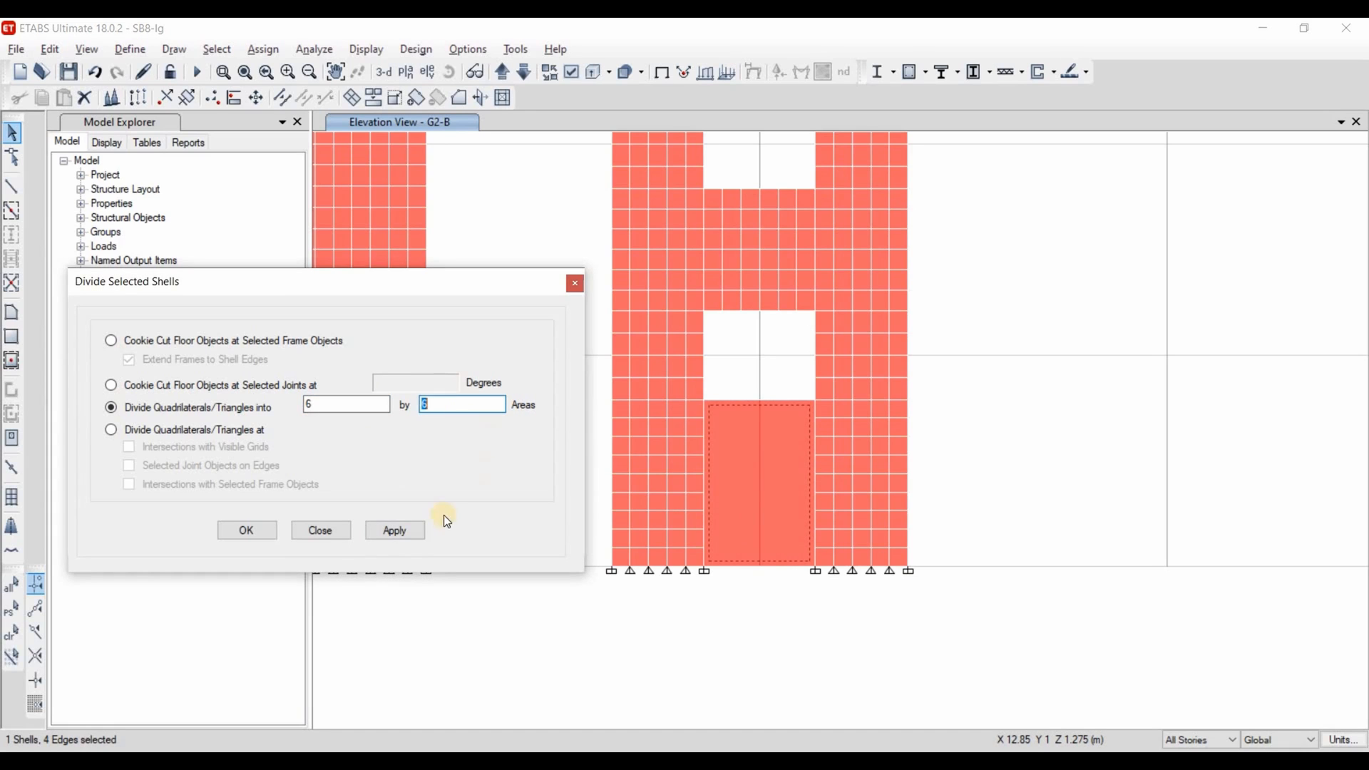
left_click(393, 530)
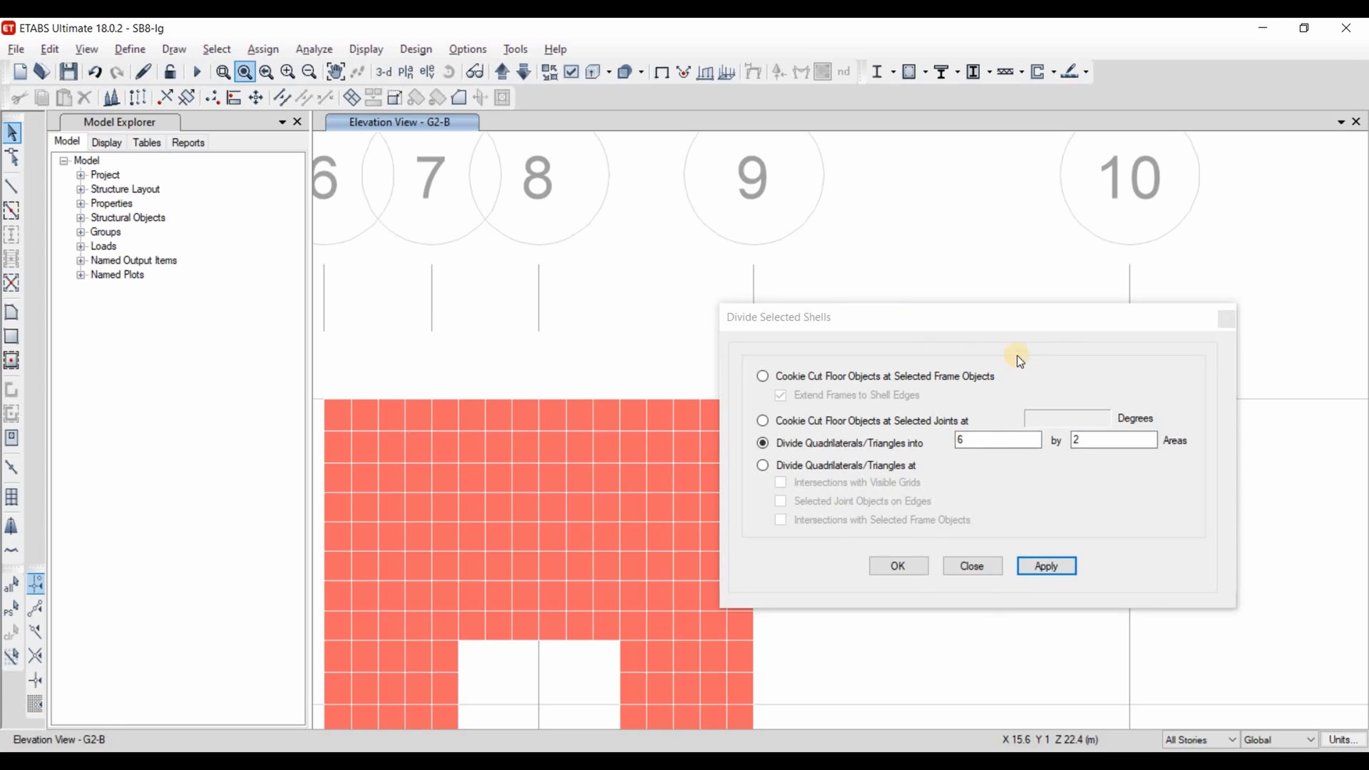
left_click(1045, 566)
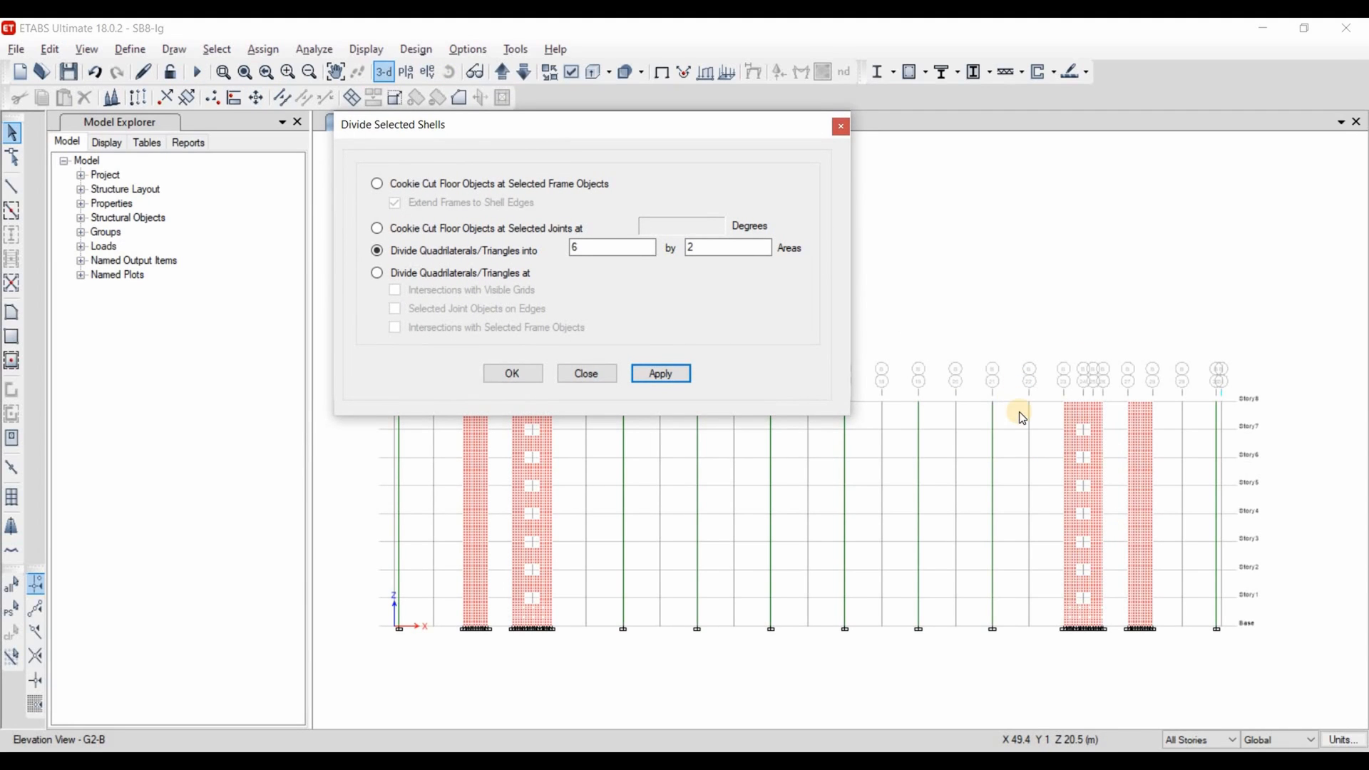
left_click(382, 71)
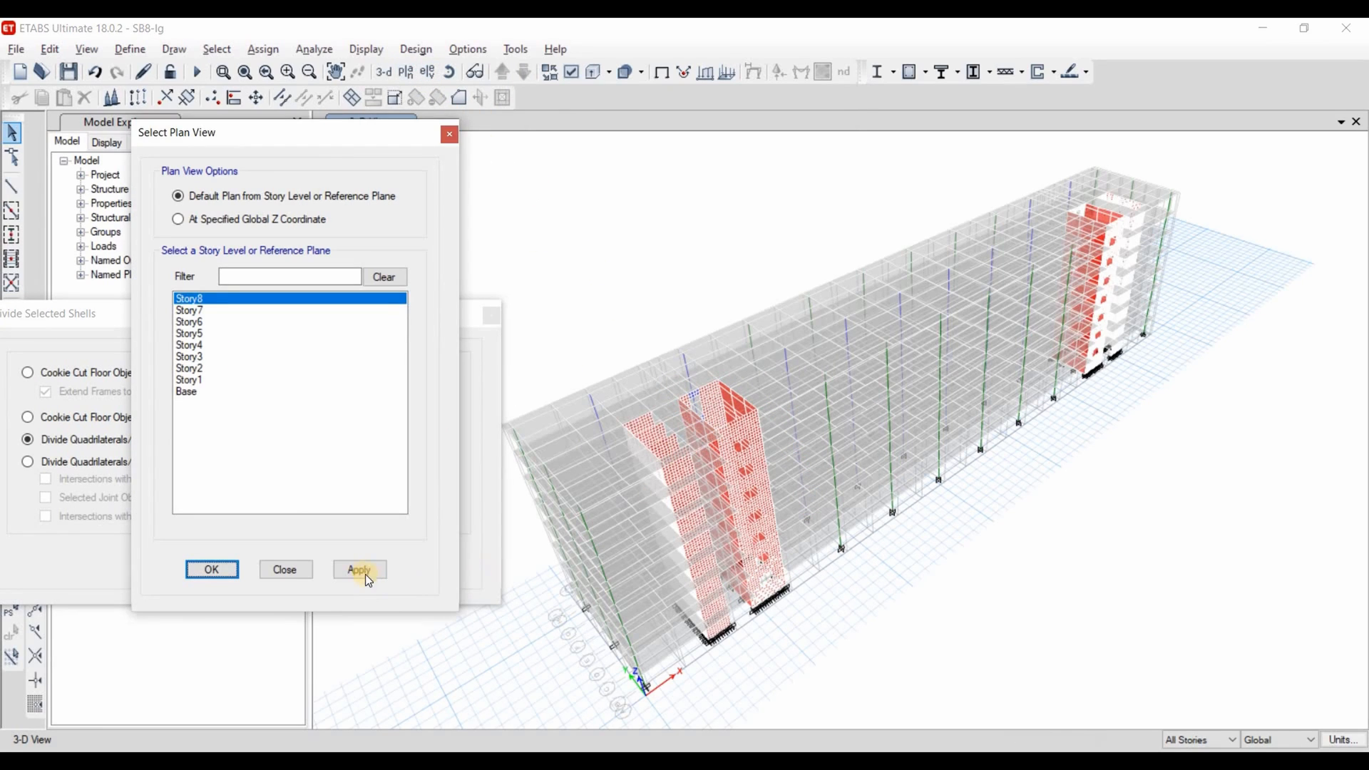
- Show the Story8 plan, then display elevation G2-6
left_click(359, 569)
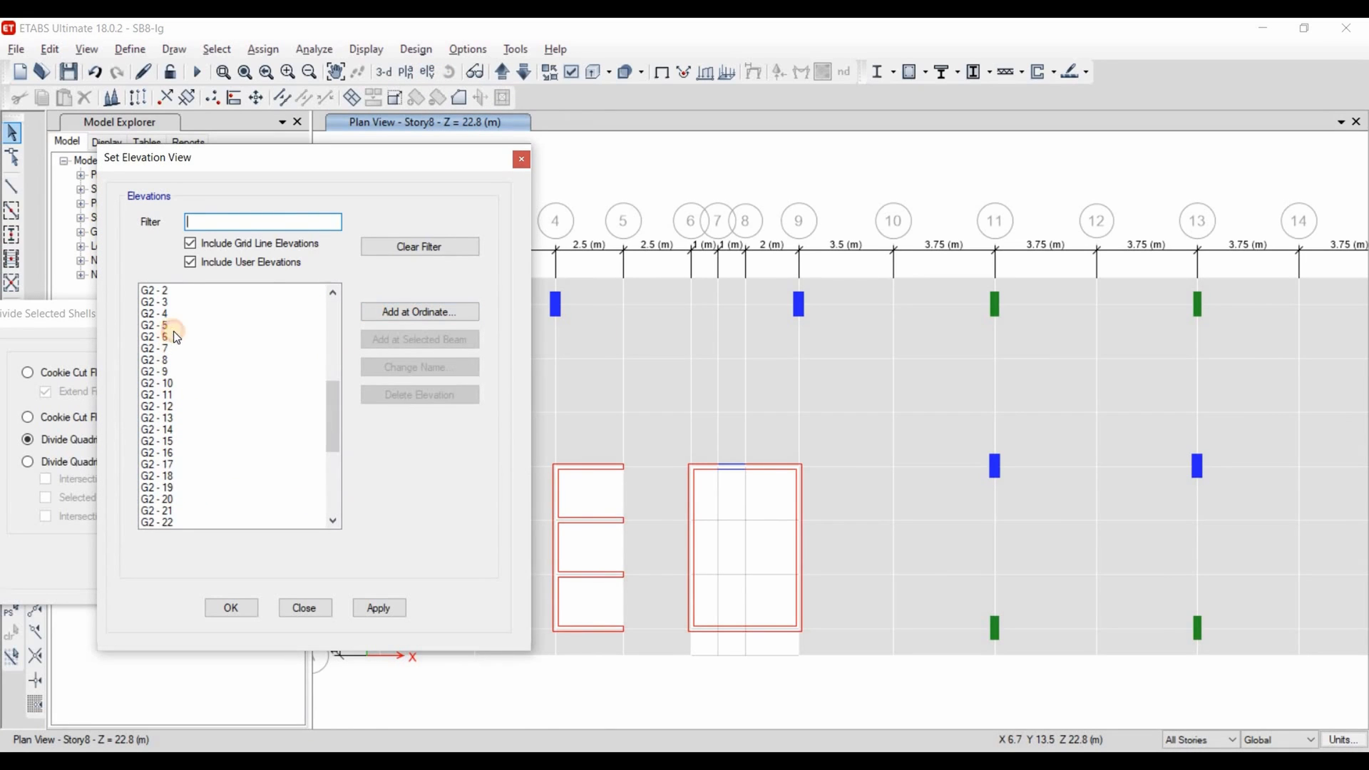
left_click(376, 607)
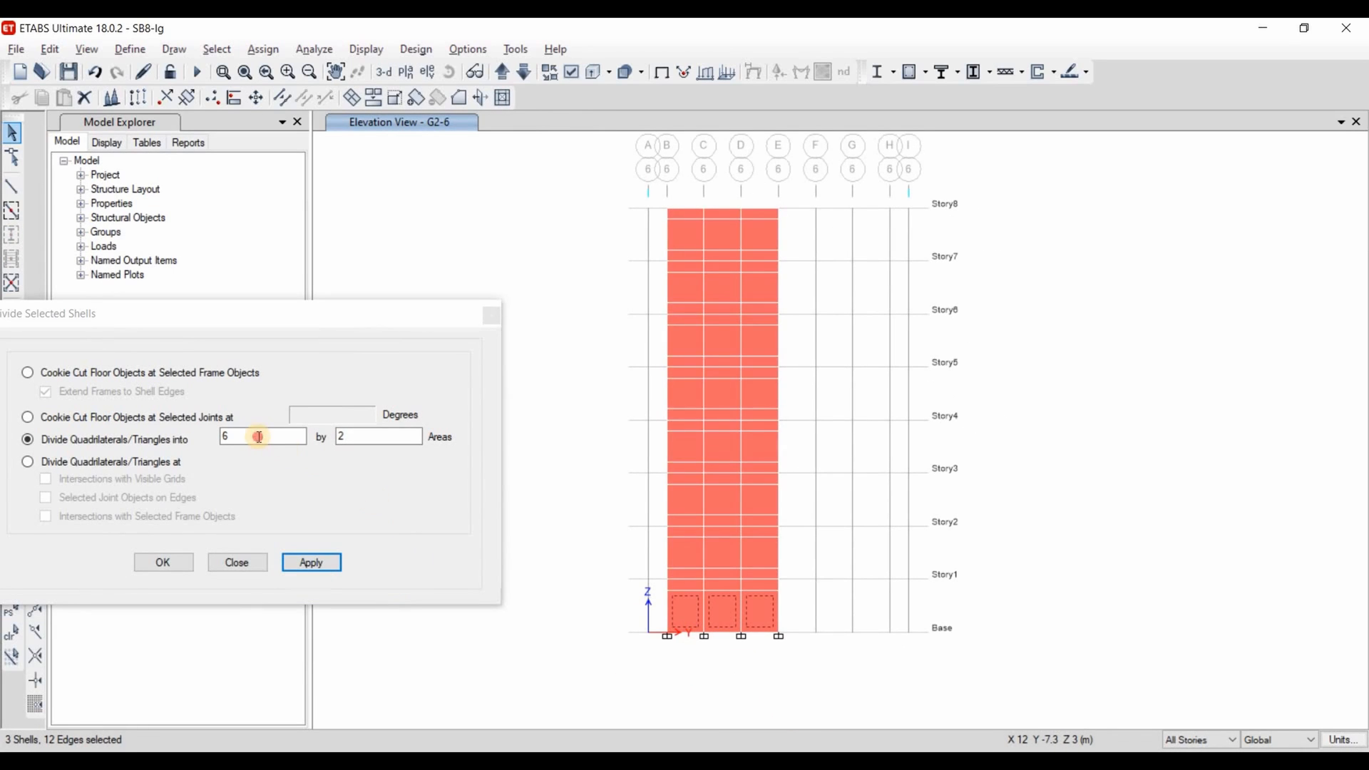
- Divide the three G2-6 base panels 8 by 9 and the thin story strips 8 by 2
type("8")
type("9")
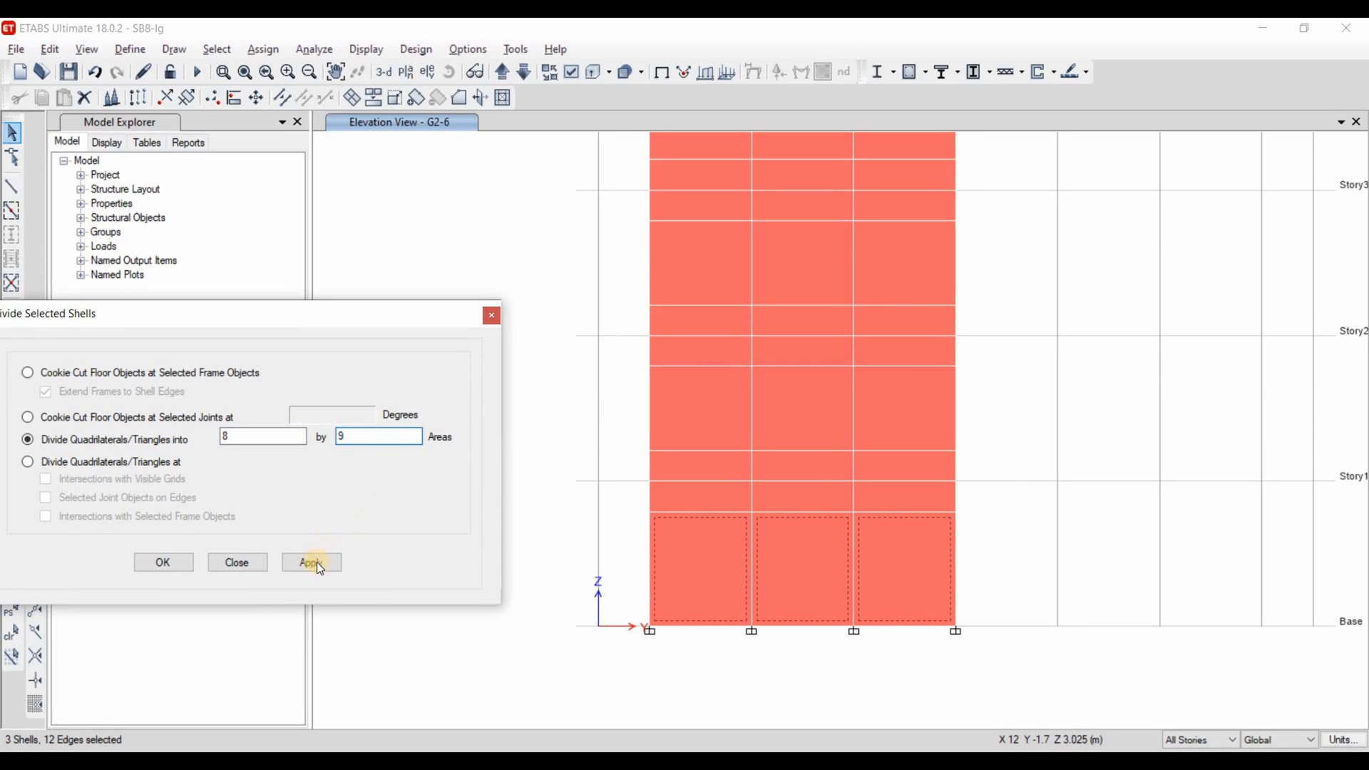
left_click(311, 562)
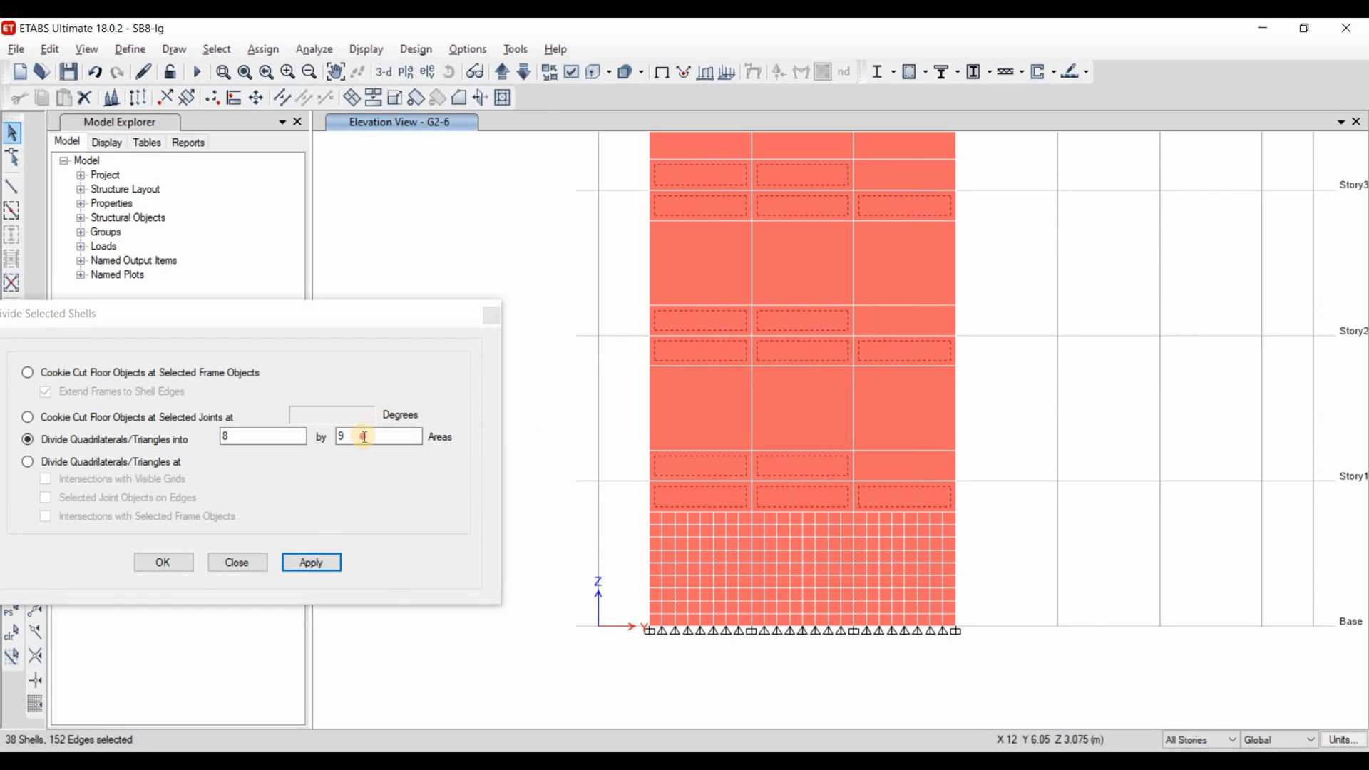
left_click(311, 561)
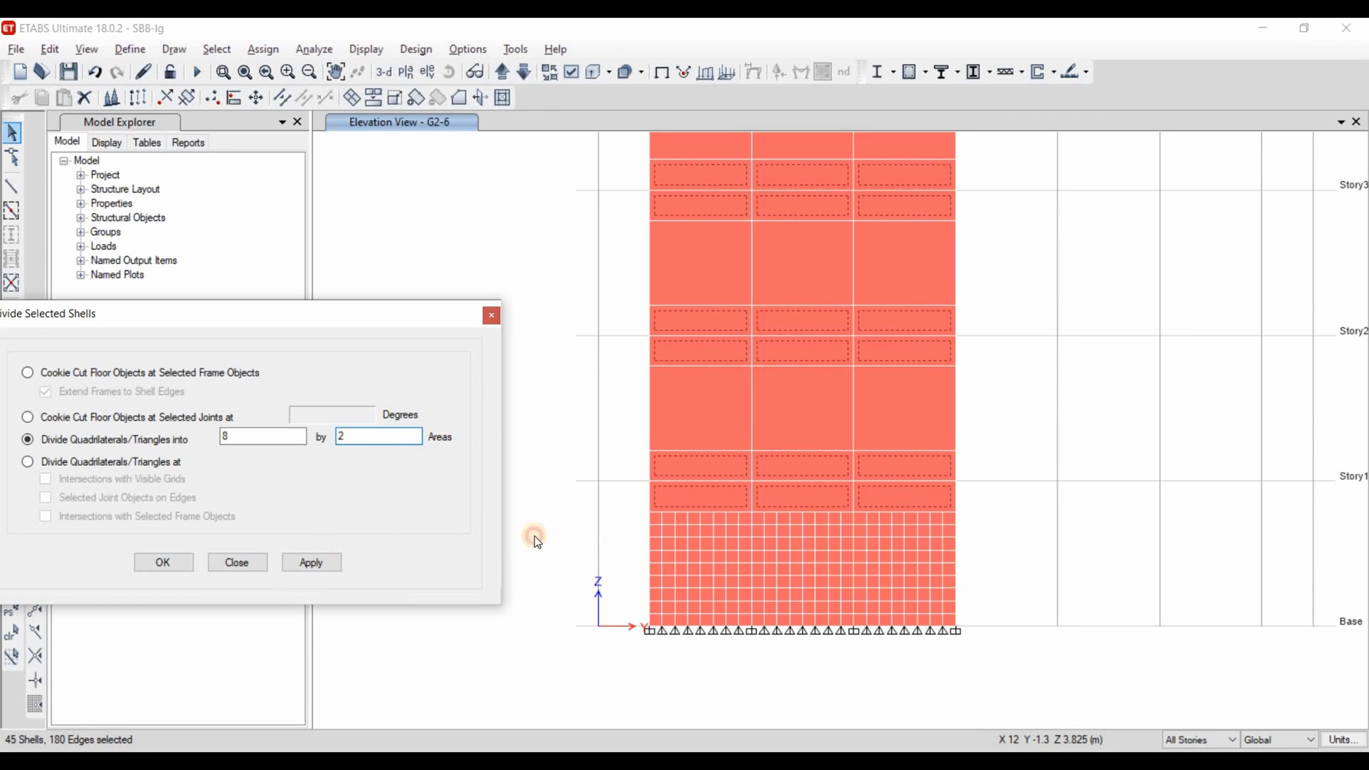
left_click(311, 561)
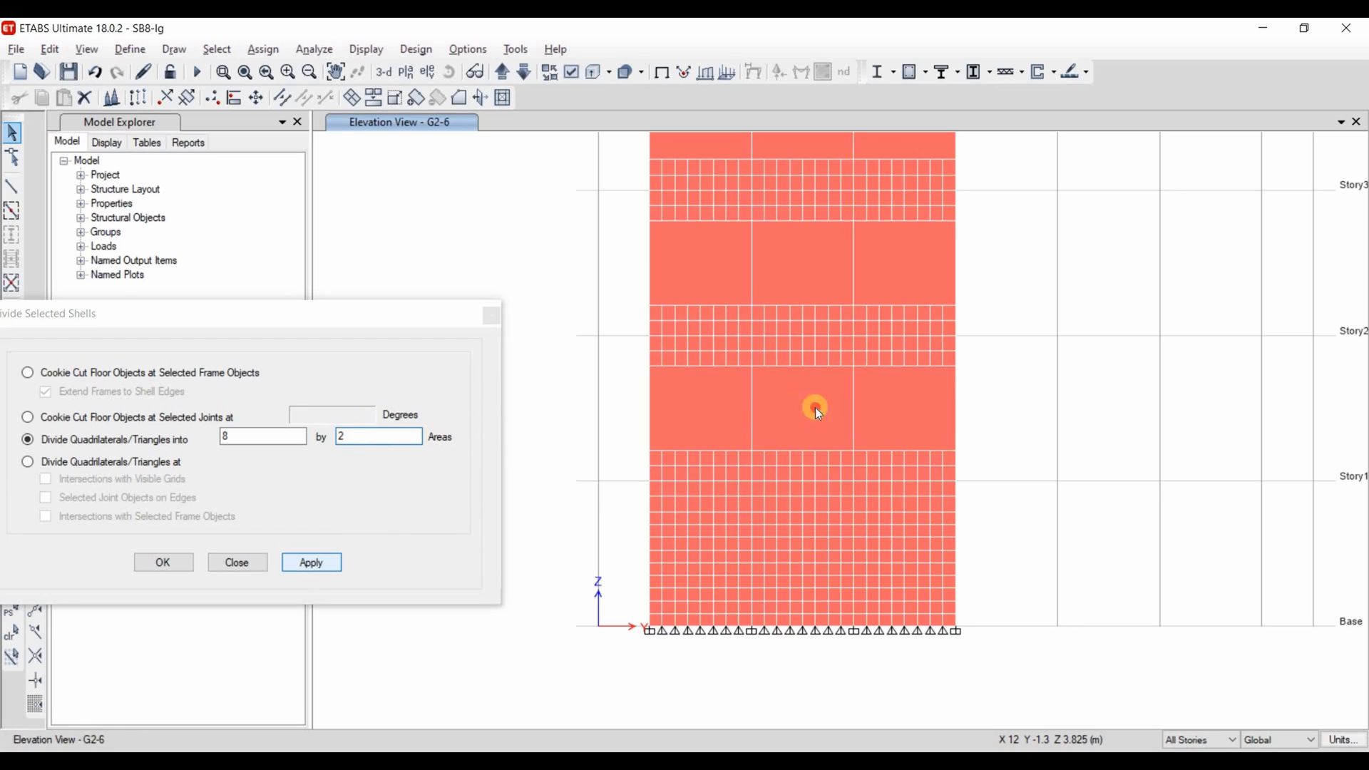
left_click(311, 562)
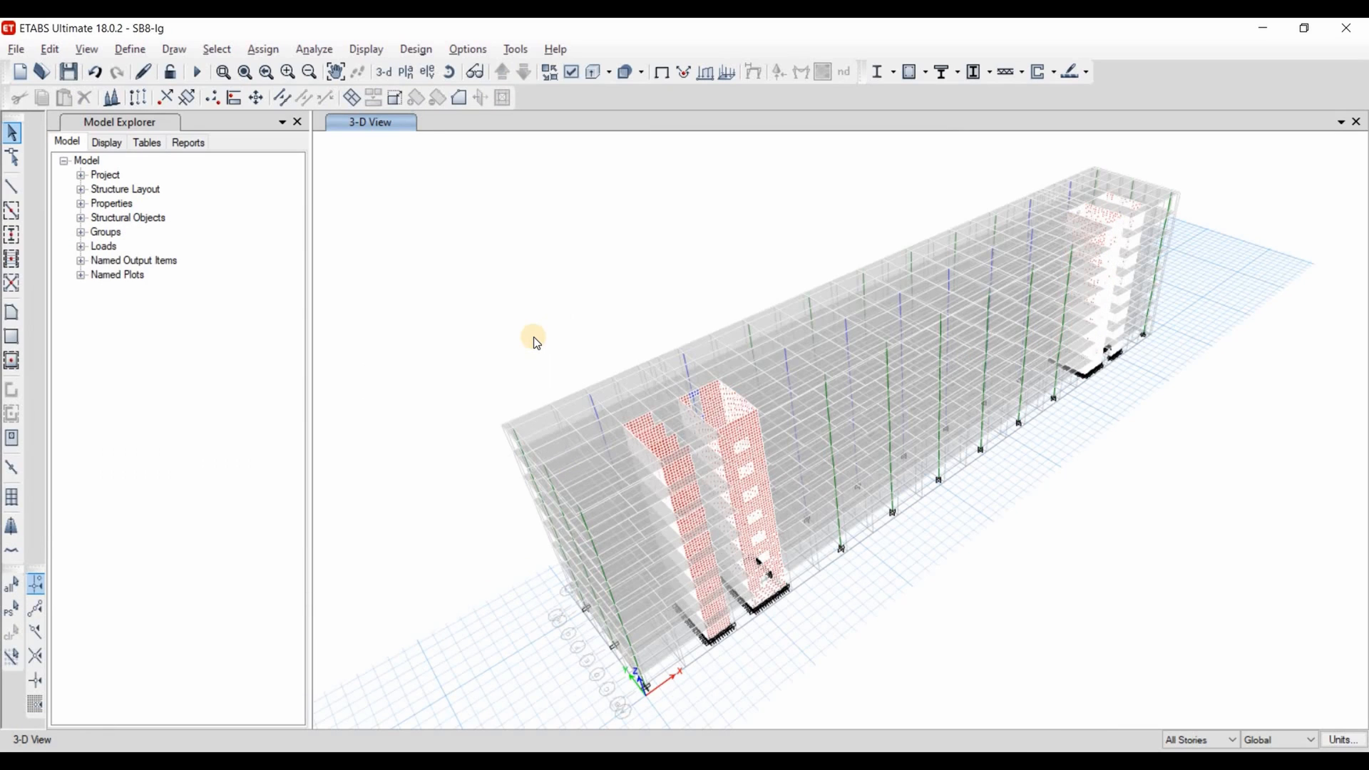
mouse_move(526, 339)
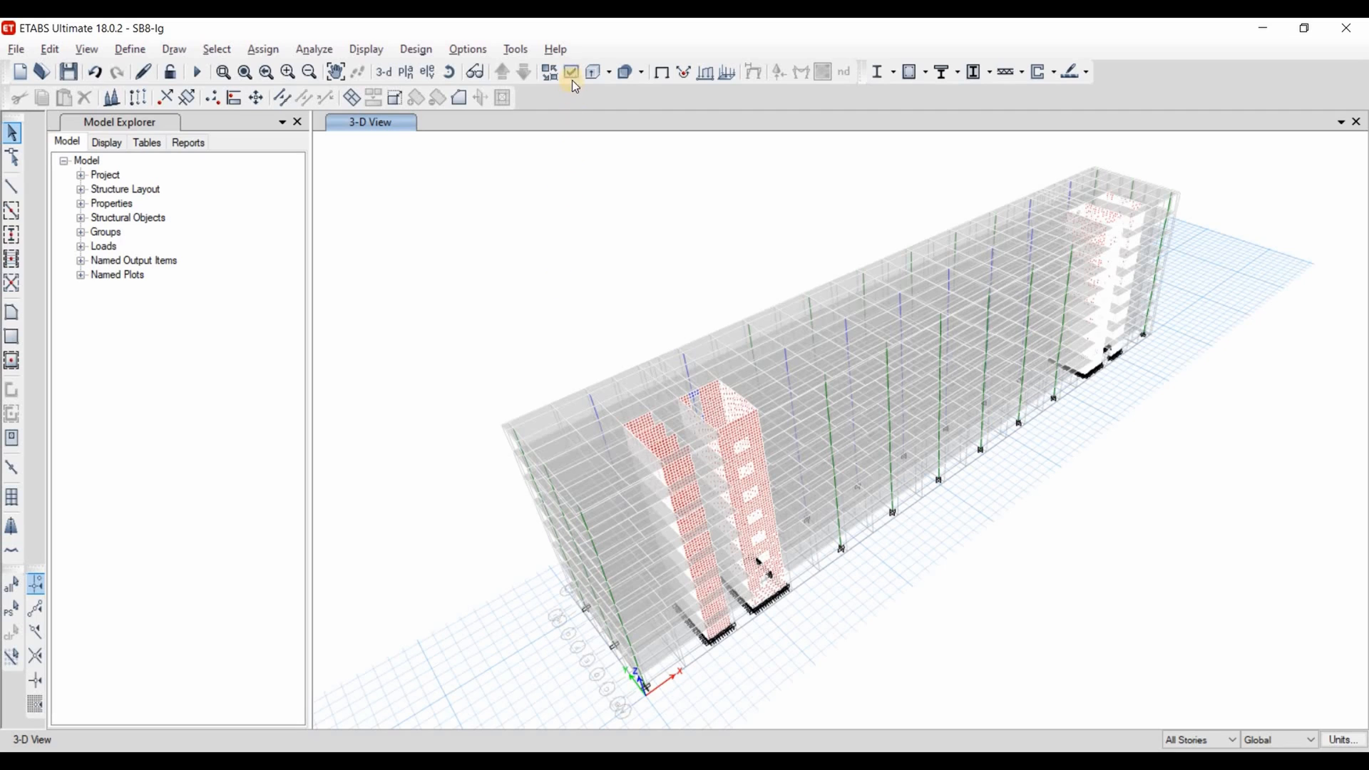
- Turn on Shell Analysis Mesh in the display options for the 3-D view
left_click(569, 71)
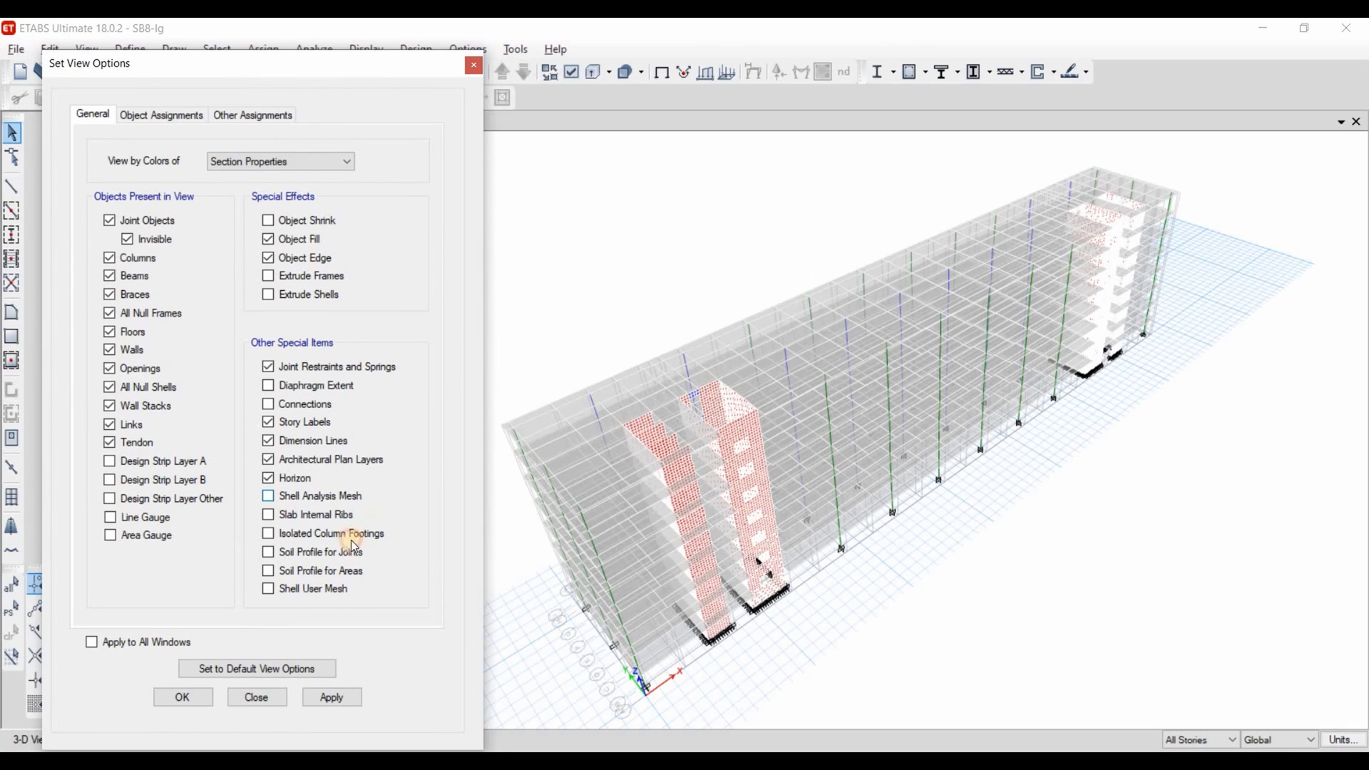
left_click(268, 497)
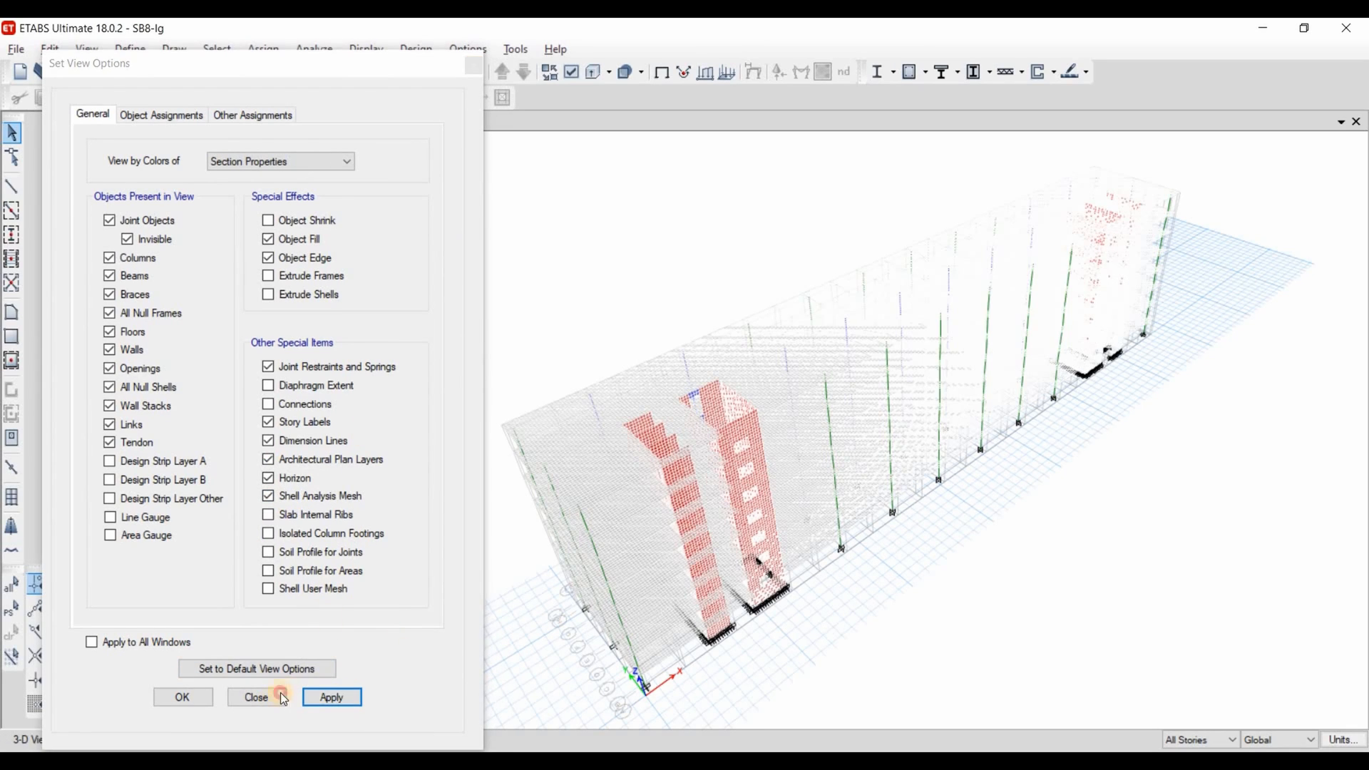
left_click(255, 697)
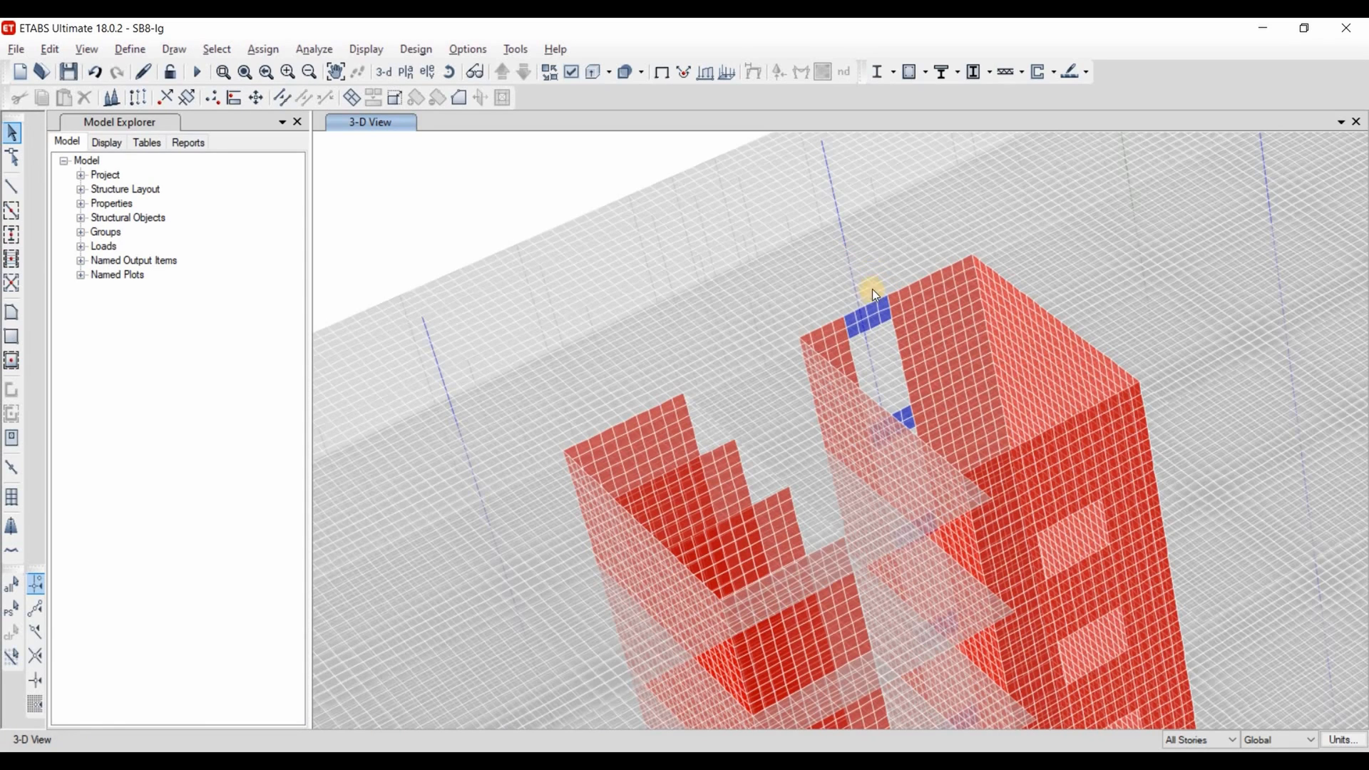
mouse_move(895, 271)
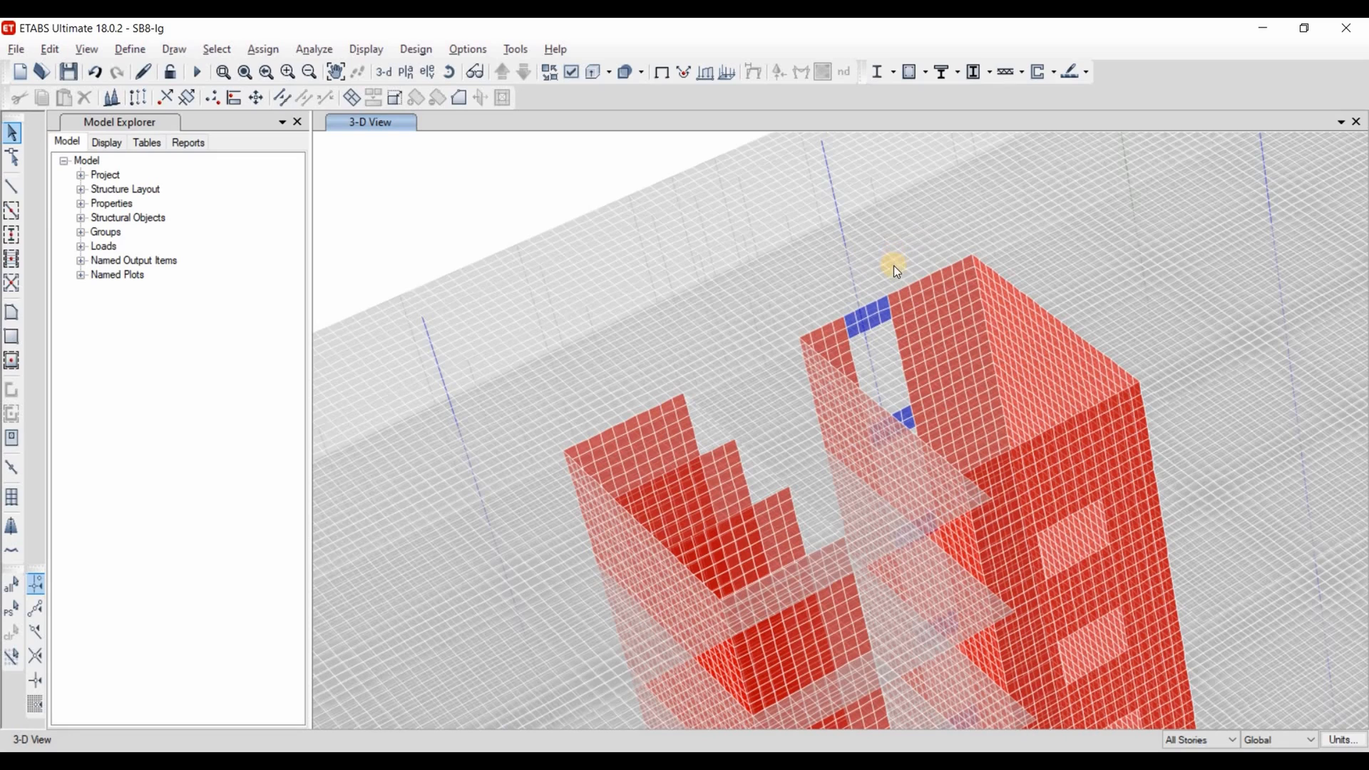